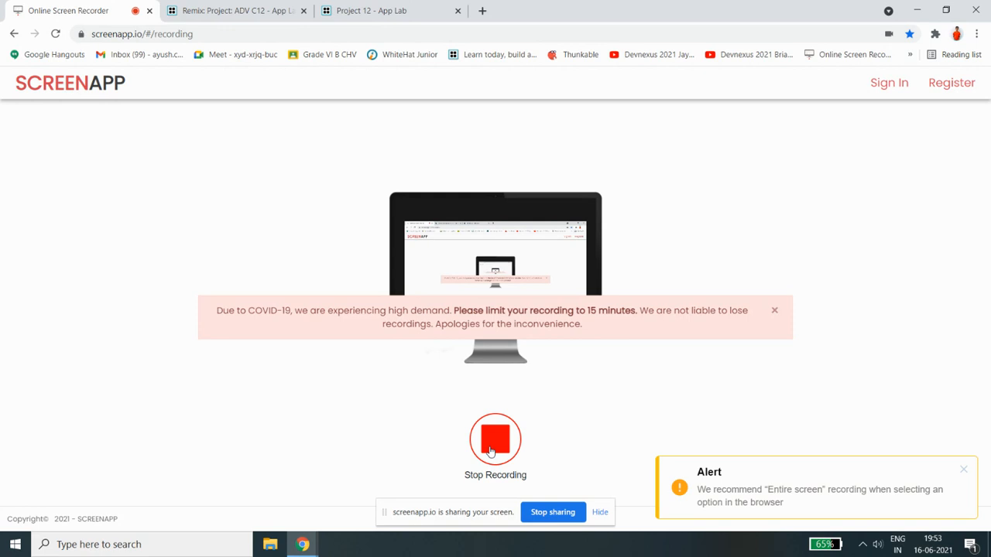
mouse_move(359, 225)
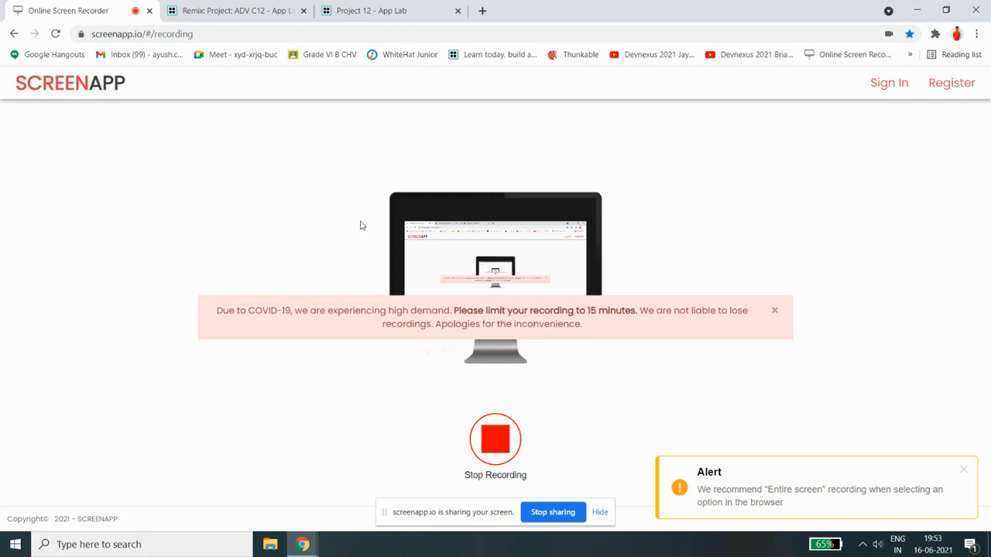
Run the Project 12 example game, start the balls moving with Play, and hit the blue ball.
left_click(380, 10)
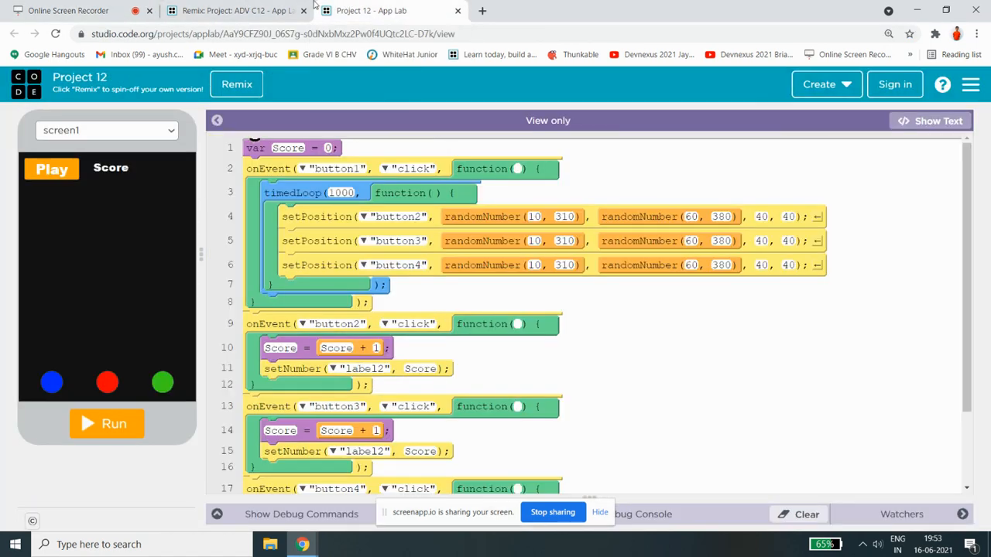
left_click(106, 423)
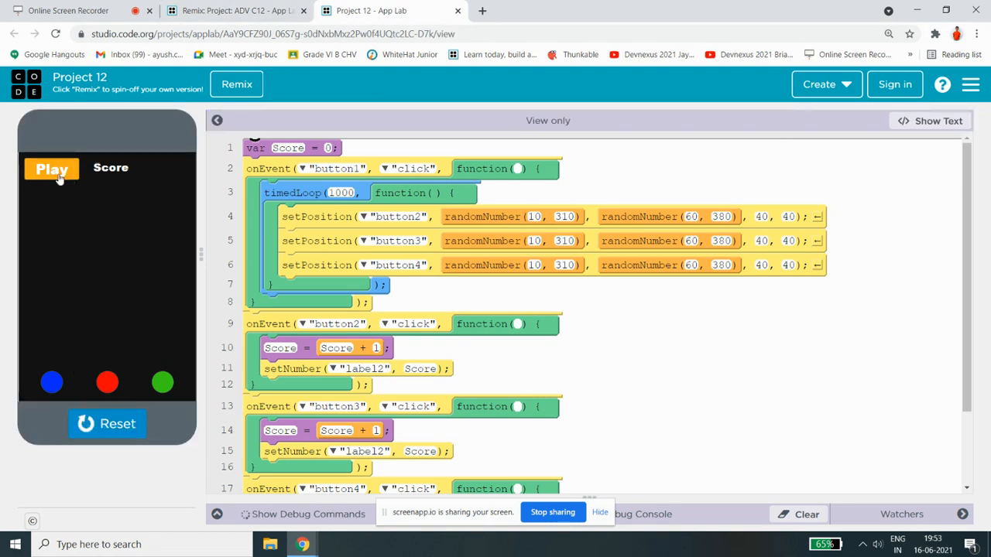
left_click(51, 169)
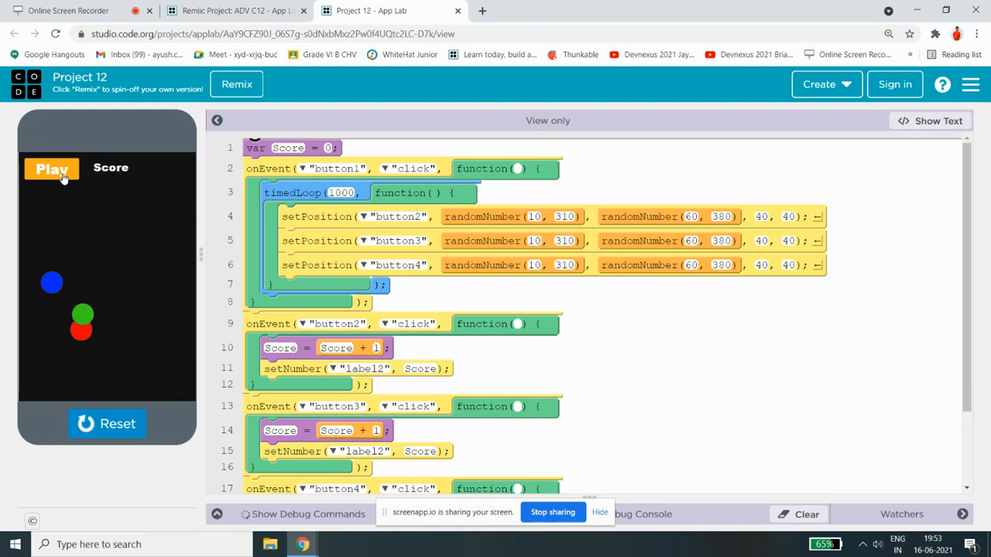
left_click(51, 169)
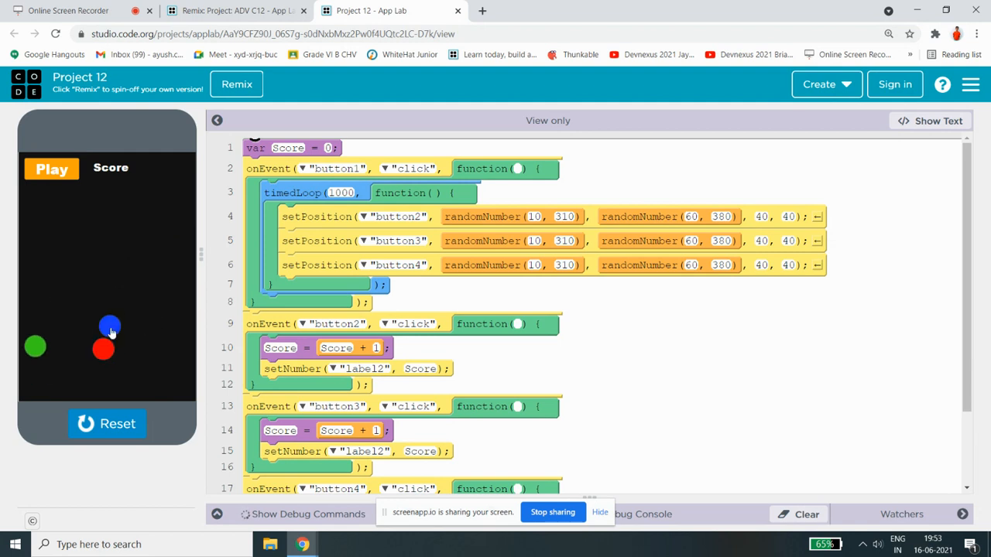
left_click(110, 326)
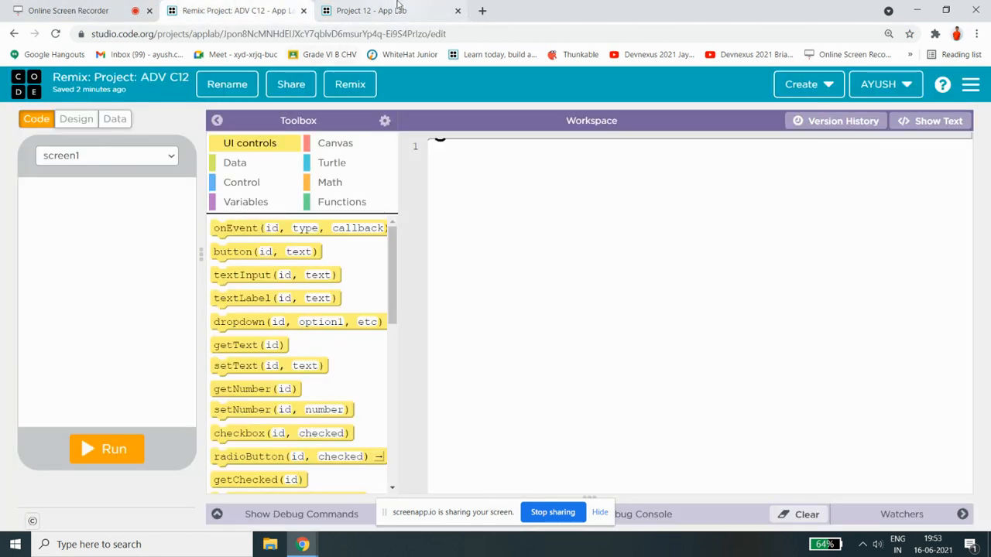
Drag a variable block onto line 1 of ADV C12, naming it score with value 0.
left_click(380, 10)
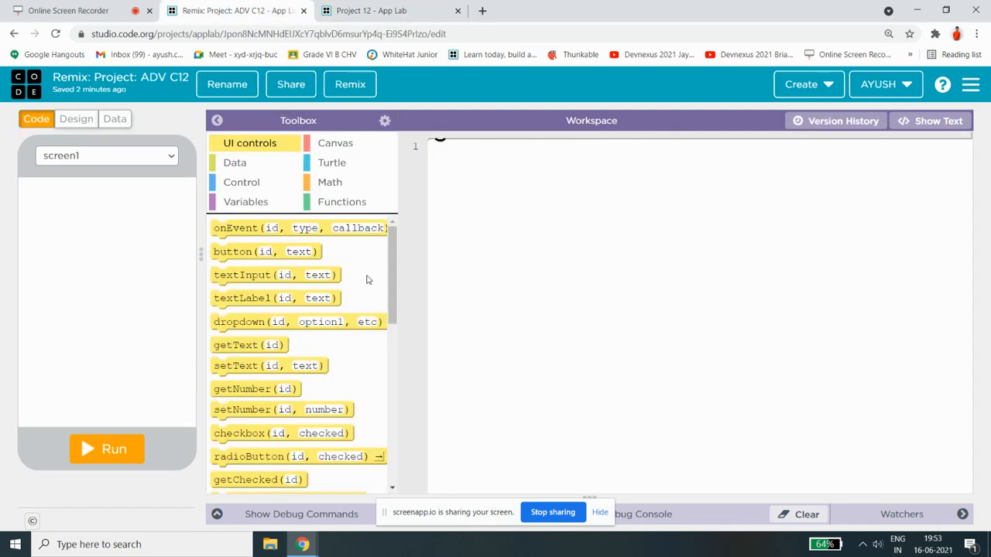
left_click(246, 202)
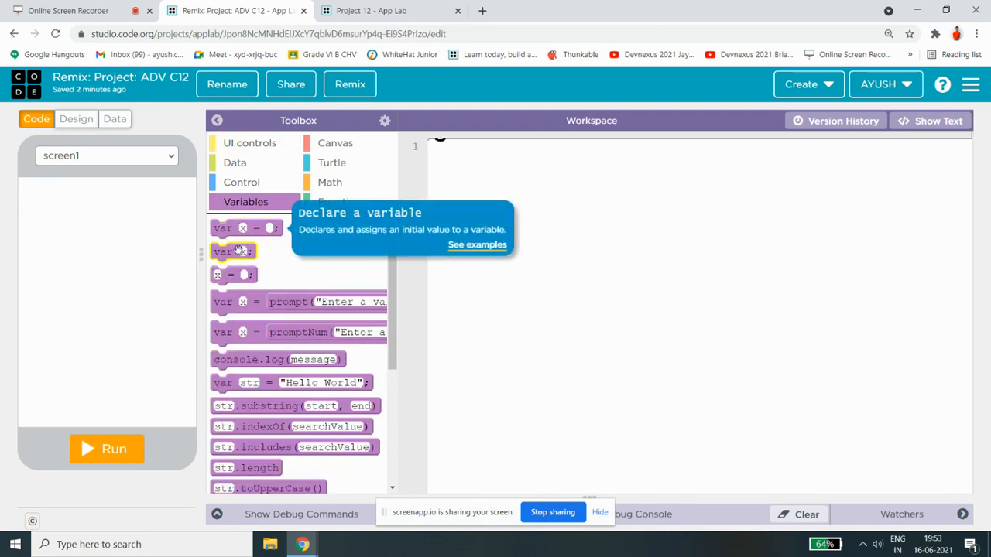
left_click(391, 10)
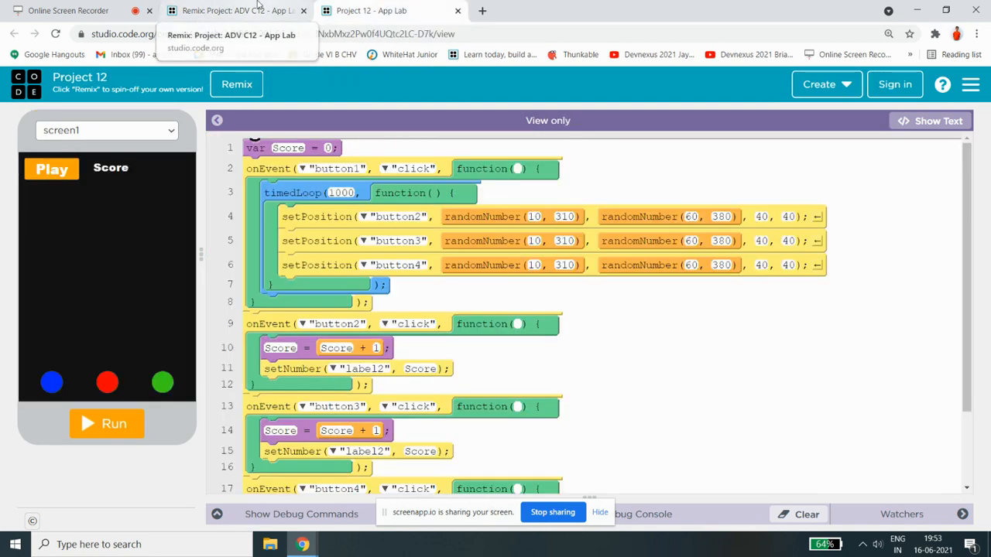
left_click(236, 10)
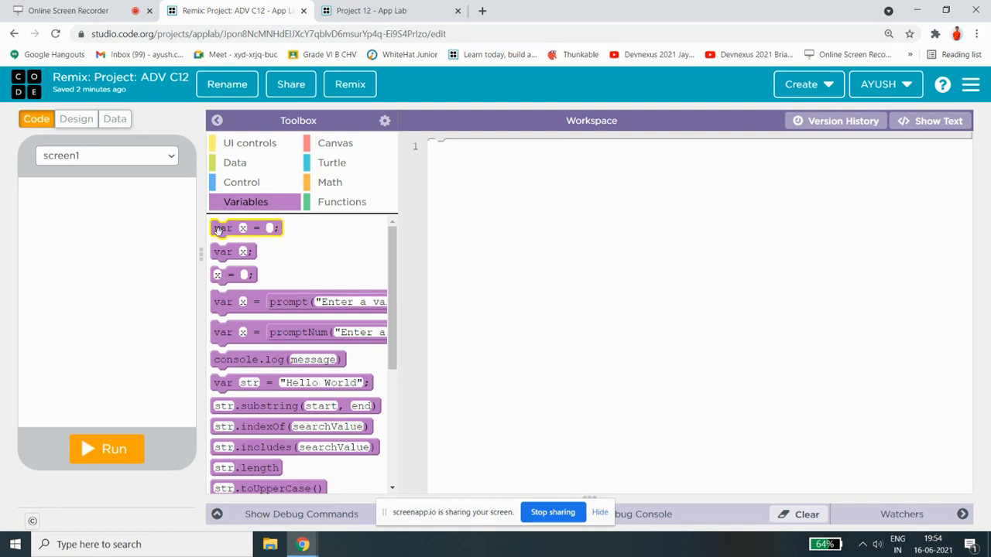
left_click_drag(245, 227, 463, 148)
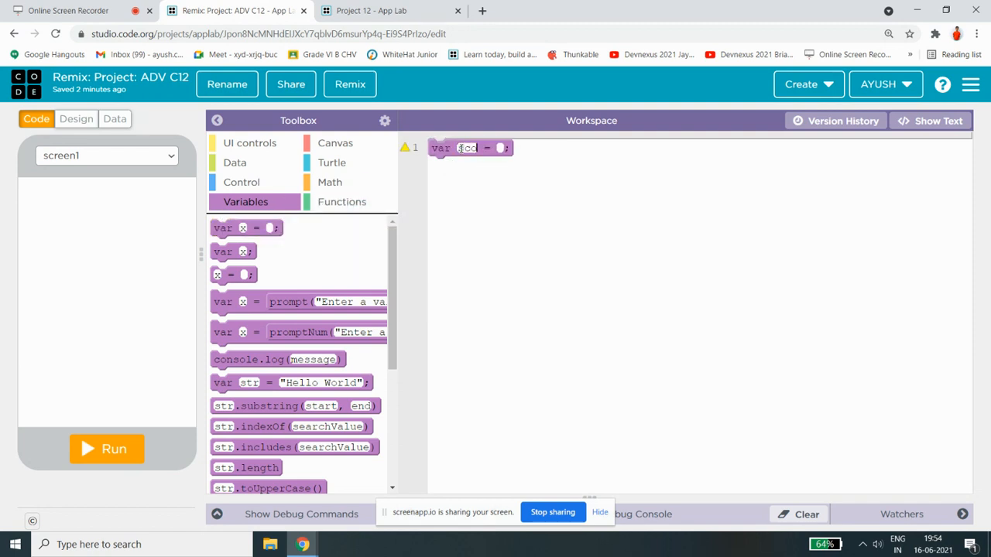
type("score")
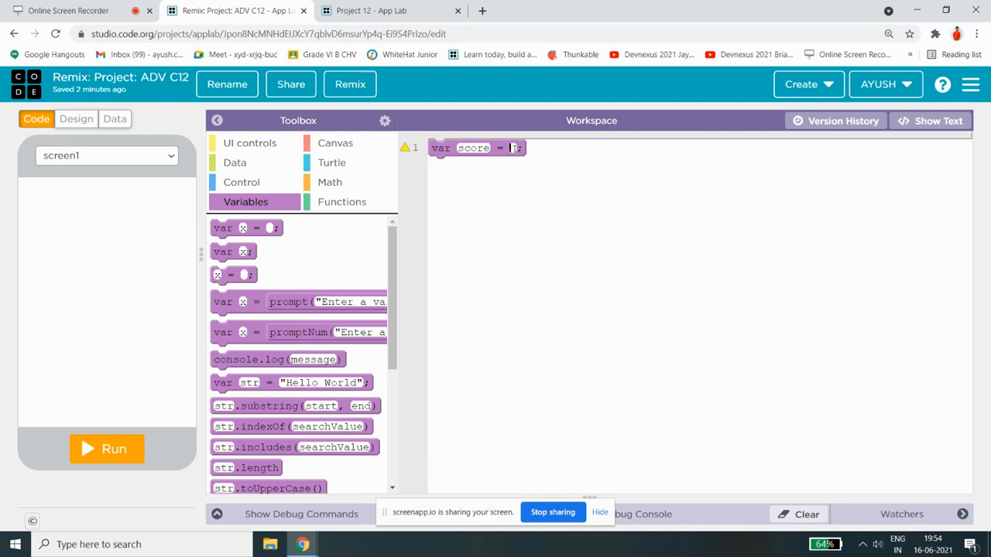
type("0")
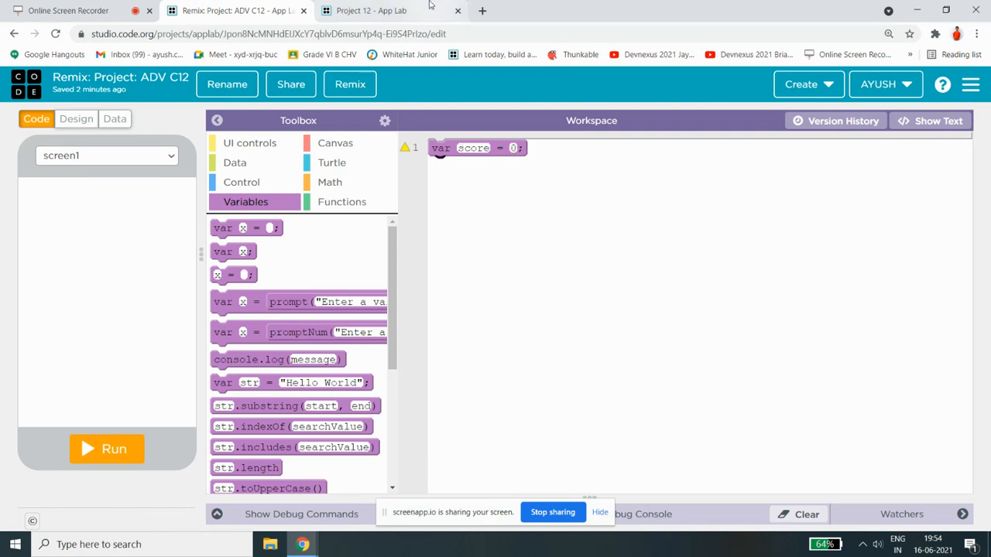
left_click(68, 10)
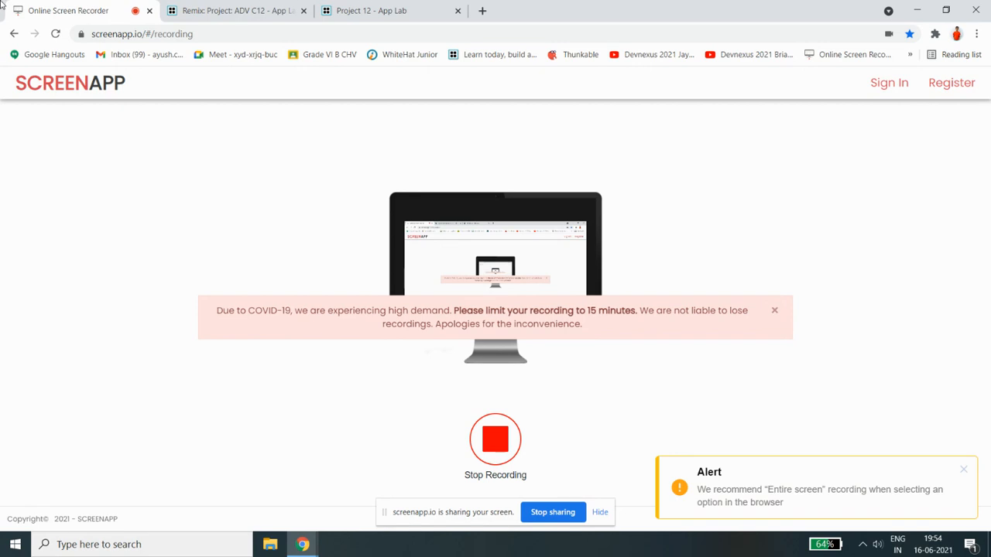
Bring up the Project 12 example code with its score variable and click handlers.
left_click(236, 10)
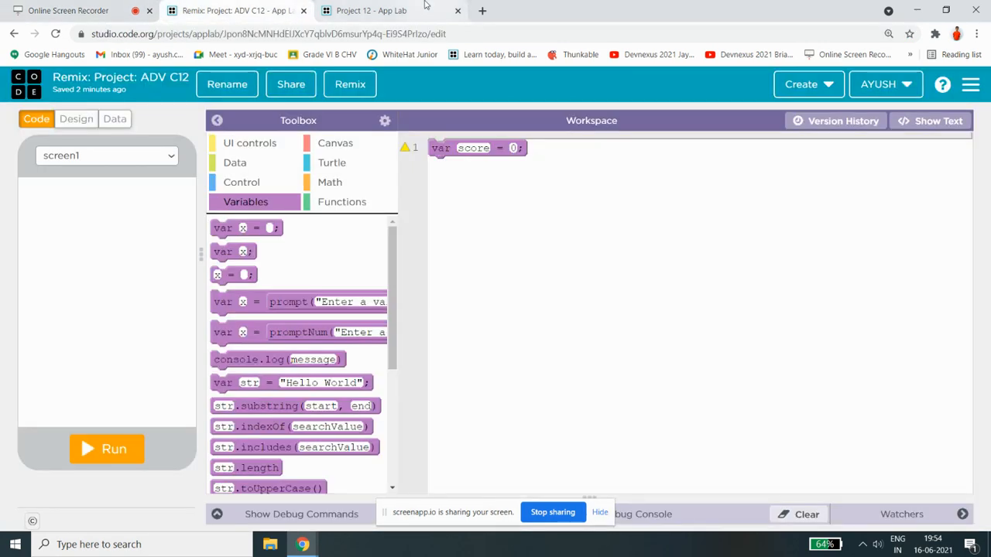
left_click(371, 10)
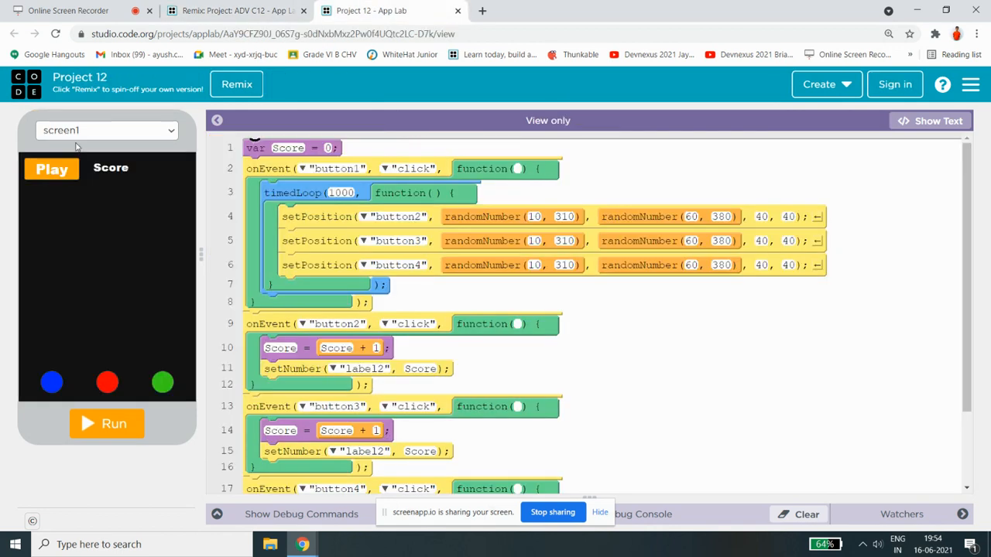
Add an empty click event handler, checking the example's button1 element id, then enter Design mode.
left_click(236, 10)
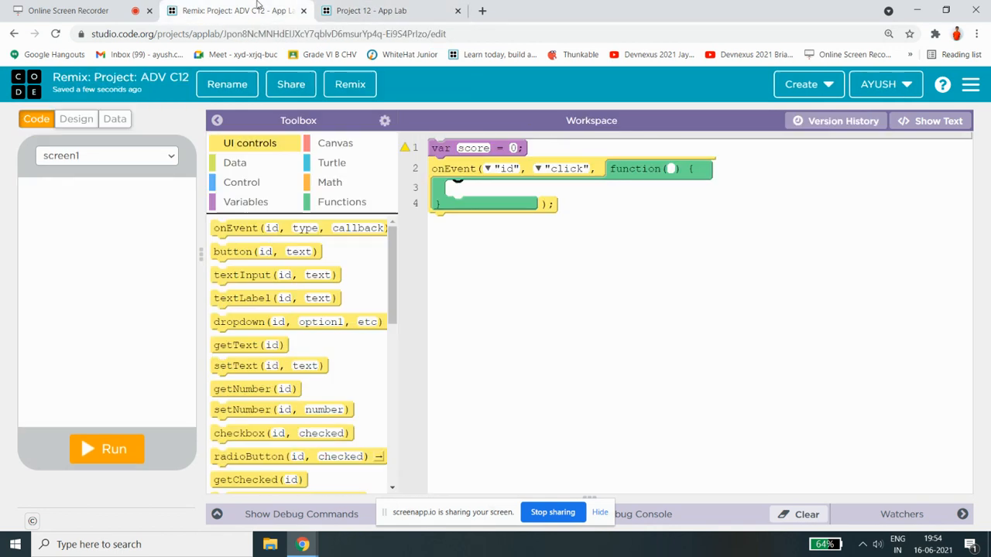
left_click(372, 10)
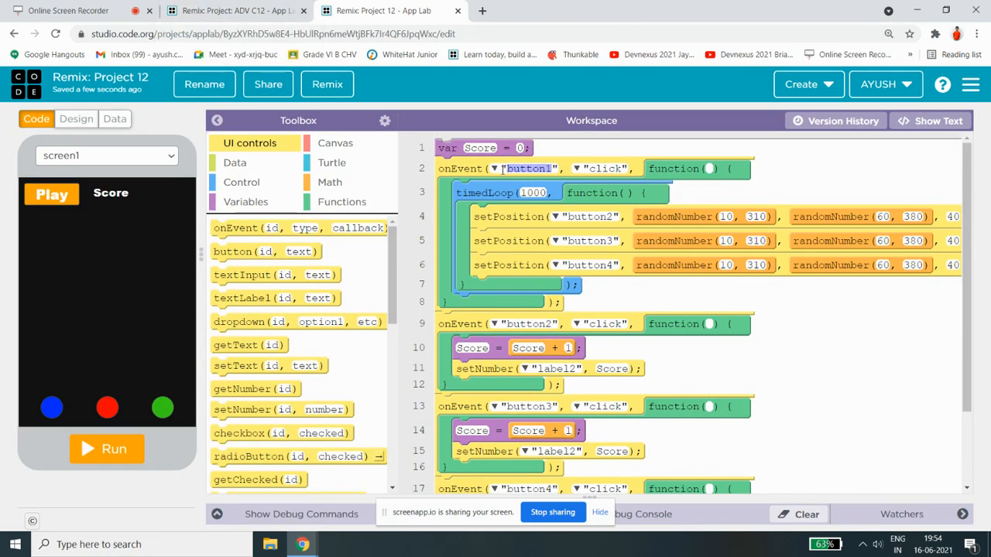
left_click(494, 168)
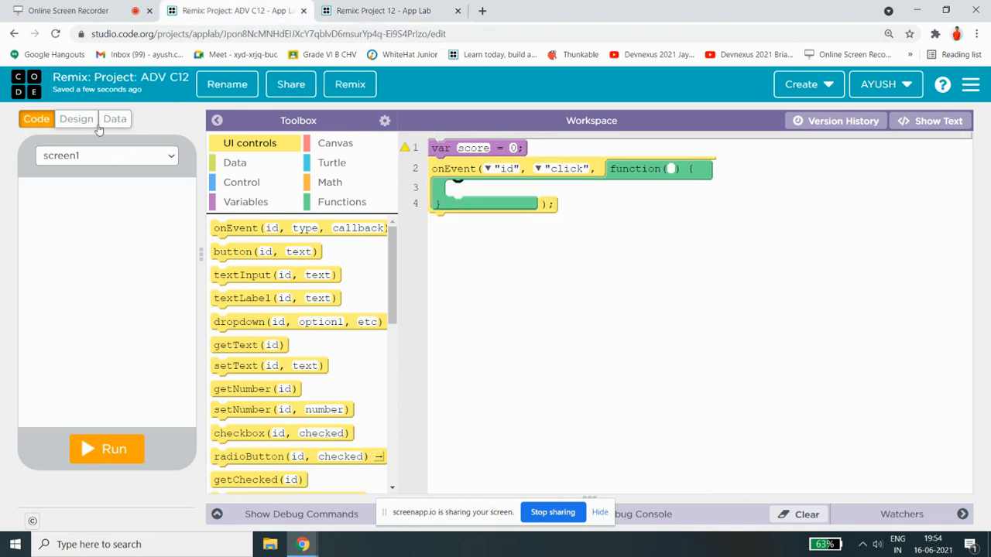
left_click(75, 119)
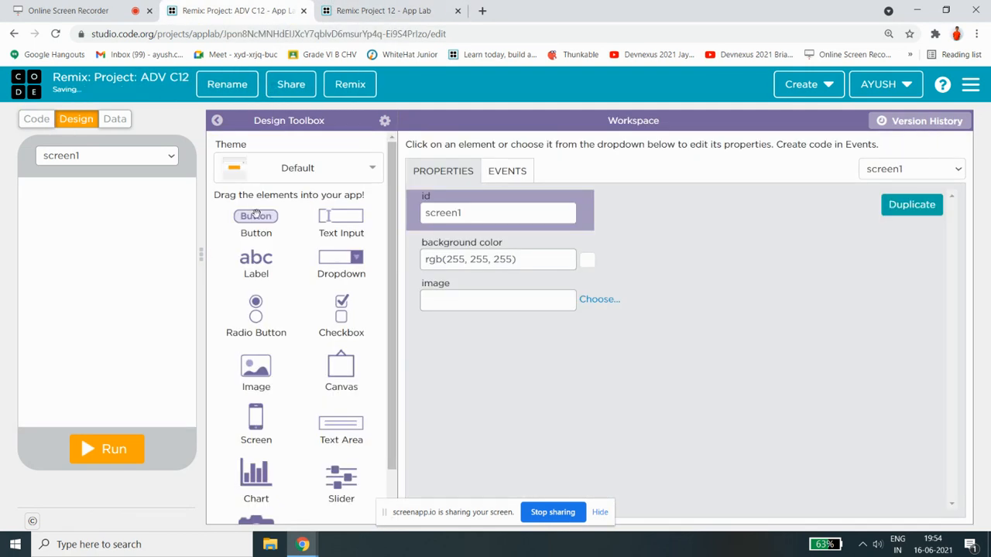
Place a new button near the top of screen1 with the text play.
left_click_drag(255, 216, 54, 208)
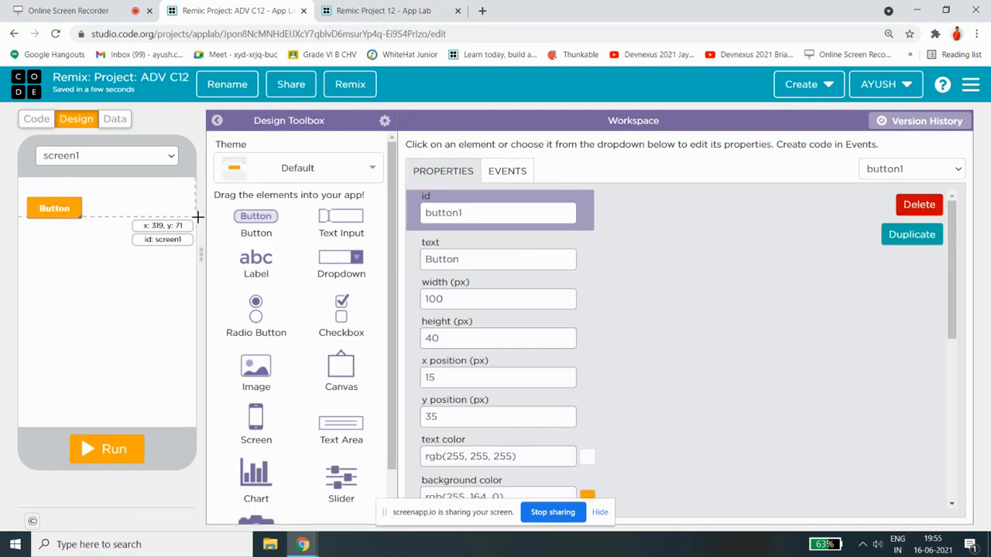
left_click(498, 258)
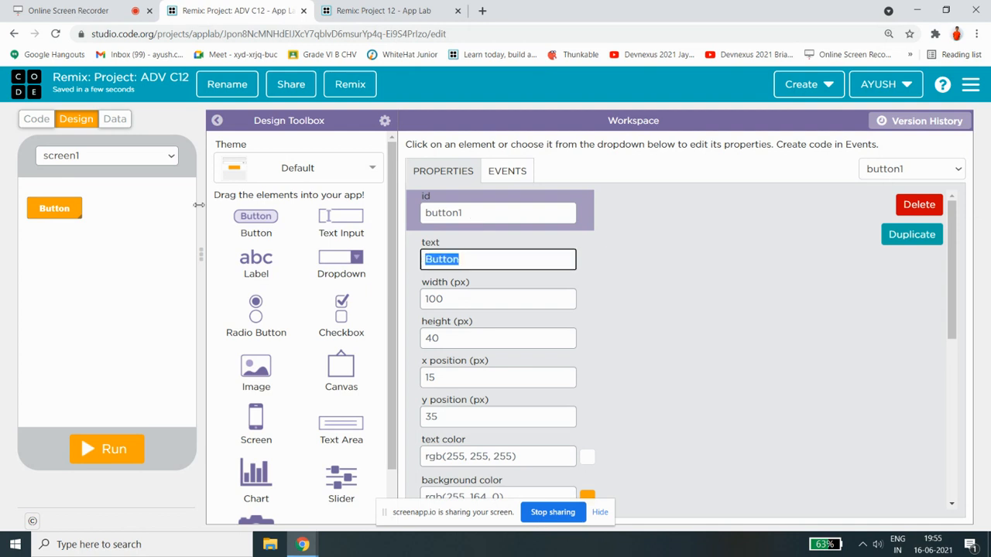
type("play")
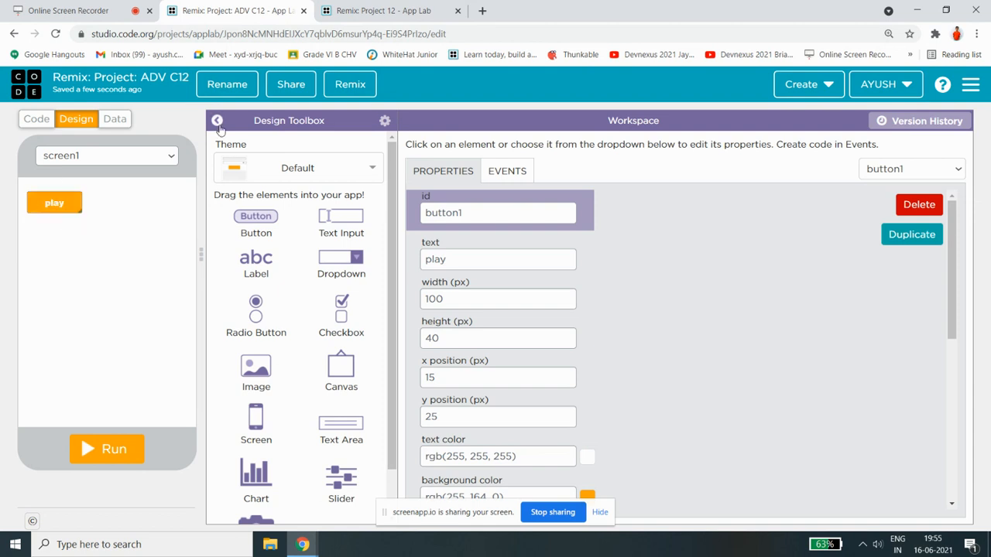
After checking the example layout, add a label reading score level beside the play button.
left_click(379, 10)
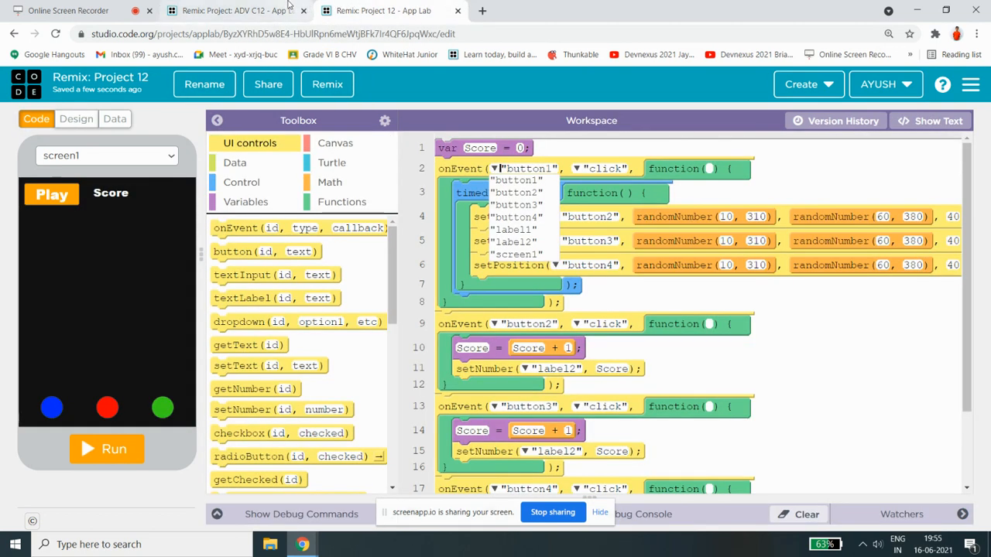
left_click(76, 118)
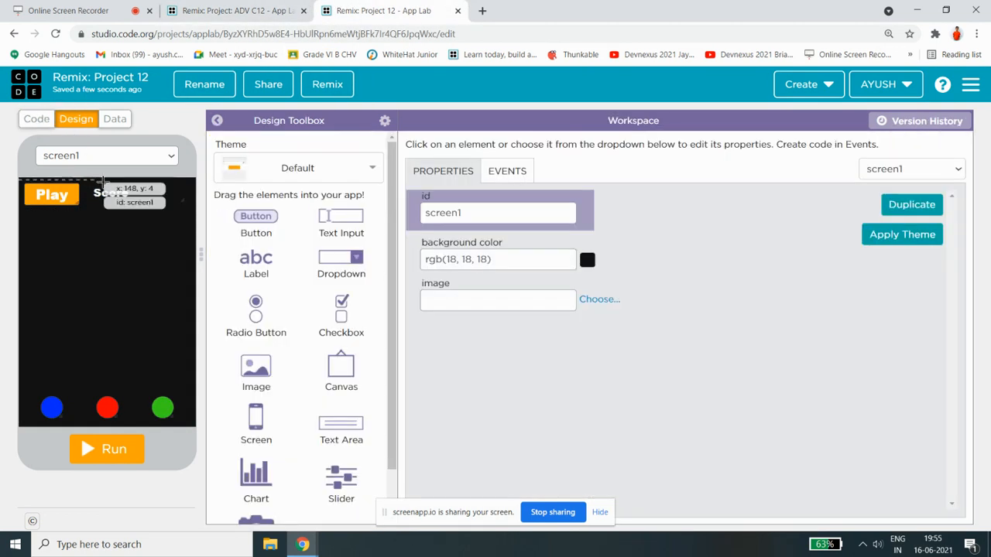
left_click(233, 10)
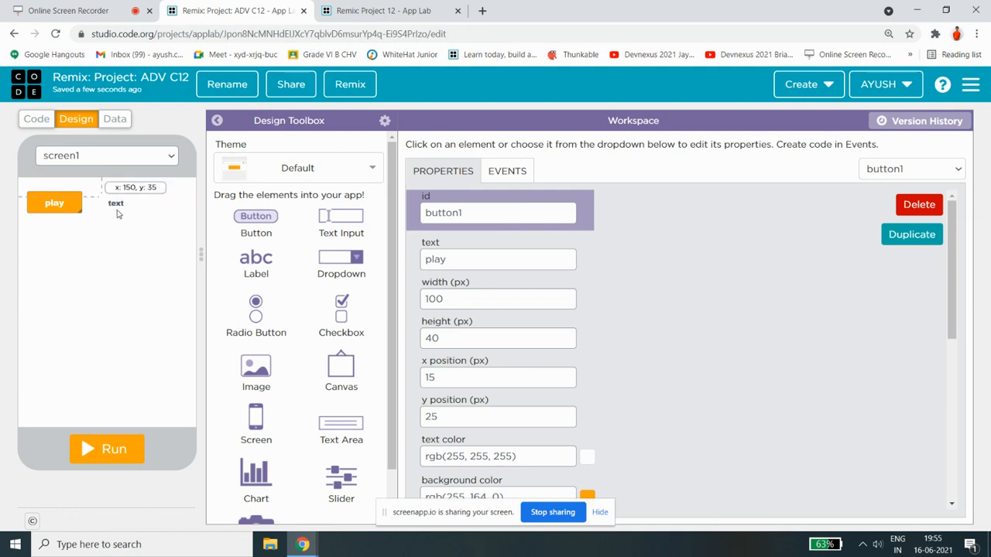
left_click(114, 203)
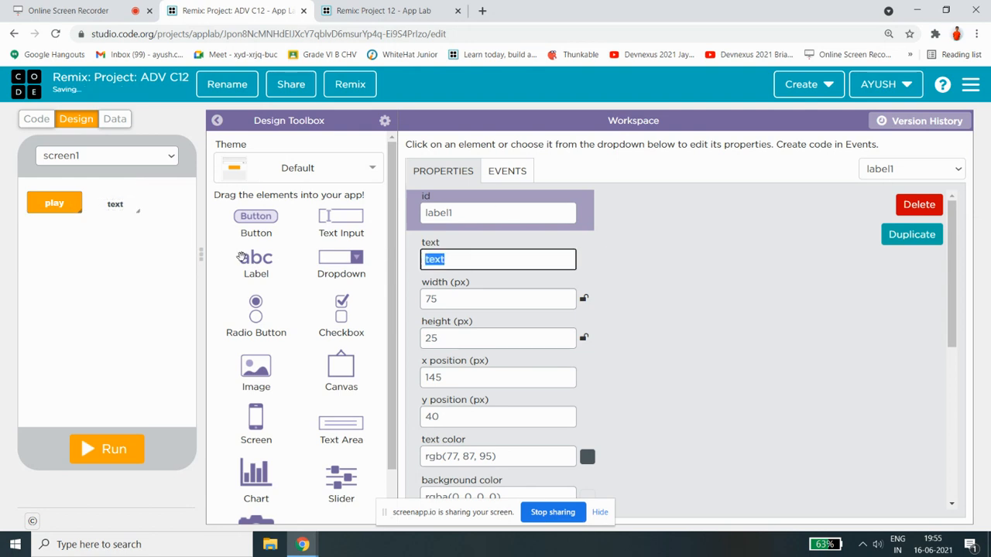
type("score")
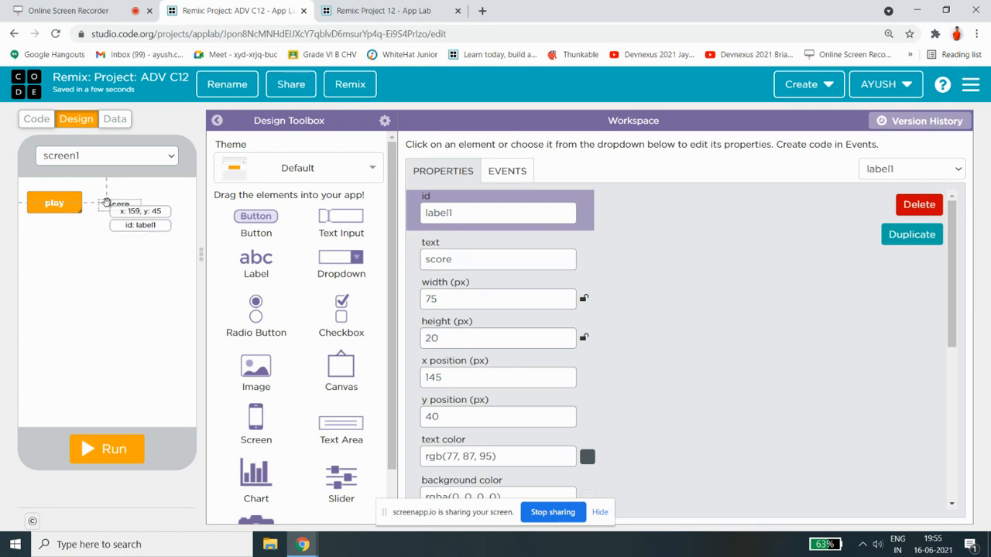
left_click_drag(120, 202, 112, 209)
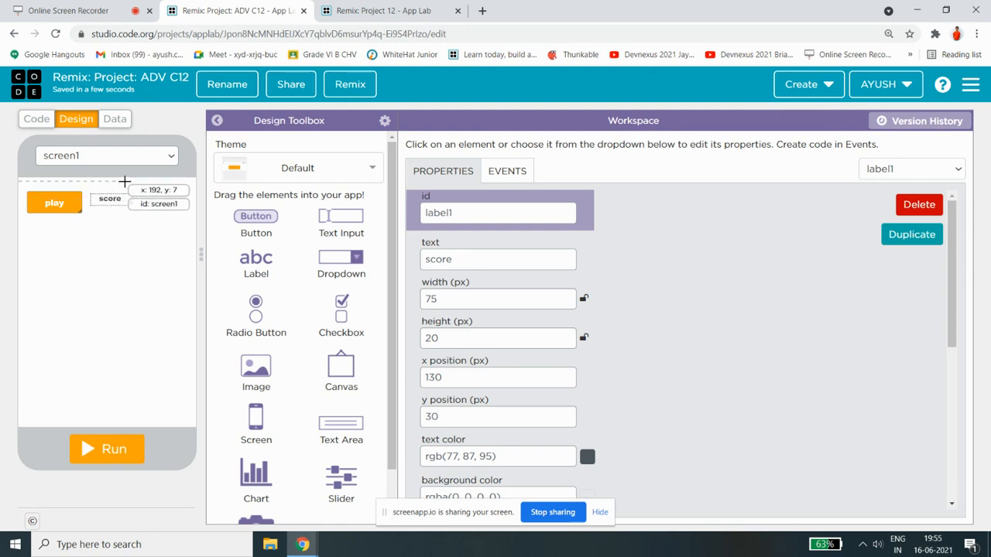
left_click_drag(123, 190, 115, 205)
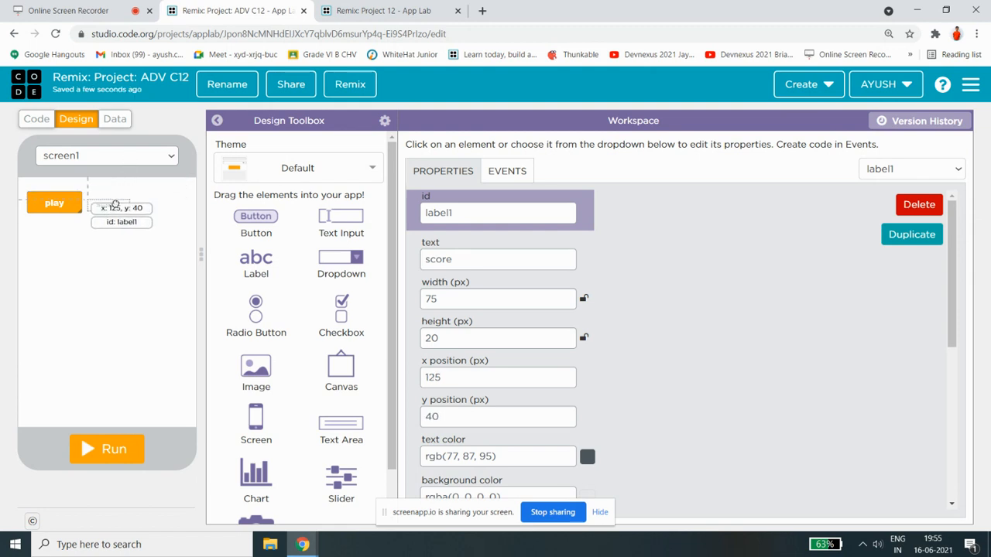
Choose Darkscheme from the Theme dropdown, giving a black screen and red play button.
left_click(297, 168)
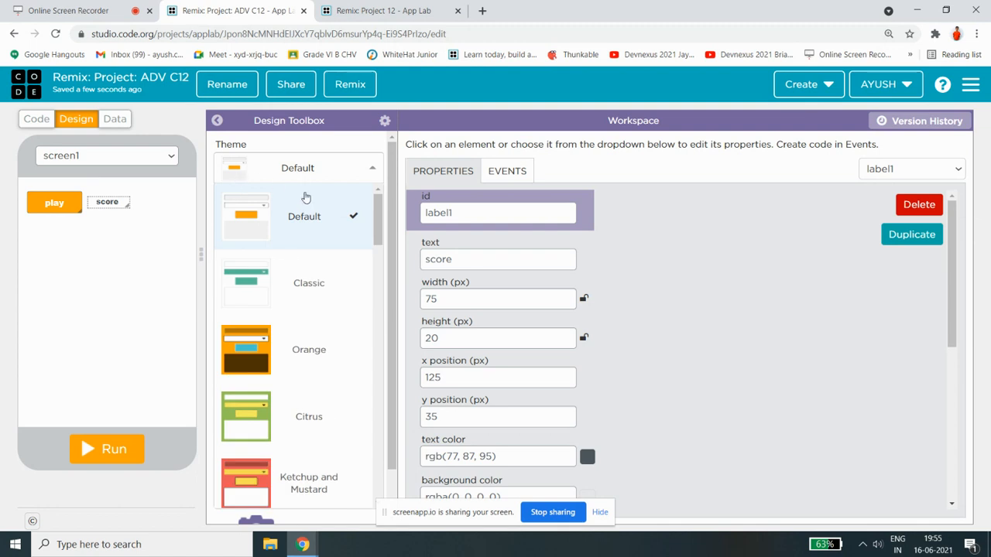
scroll("down", 3)
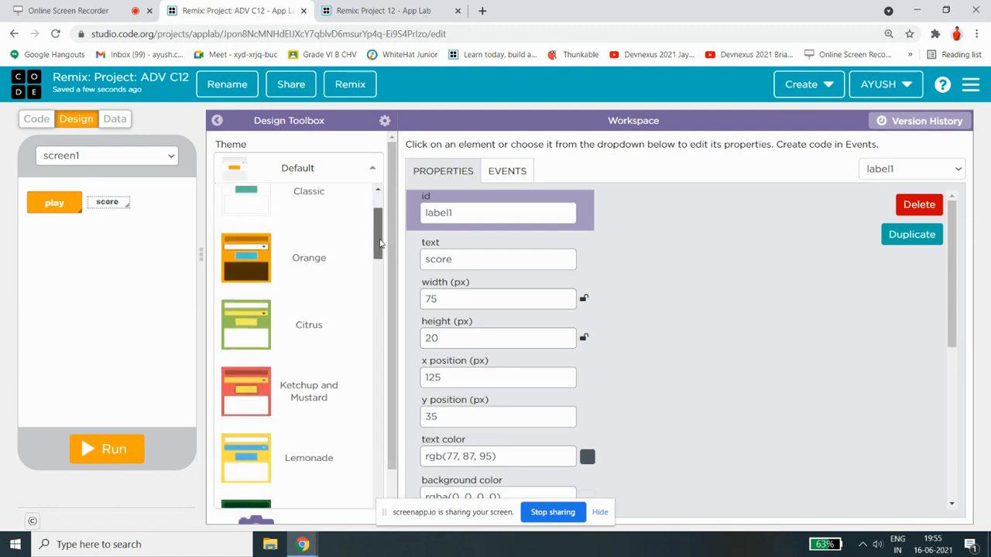
scroll("down", 3)
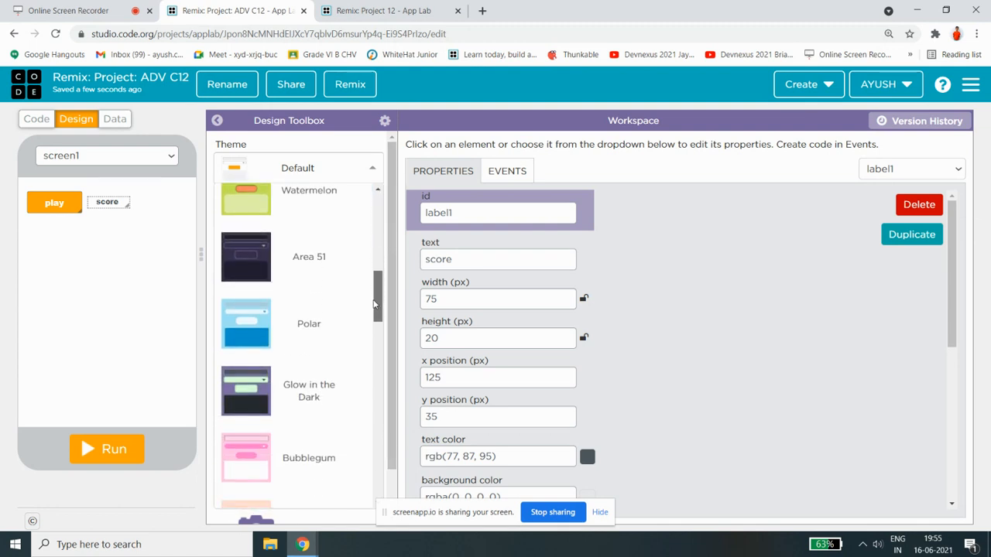
scroll("down", 3)
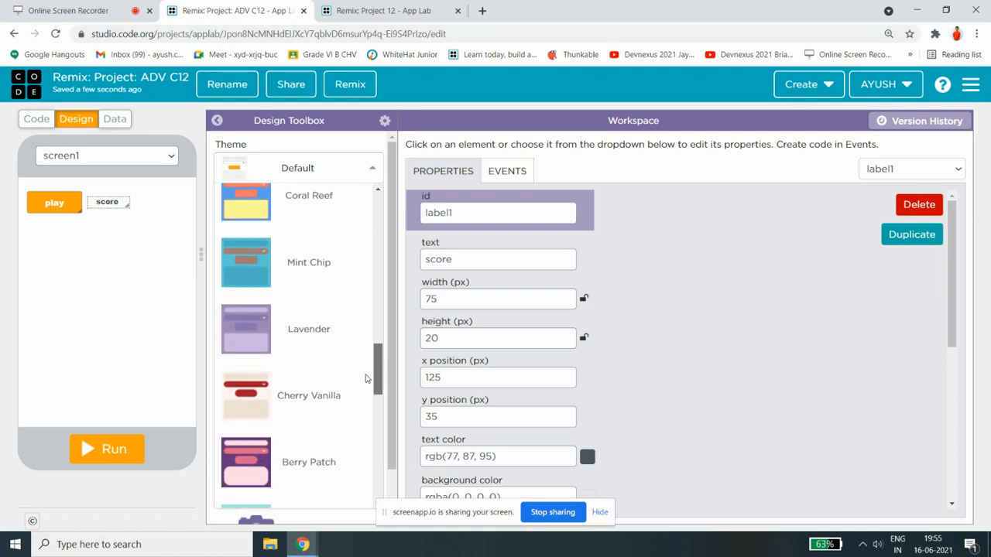
scroll("down", 3)
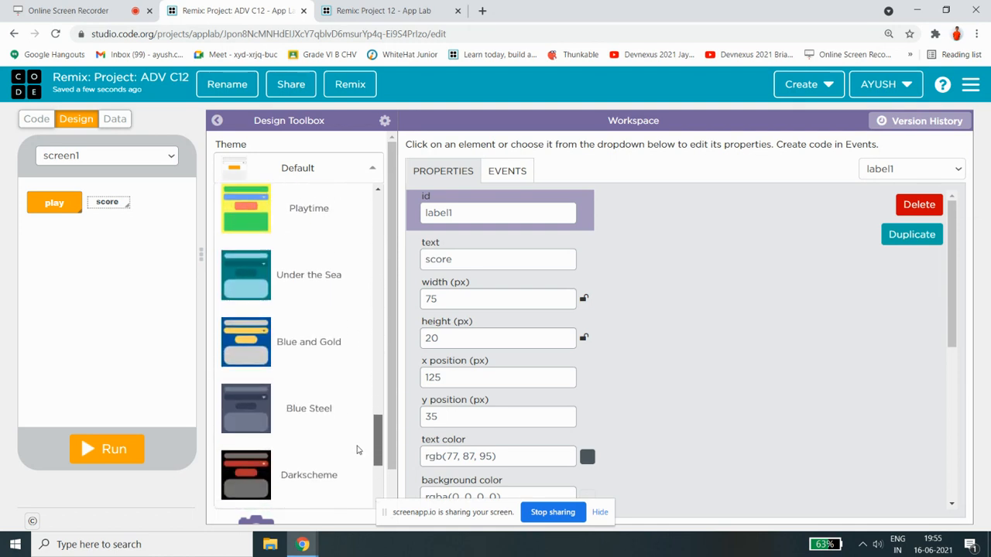
scroll("down", 3)
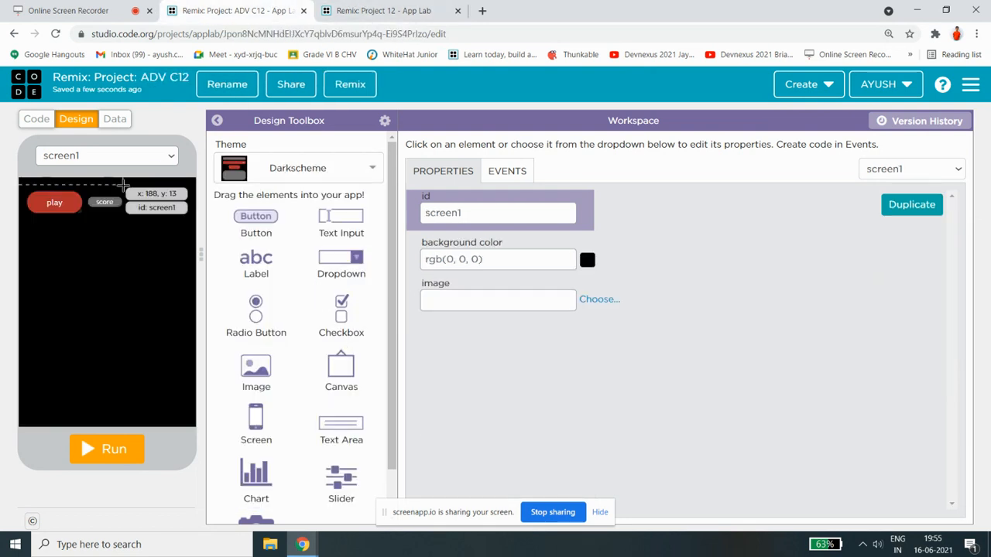
left_click(103, 202)
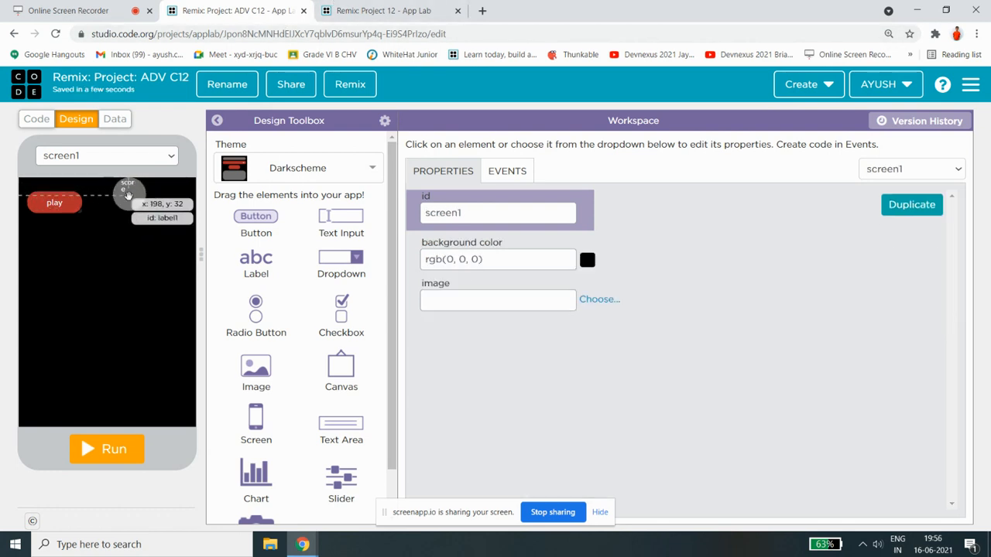
Move and resize label1, then drag it off screen1 to delete it.
left_click(126, 186)
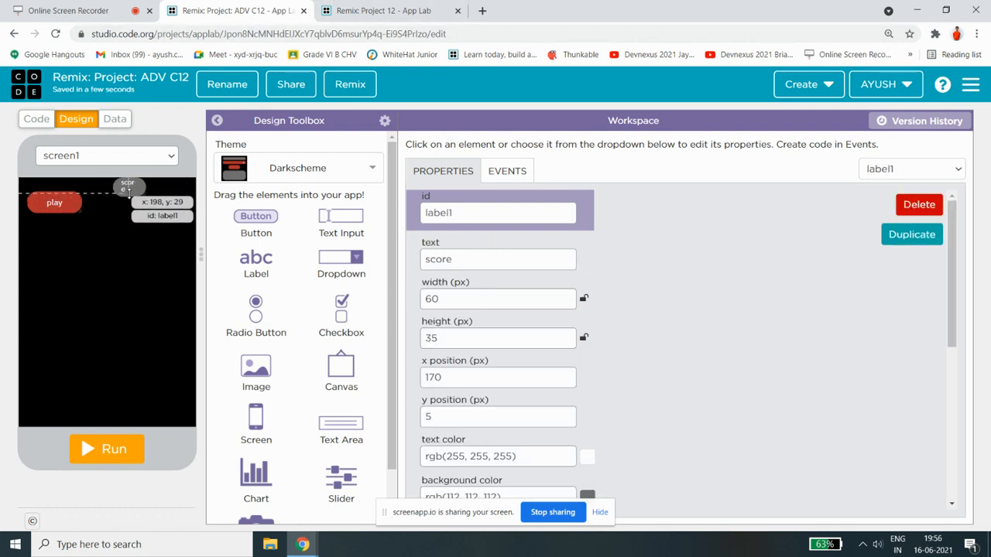
left_click_drag(153, 202, 116, 202)
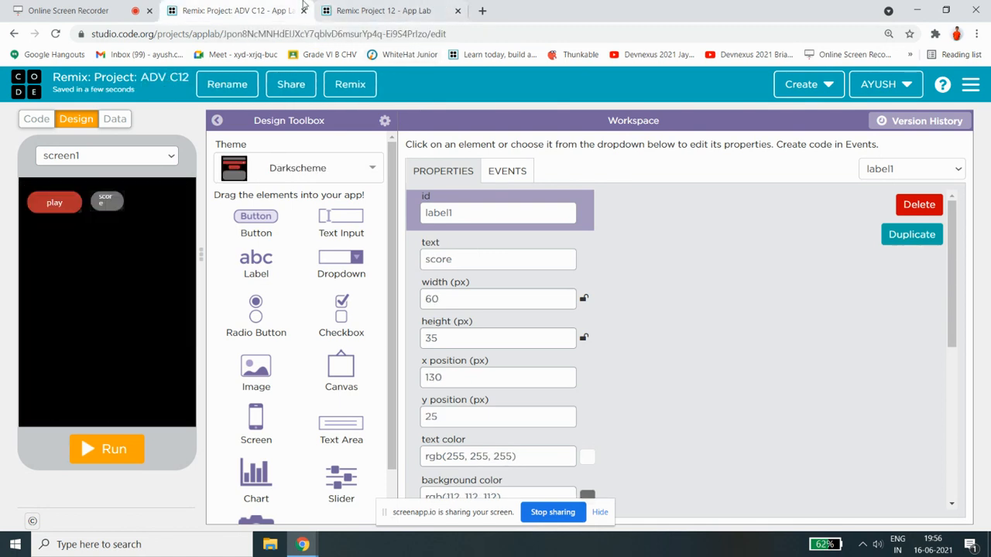
left_click_drag(106, 202, 104, 197)
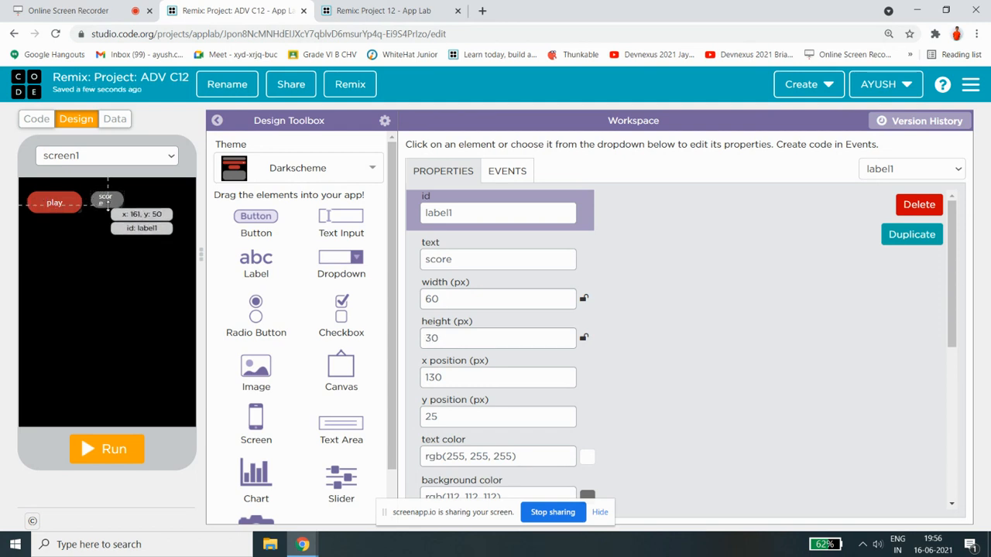
left_click_drag(106, 200, 115, 202)
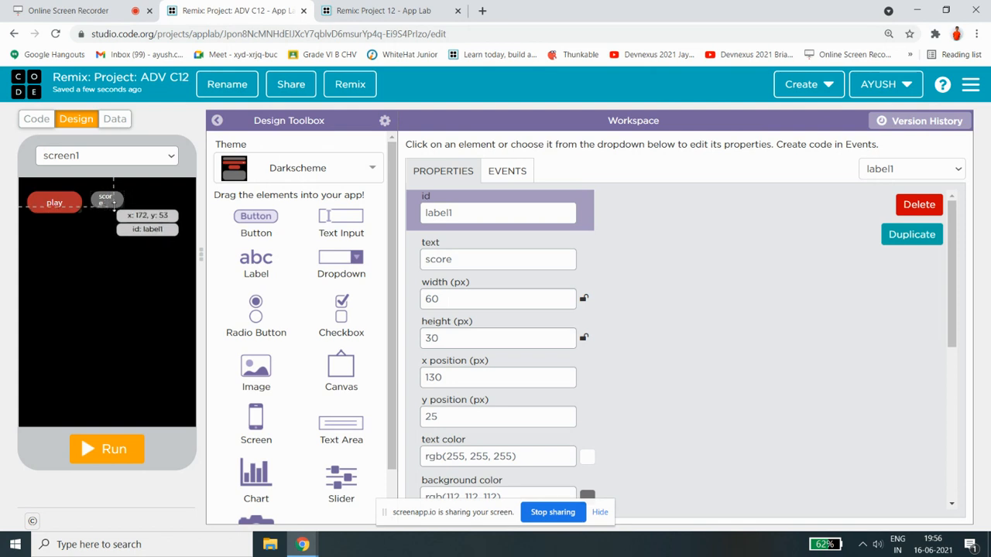
left_click_drag(106, 199, 105, 182)
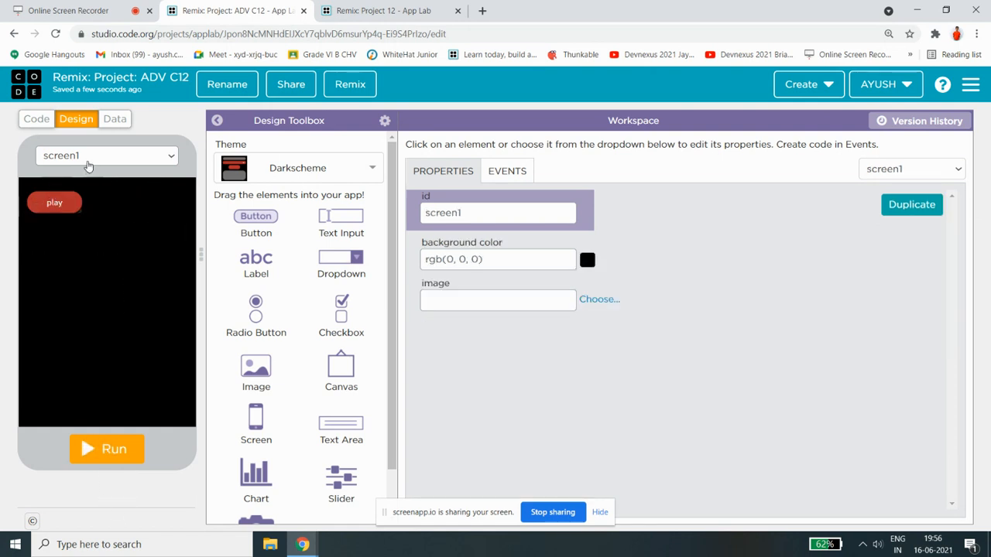
mouse_move(233, 310)
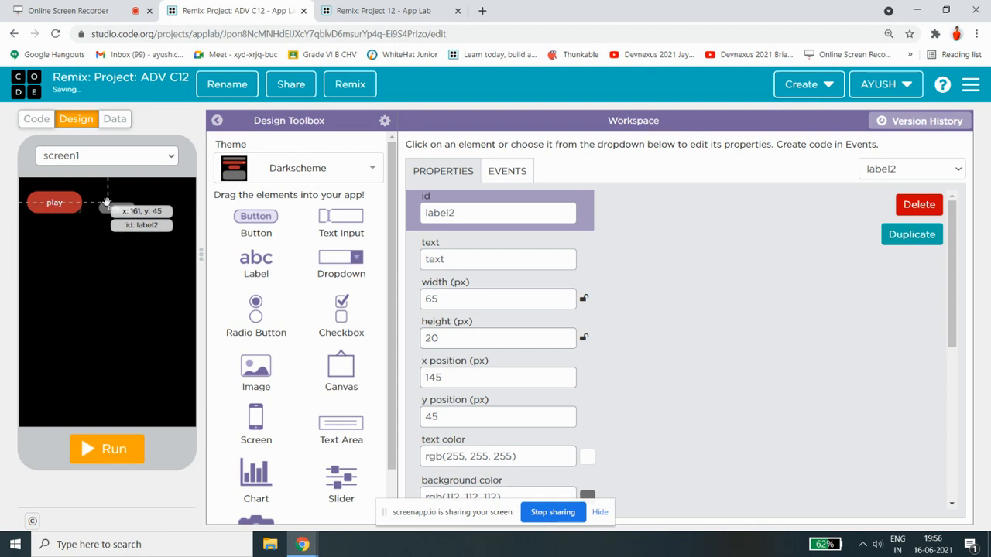
Drop a new label2 beside the play button and set its text to score.
left_click_drag(107, 203, 115, 207)
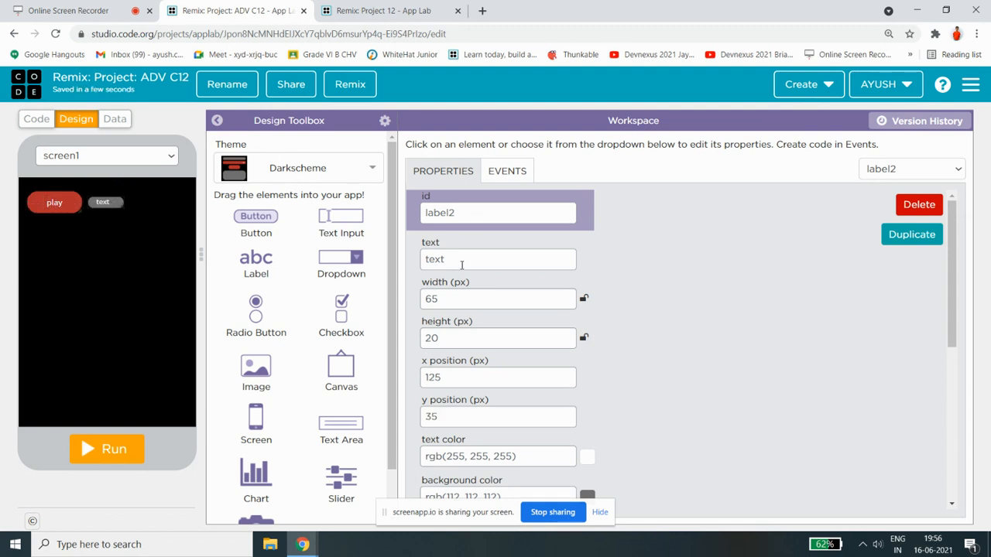
type("score")
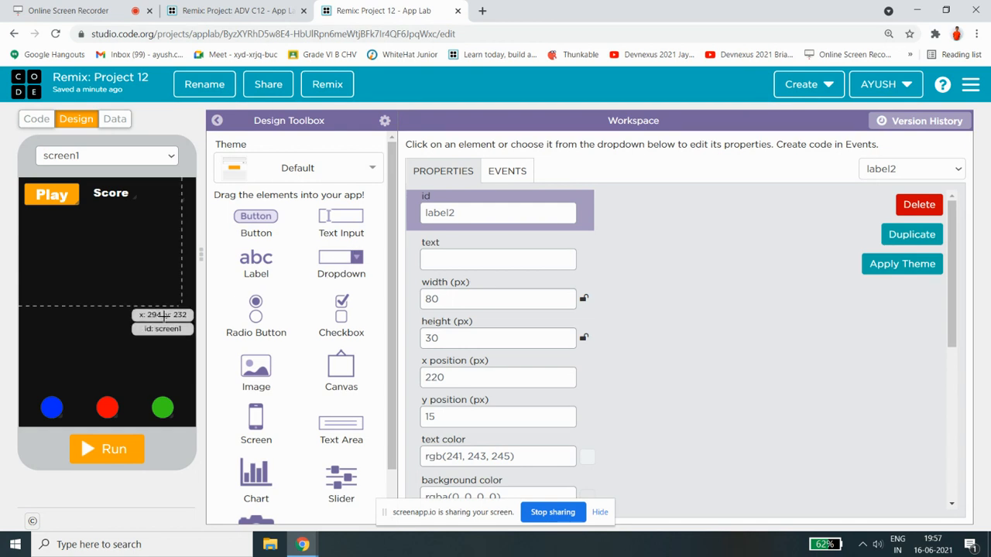
mouse_move(104, 370)
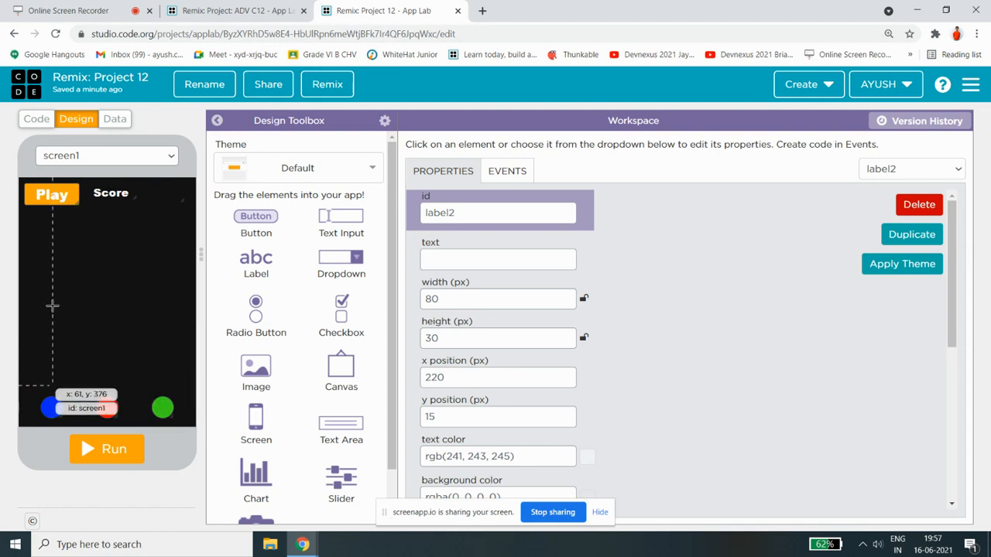
Review the Project 12 code and design, drag out a button, then return to ADV C12.
left_click(36, 118)
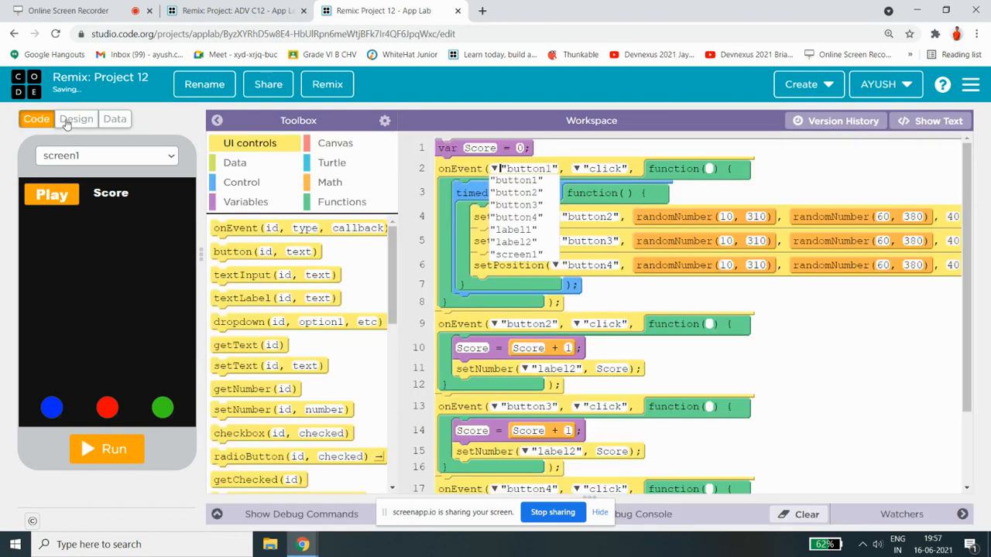
left_click(75, 118)
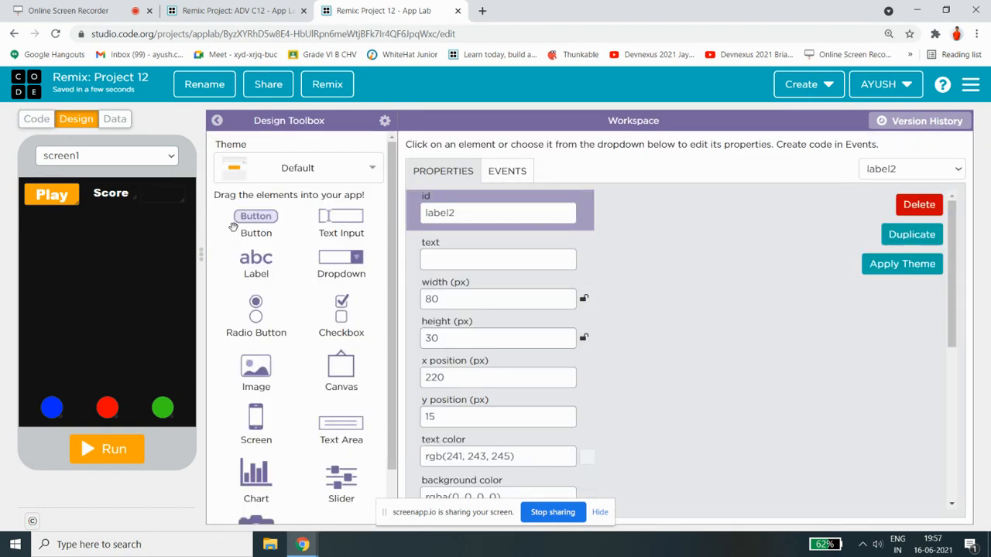
left_click_drag(255, 216, 56, 366)
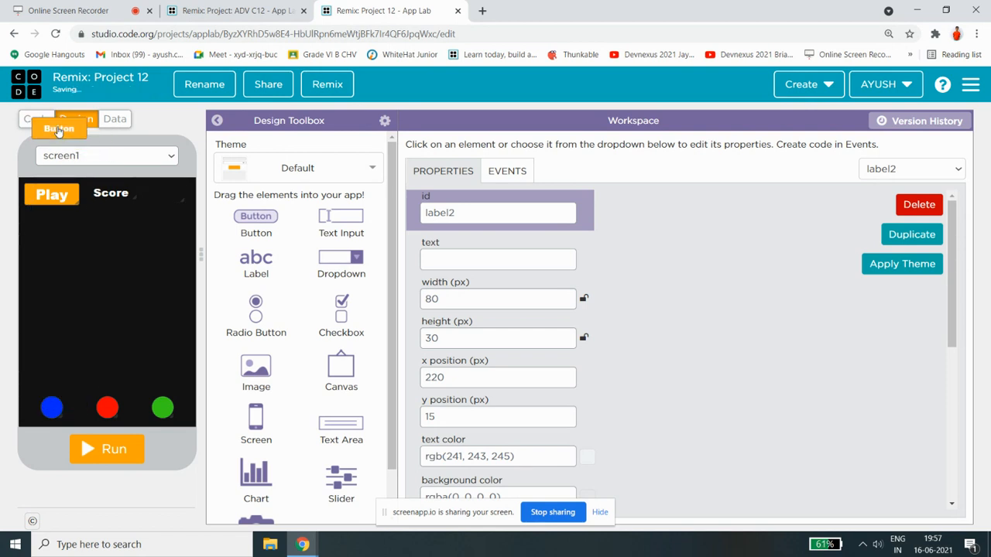
left_click(233, 10)
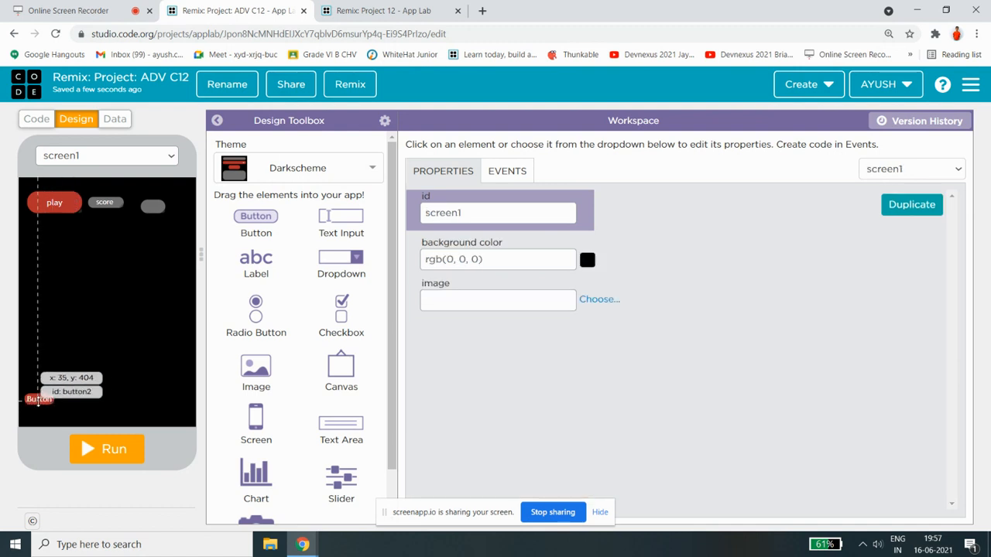
Place a new ball button near the bottom-left and start changing its background colour to blue.
left_click_drag(38, 398, 38, 402)
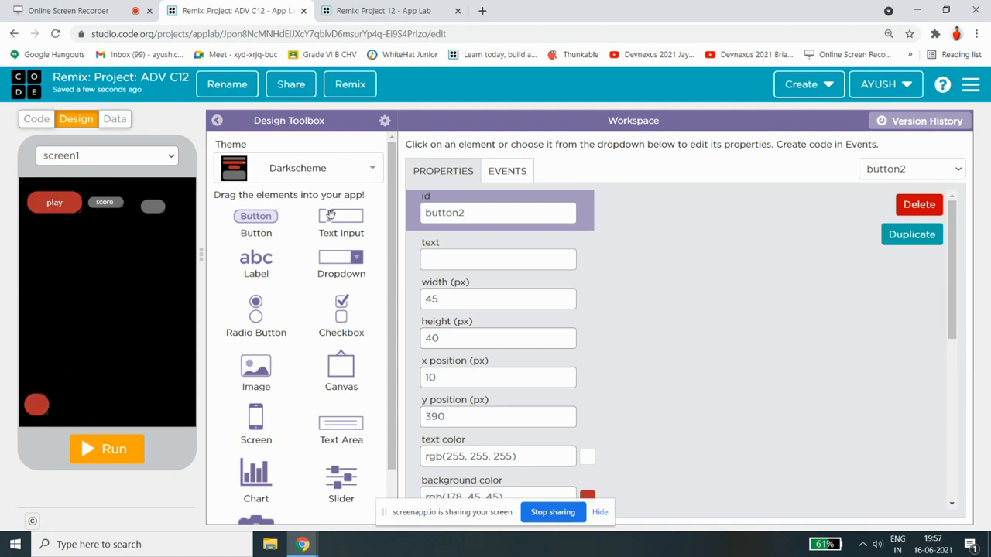
mouse_move(880, 321)
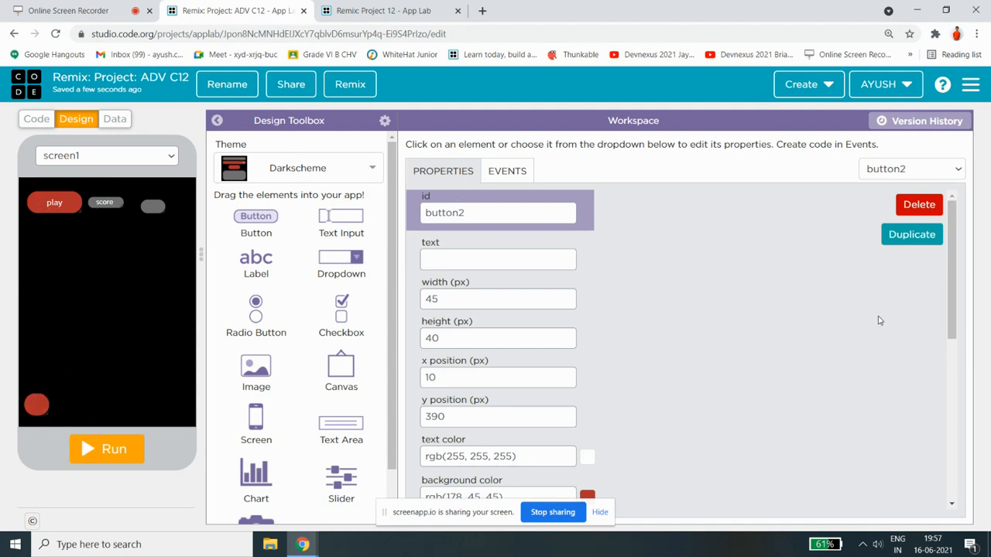
scroll("down", 3)
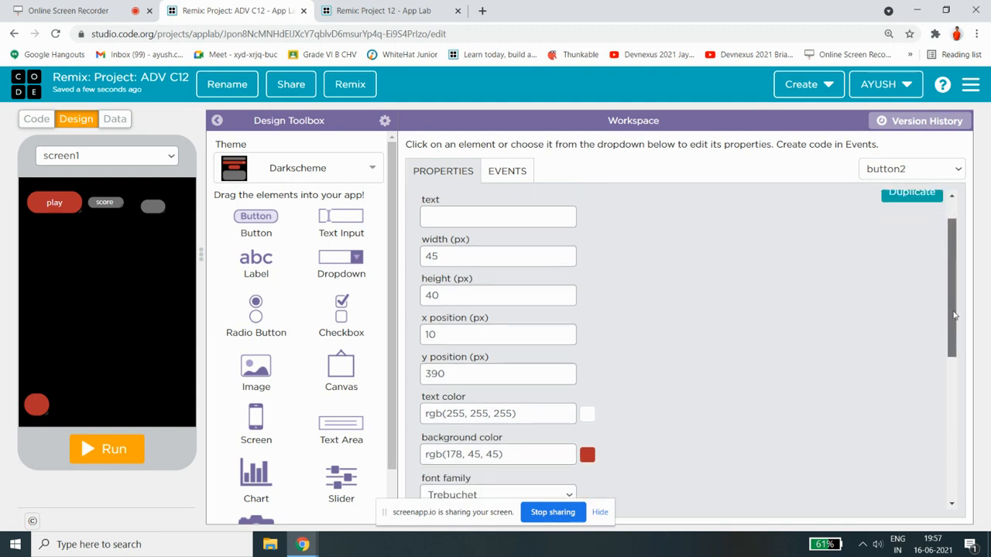
left_click(587, 454)
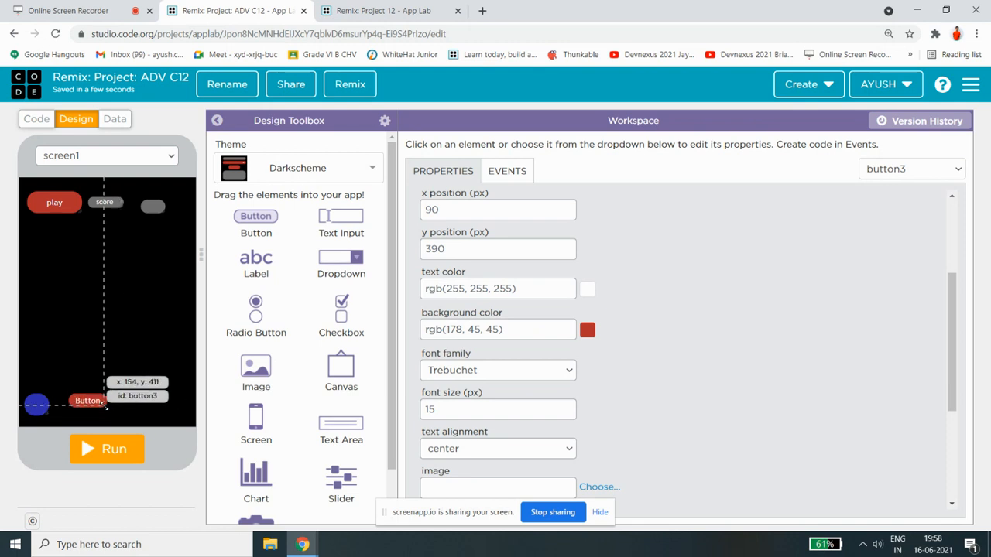
Place a second ball button beside the blue one at the bottom and resize it to 45 by 40.
left_click_drag(87, 401, 88, 403)
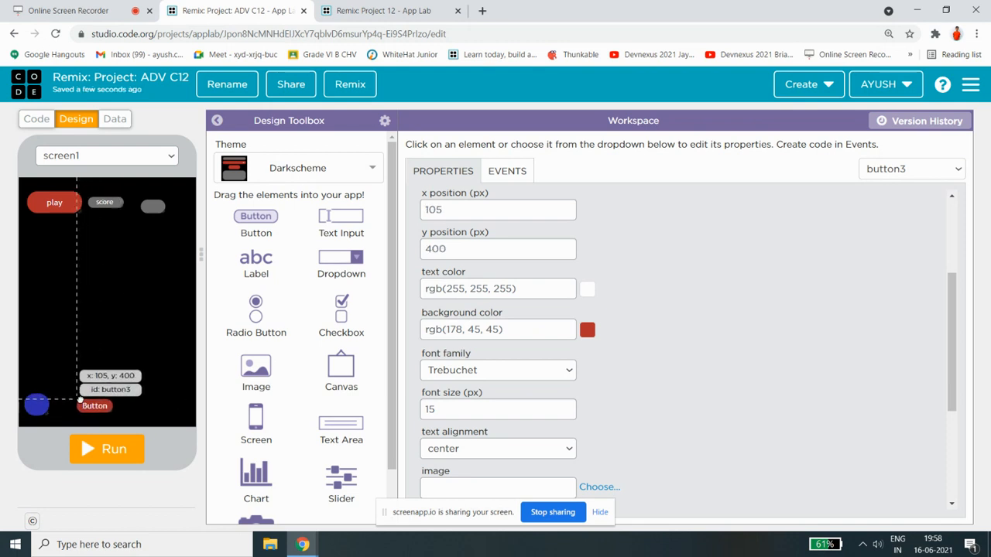
left_click_drag(95, 405, 103, 411)
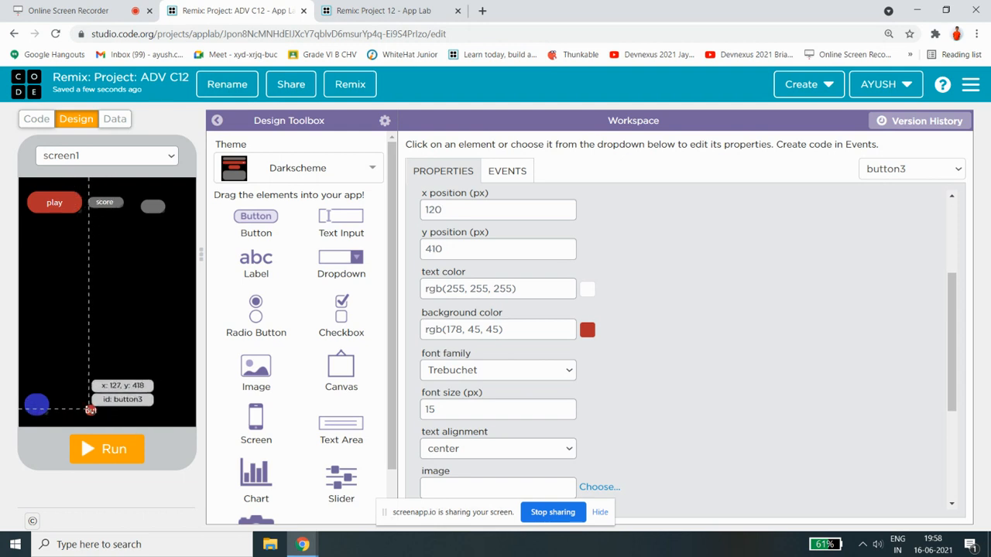
left_click_drag(90, 399, 108, 404)
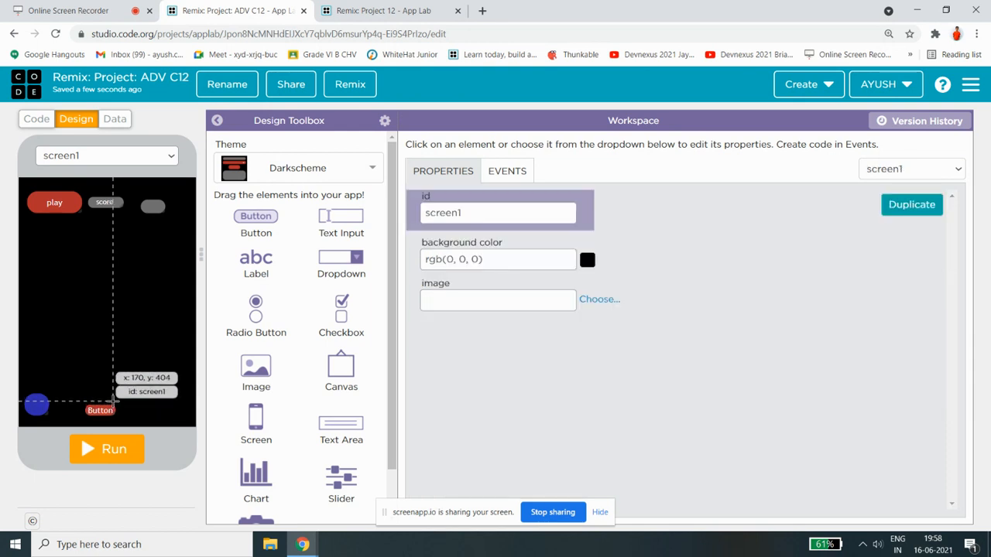
left_click(100, 411)
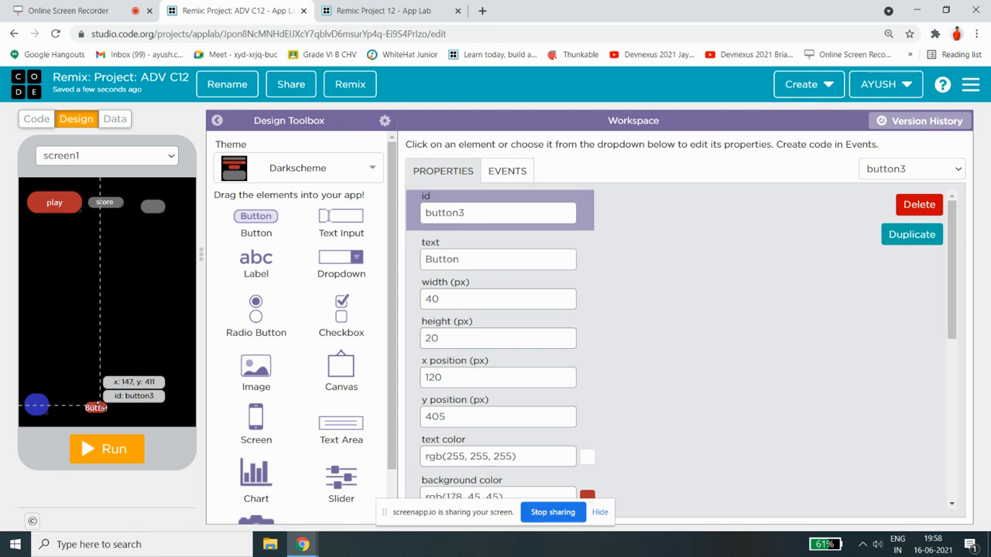
left_click_drag(38, 404, 38, 403)
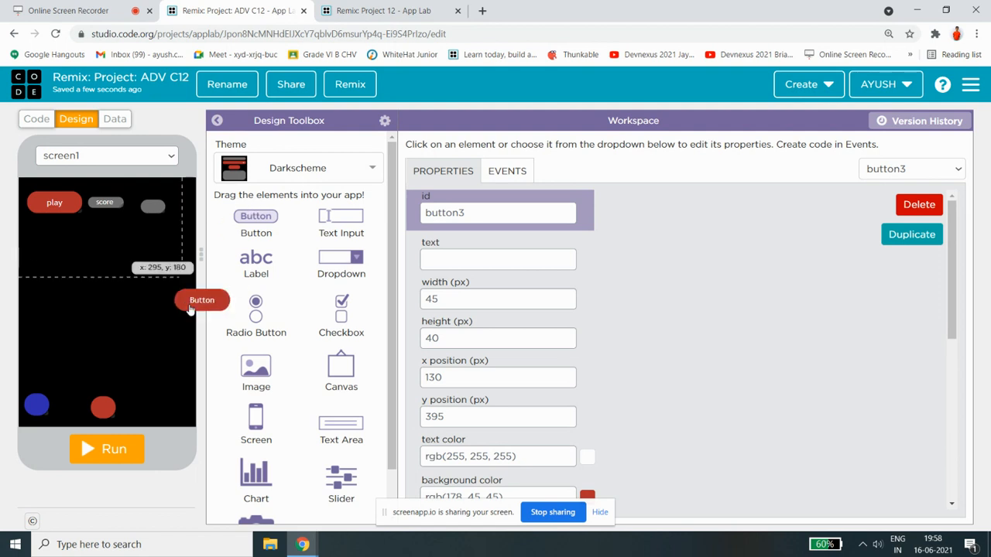
Drag a third button (button4) beside the red and blue balls at x 245, y 395.
left_click_drag(201, 300, 162, 407)
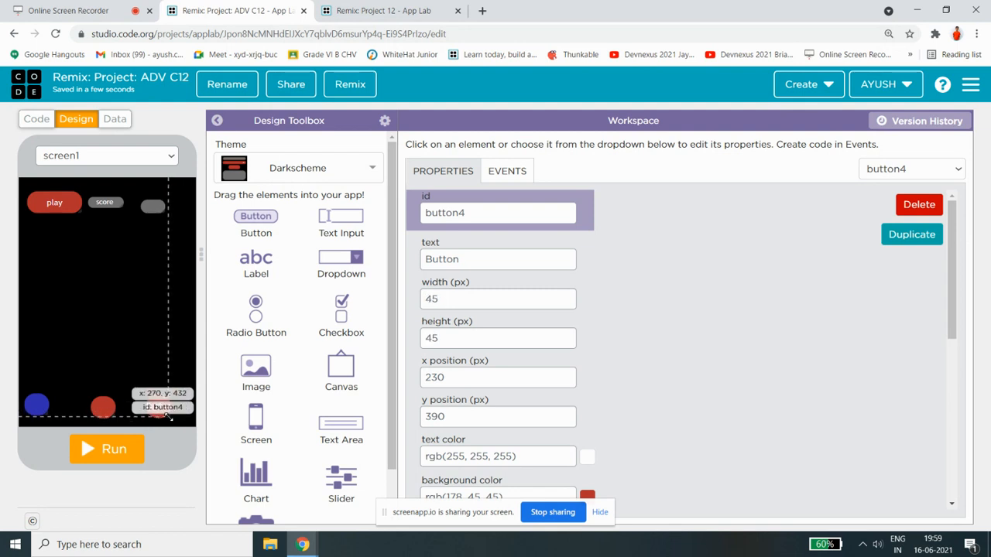
left_click_drag(164, 407, 164, 409)
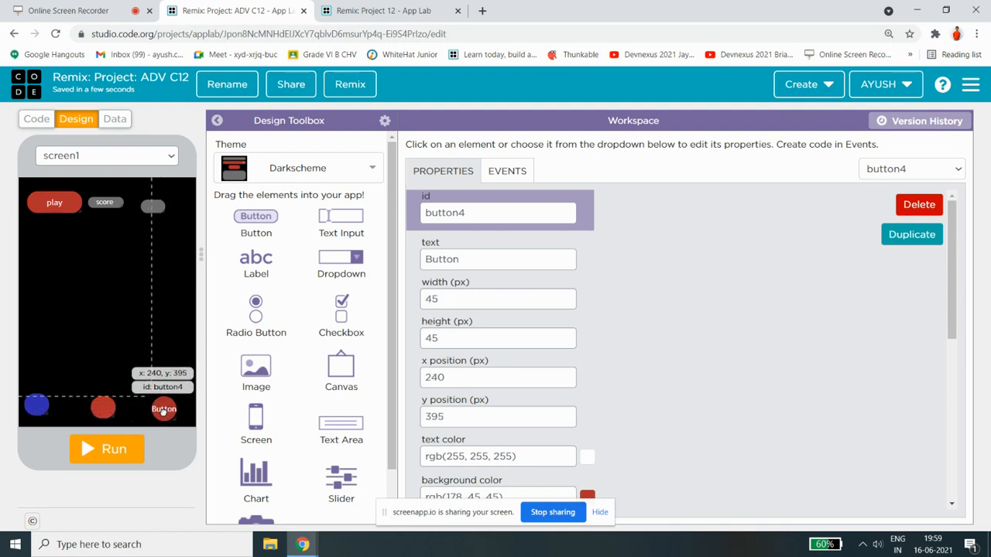
left_click_drag(163, 409, 168, 409)
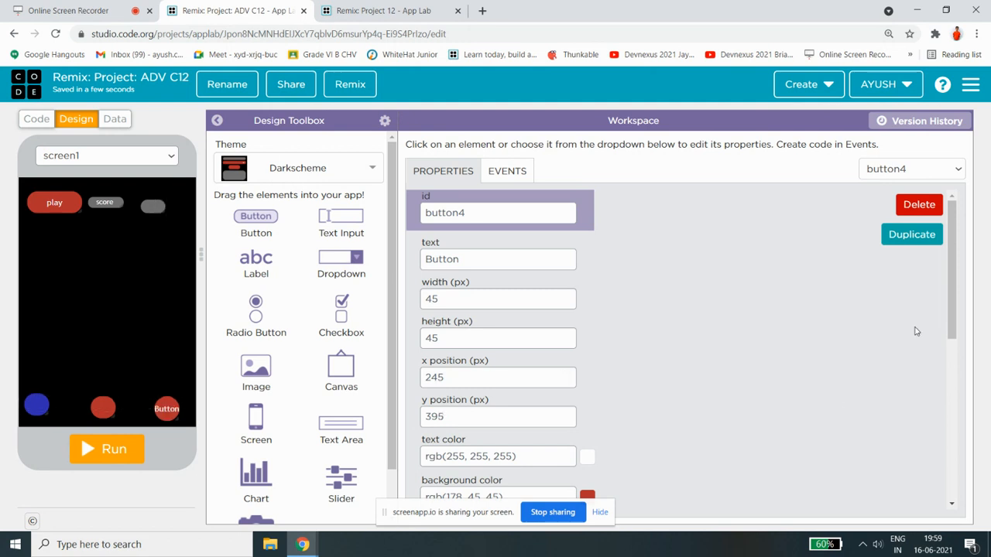
Make button4's background green and clear its text.
scroll("down", 3)
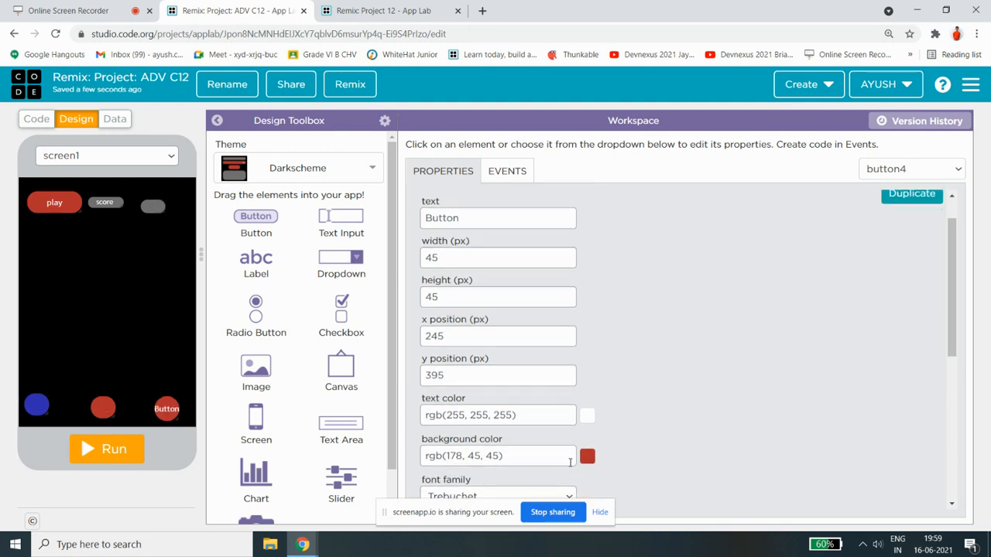
left_click(586, 455)
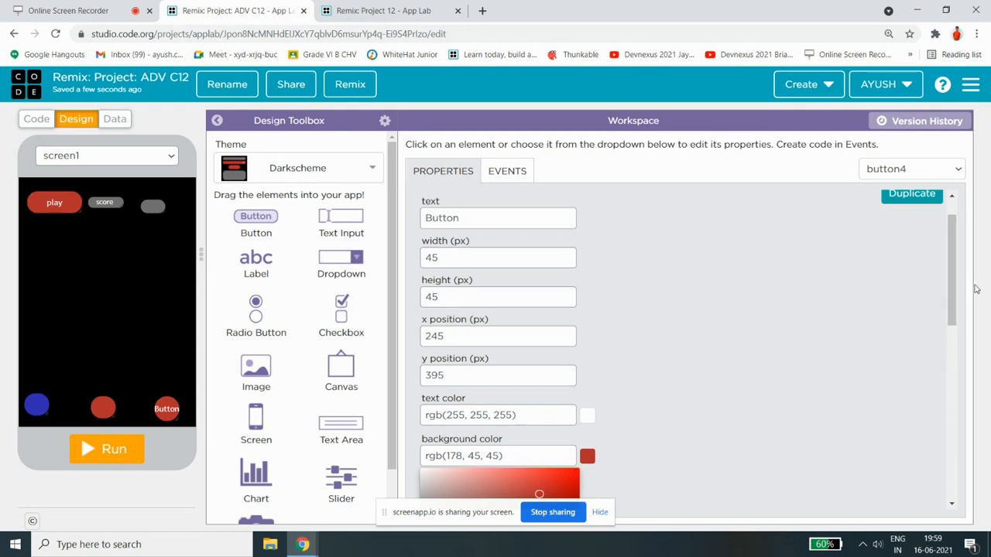
scroll("down", 3)
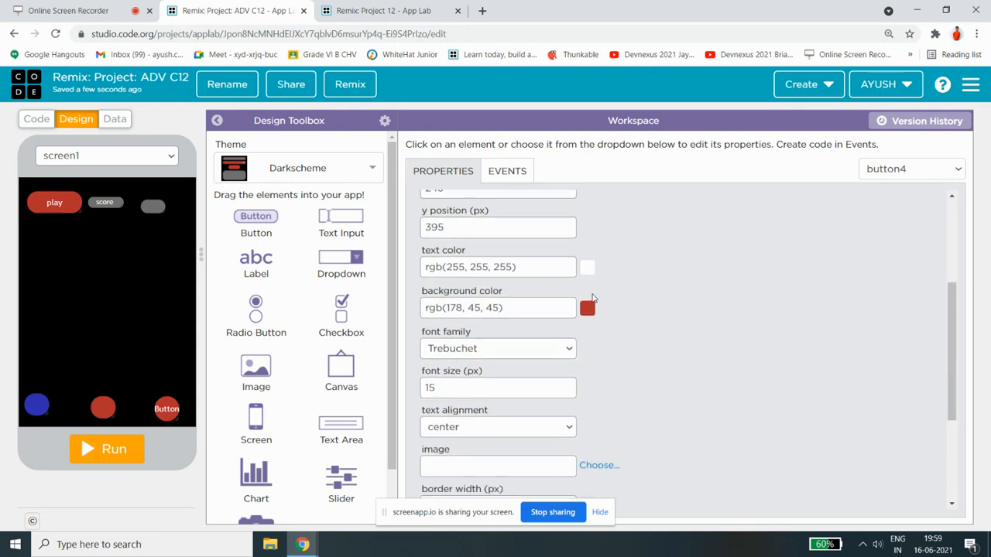
left_click(587, 308)
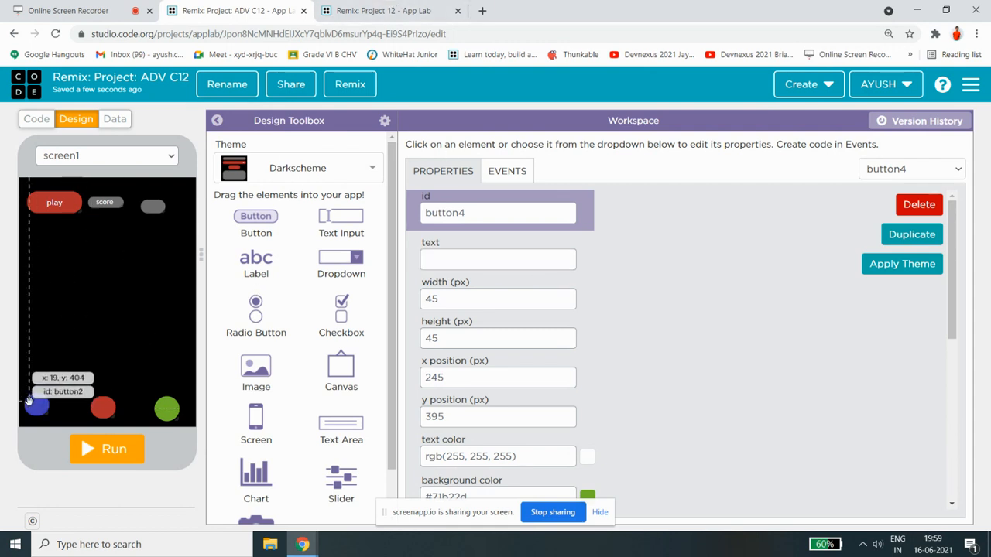
left_click(36, 118)
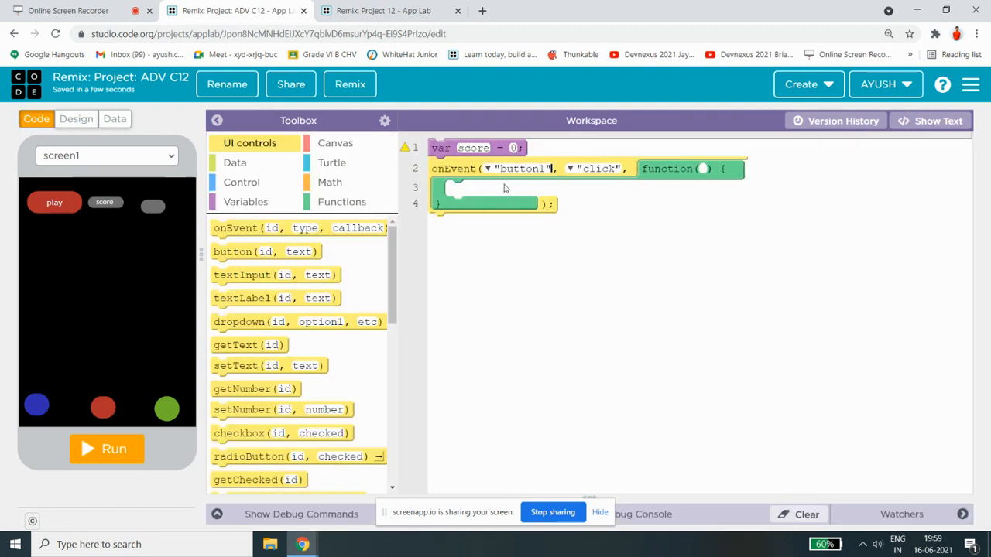
Review the reference project's code for the timed loop.
left_click(76, 118)
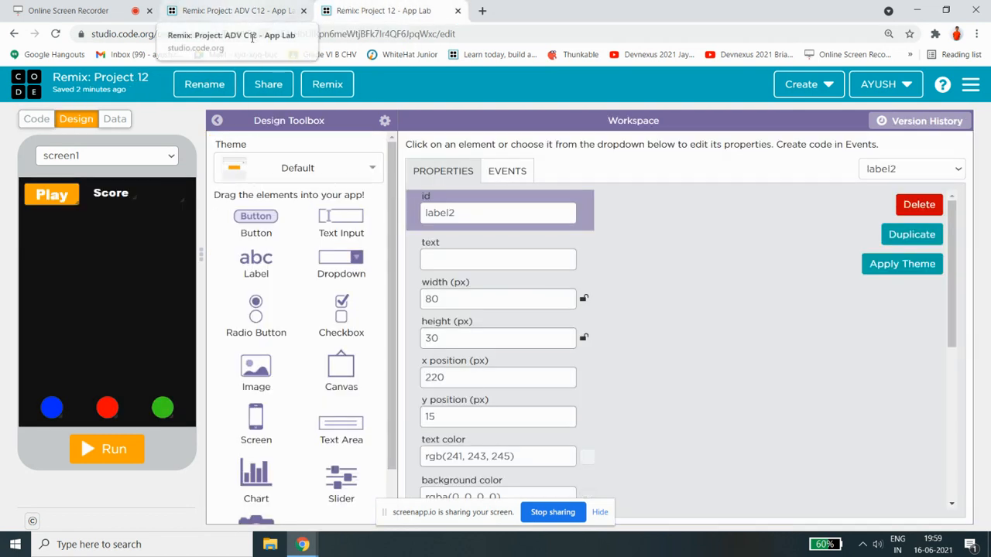
left_click(36, 118)
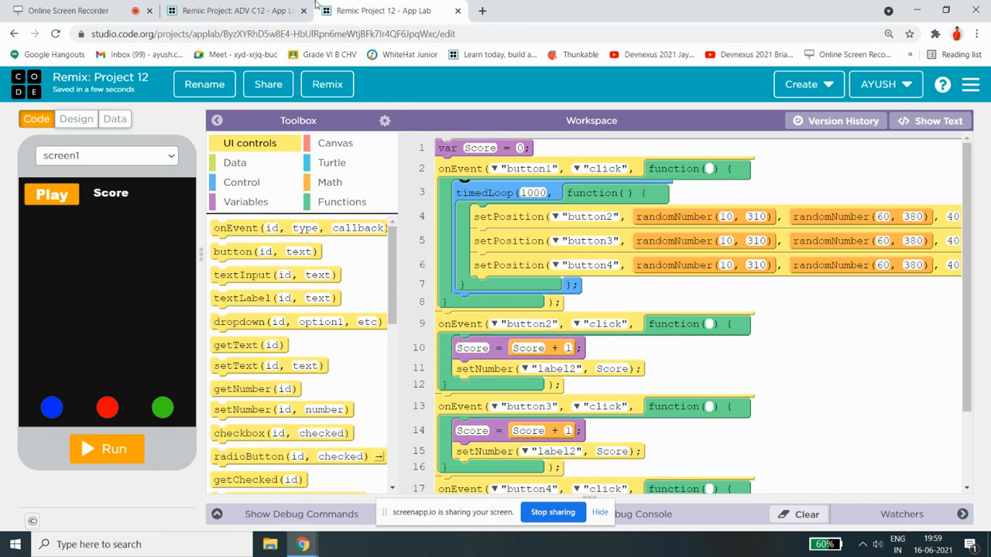
mouse_move(236, 10)
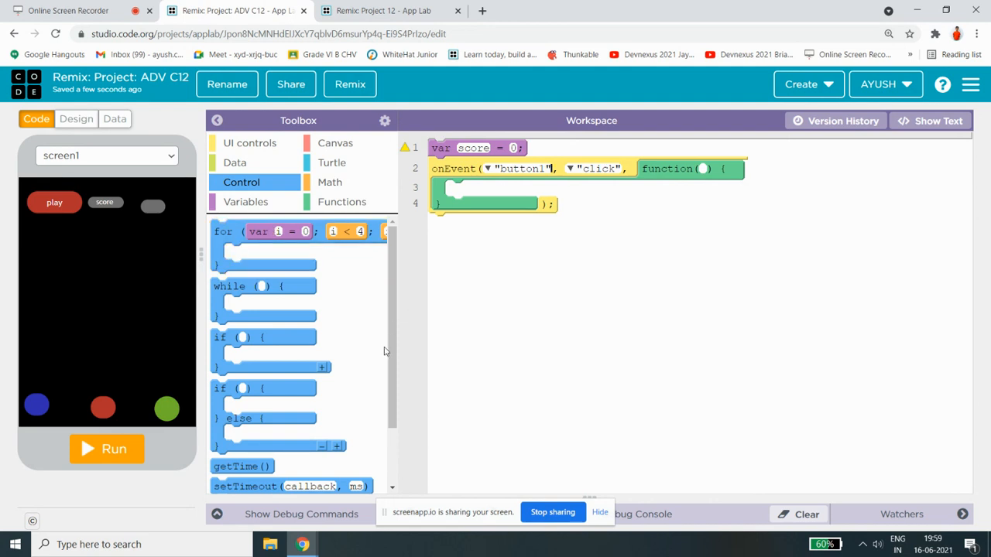
scroll("down", 3)
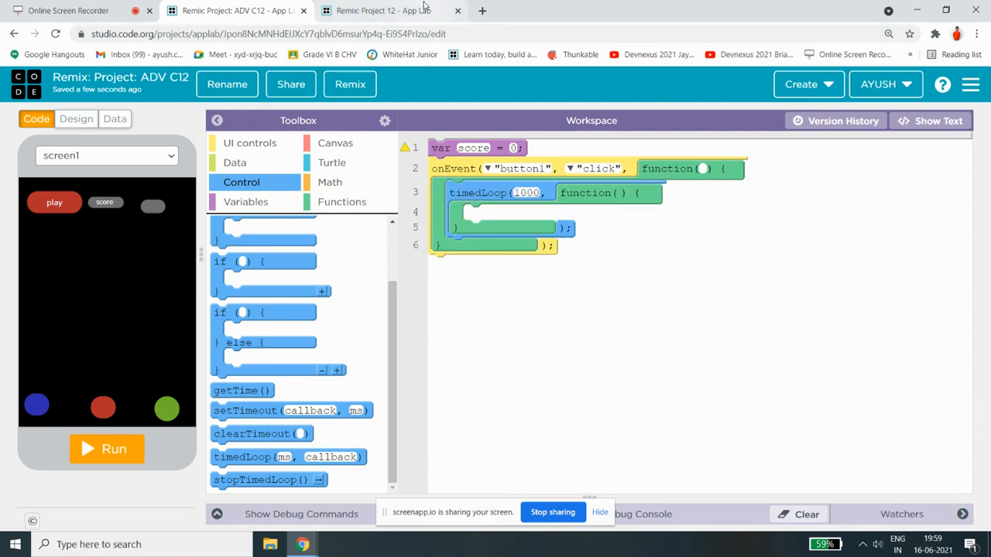
mouse_move(383, 10)
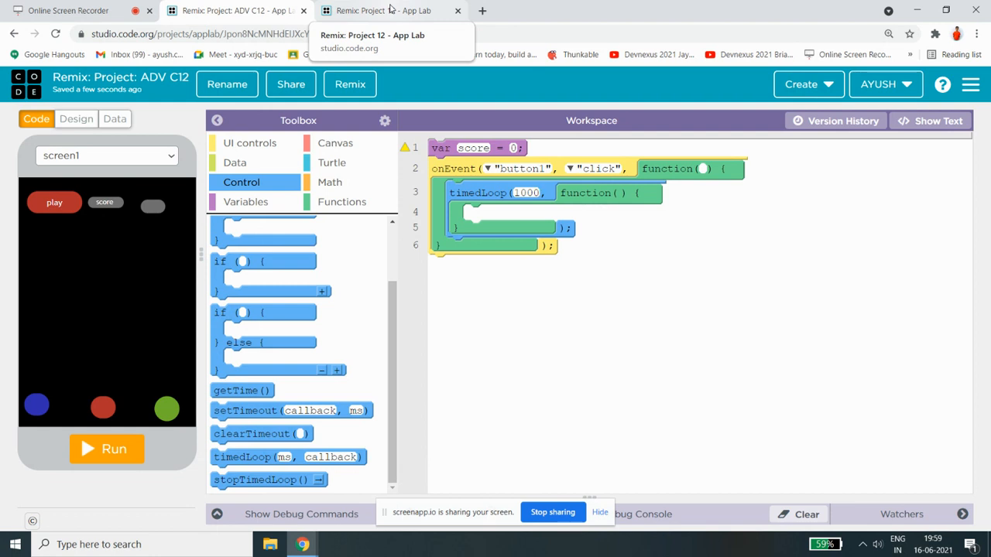
left_click(379, 10)
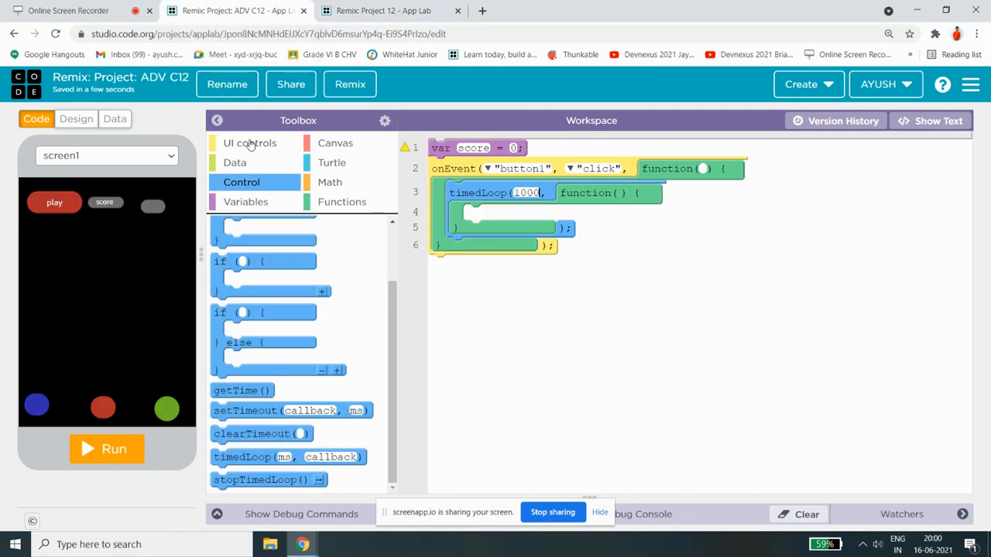
Add setPosition for button2 in the 1000 ms timedLoop with a randomNumber x.
left_click(250, 143)
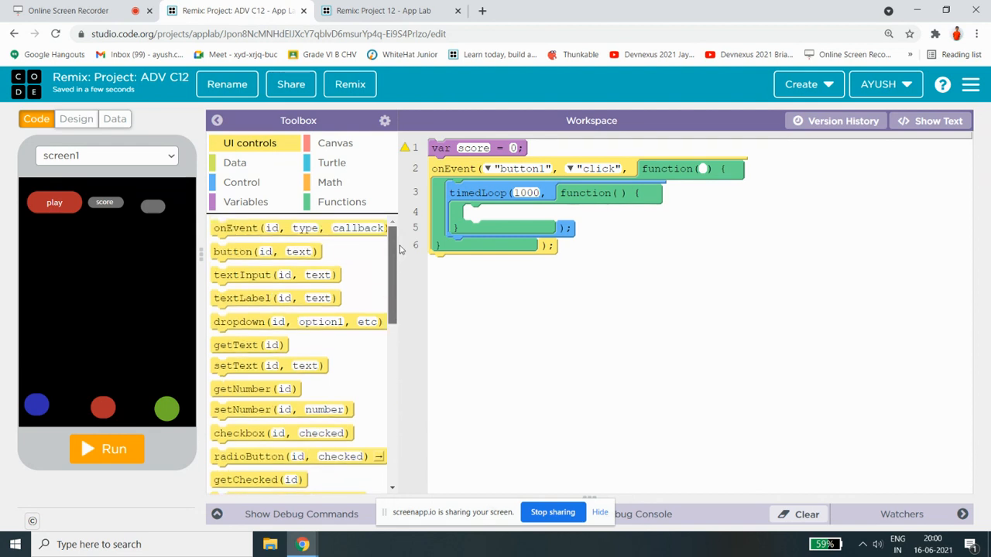
scroll("down", 3)
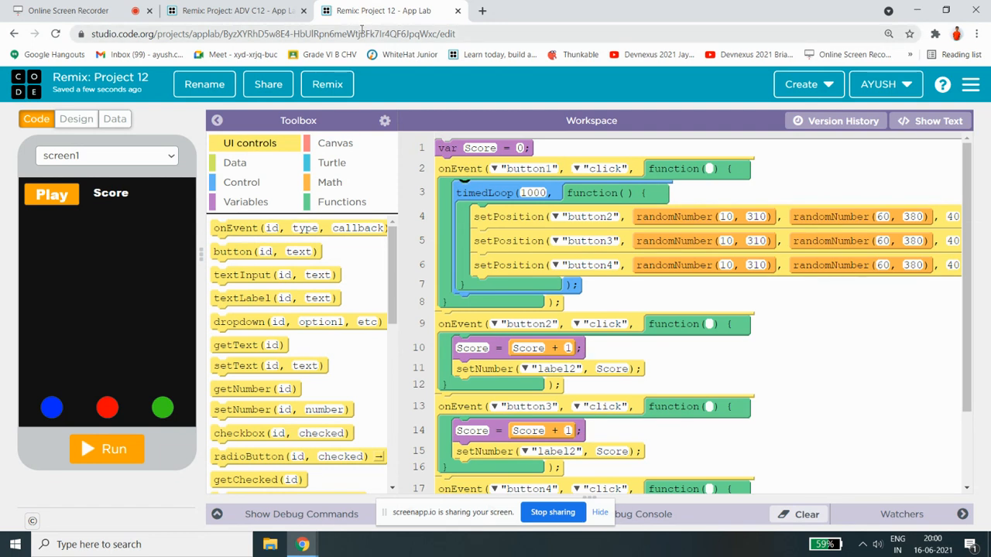
mouse_move(232, 10)
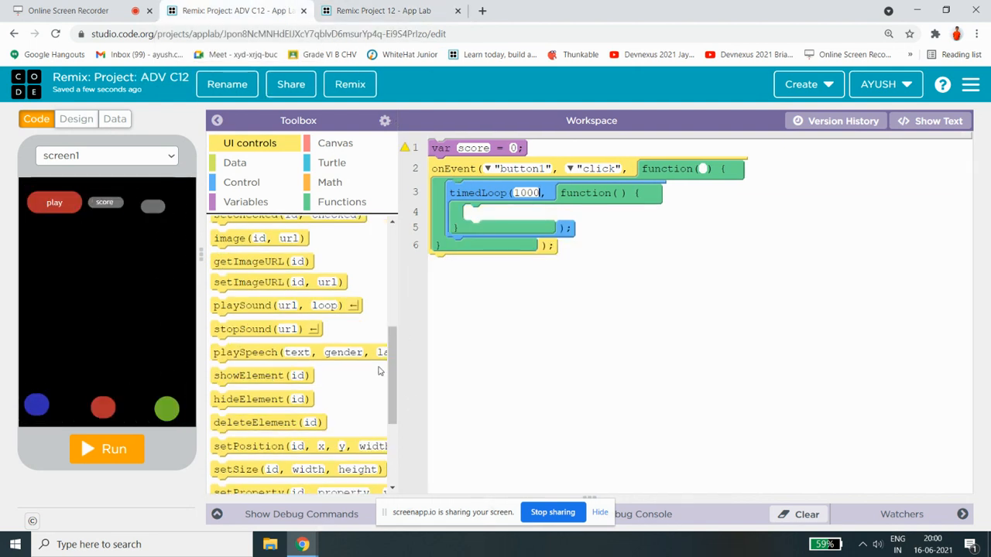
scroll("down", 3)
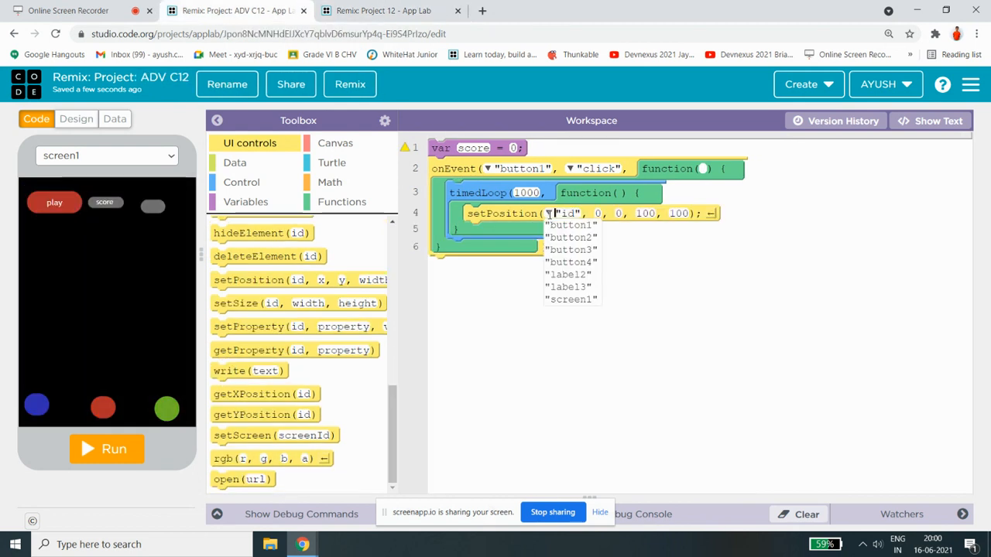
left_click(571, 237)
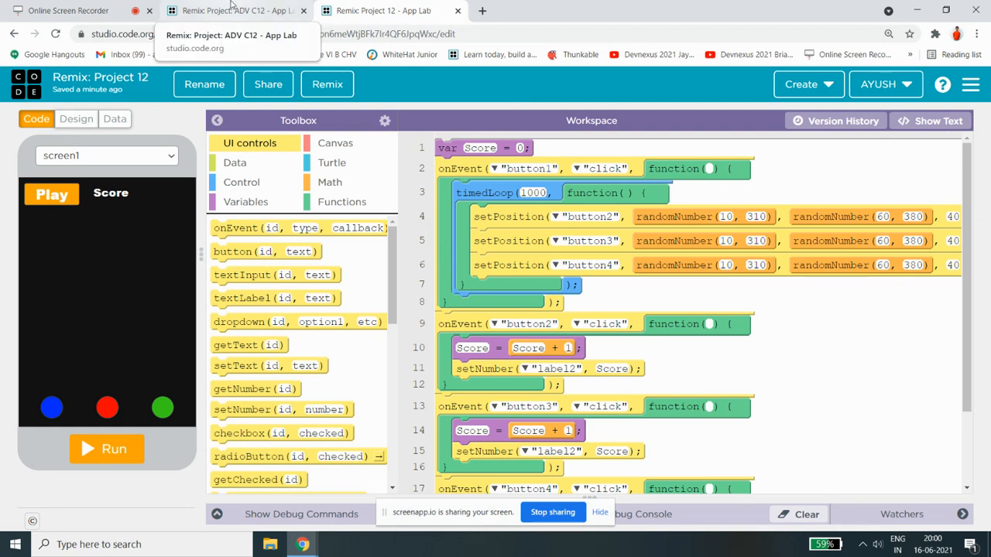
mouse_move(237, 6)
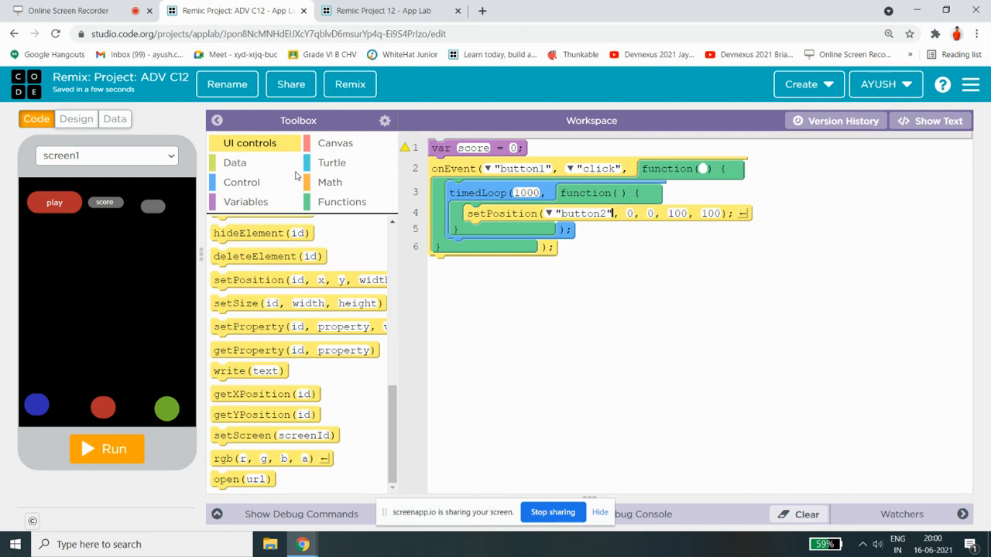
left_click(330, 182)
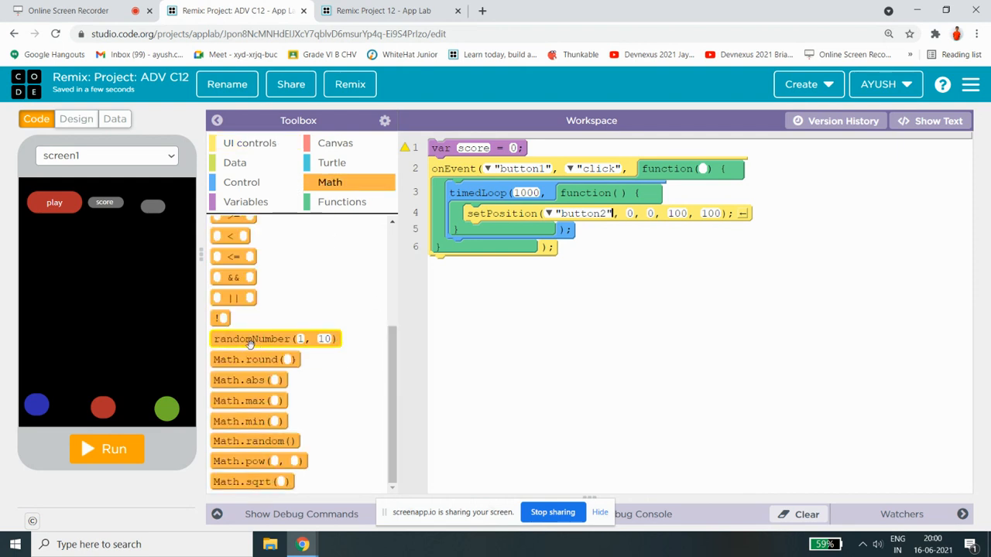
left_click_drag(251, 338, 681, 218)
type("300")
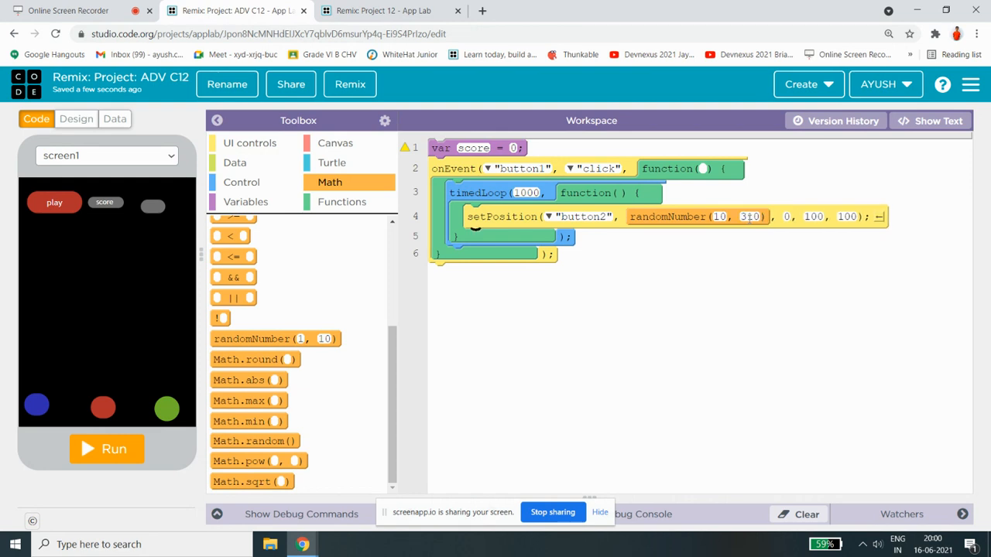
left_click(379, 10)
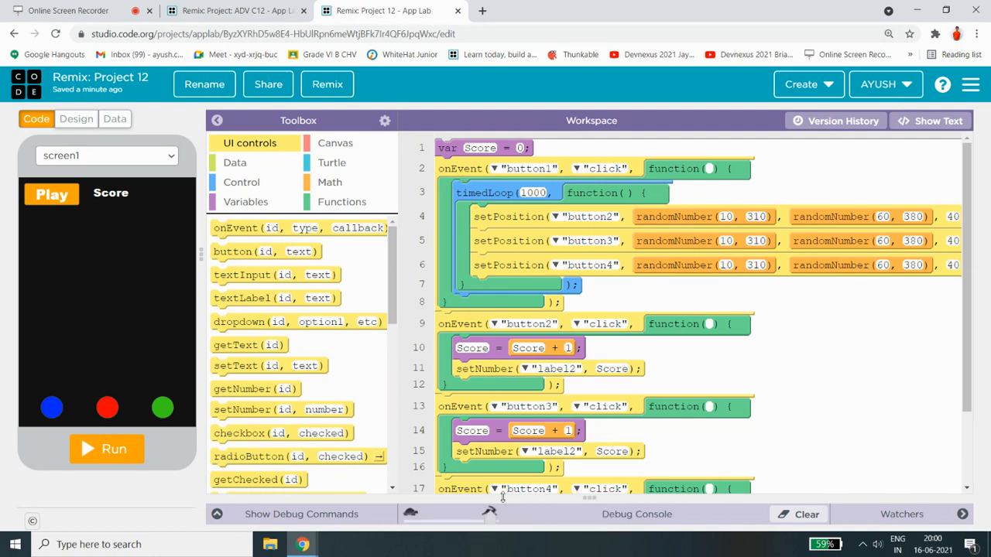
mouse_move(943, 389)
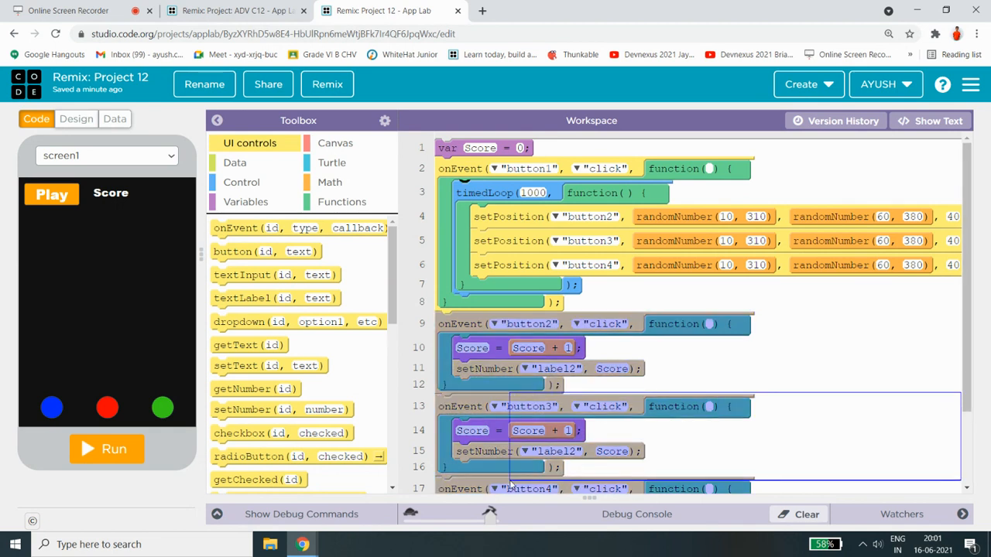
left_click(855, 417)
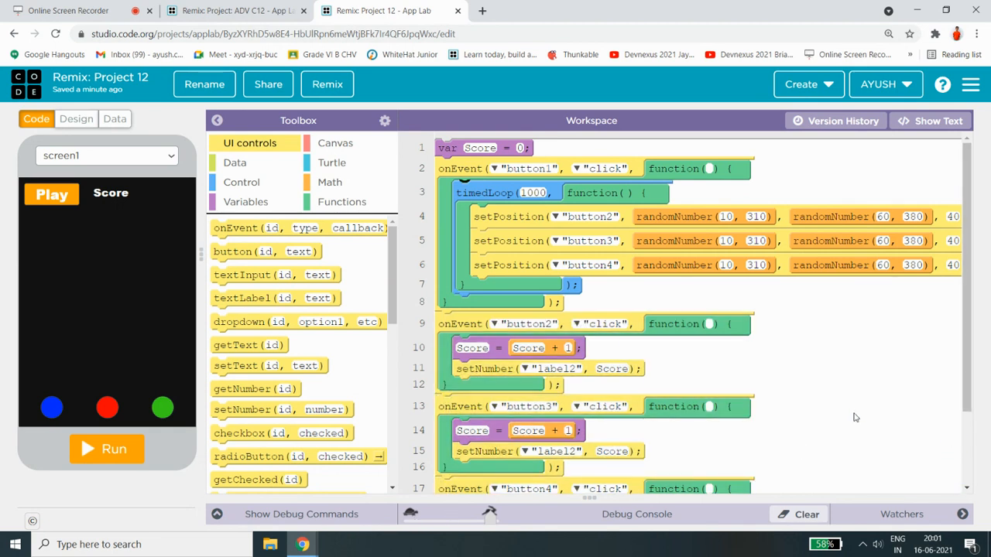
scroll("down", 3)
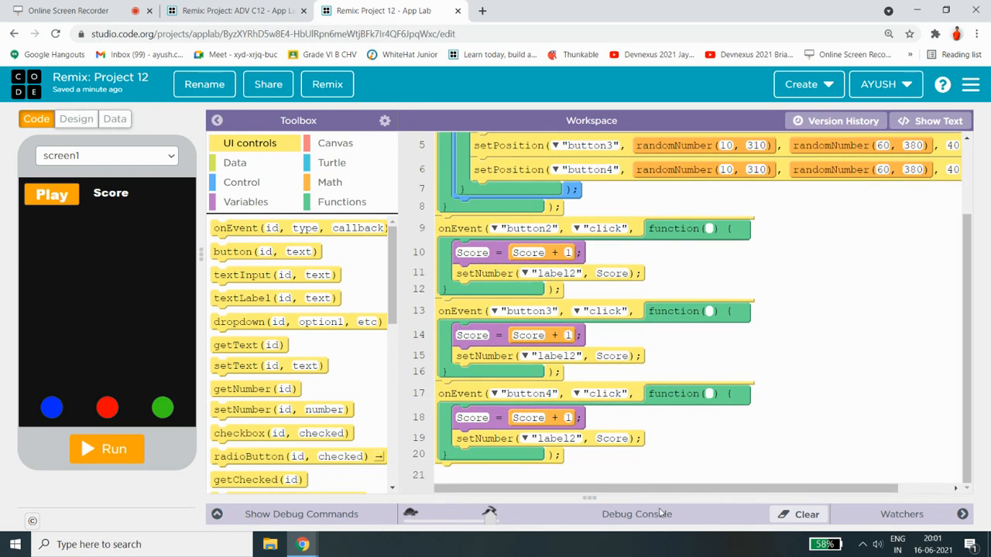
scroll("right", 3)
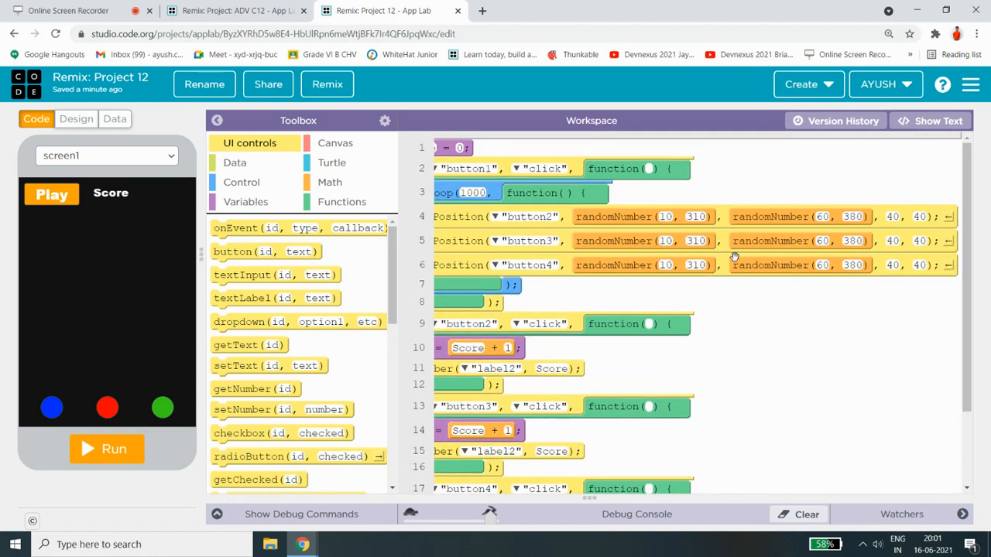
mouse_move(237, 10)
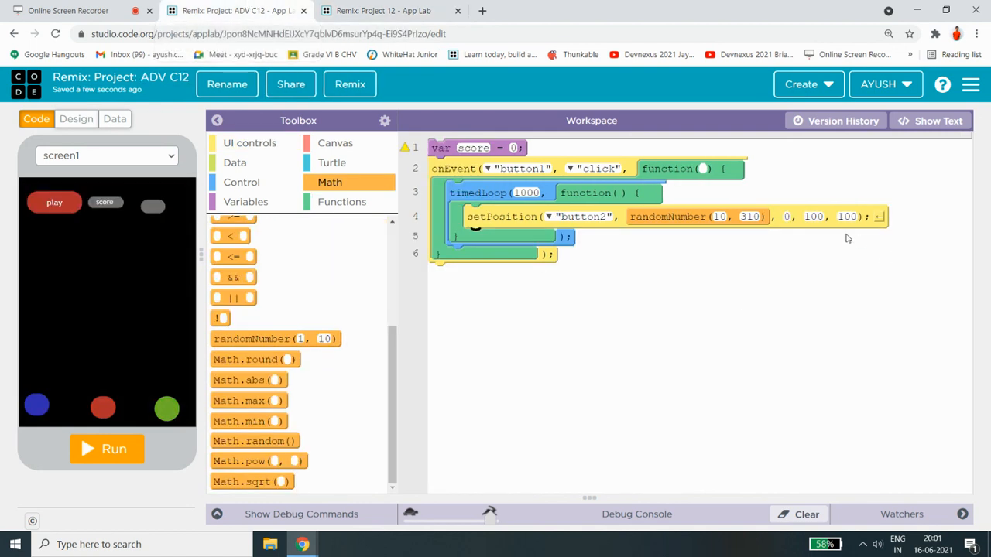
Give button2 a random y position between 60 and 380.
type("40")
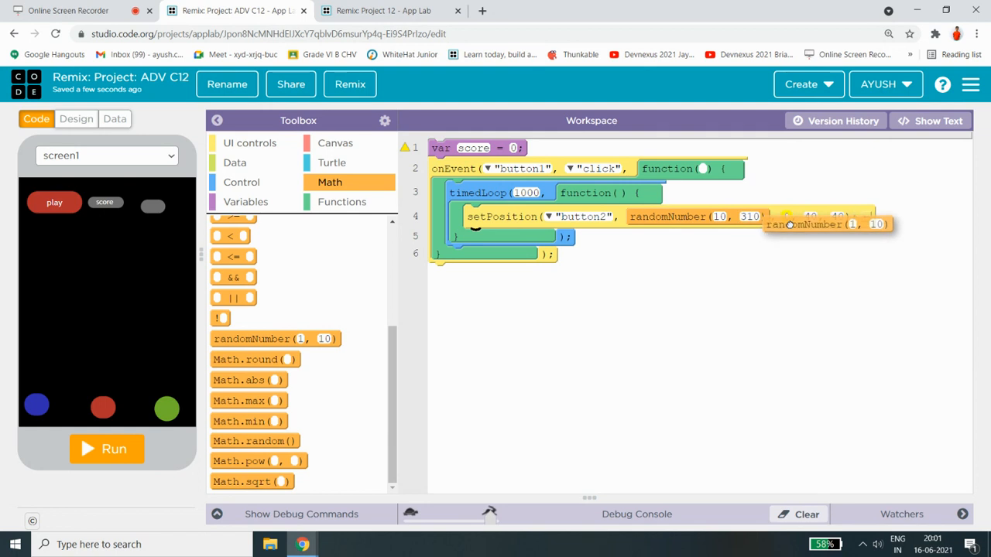
left_click(379, 10)
type("60")
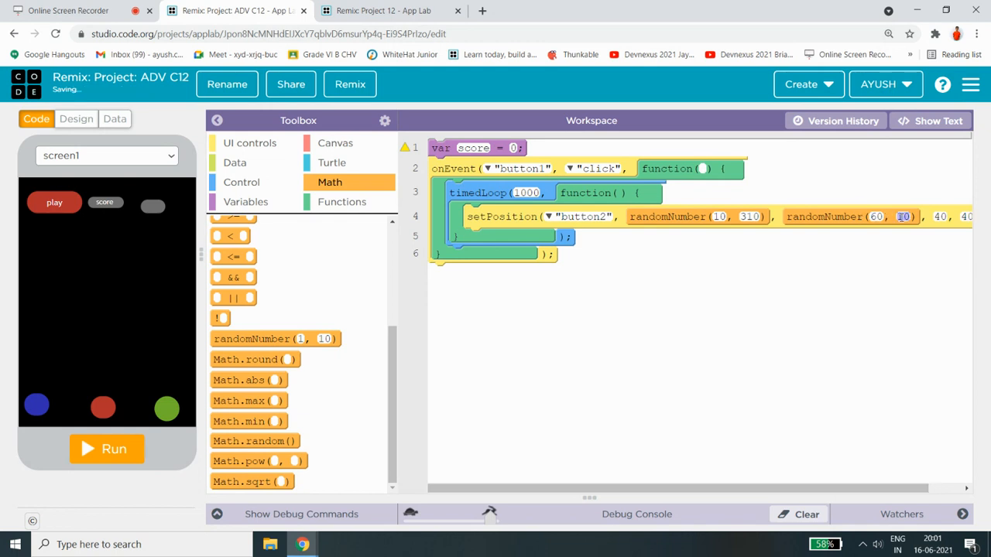
type("38")
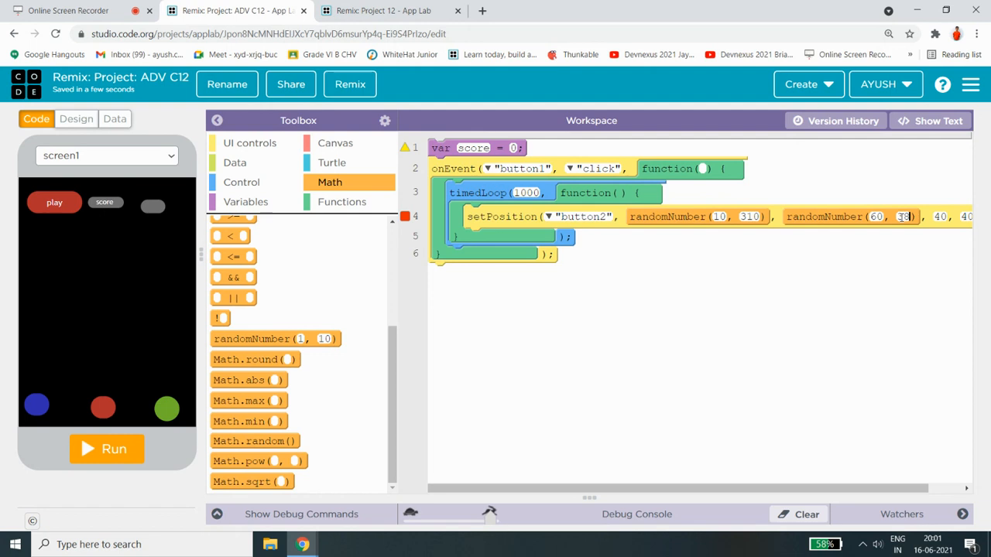
type("380")
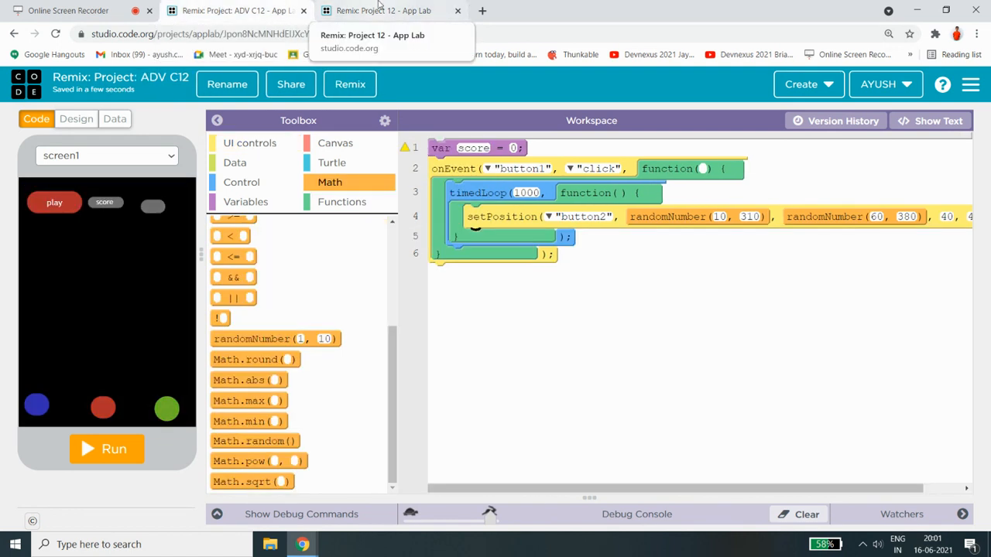
left_click(379, 10)
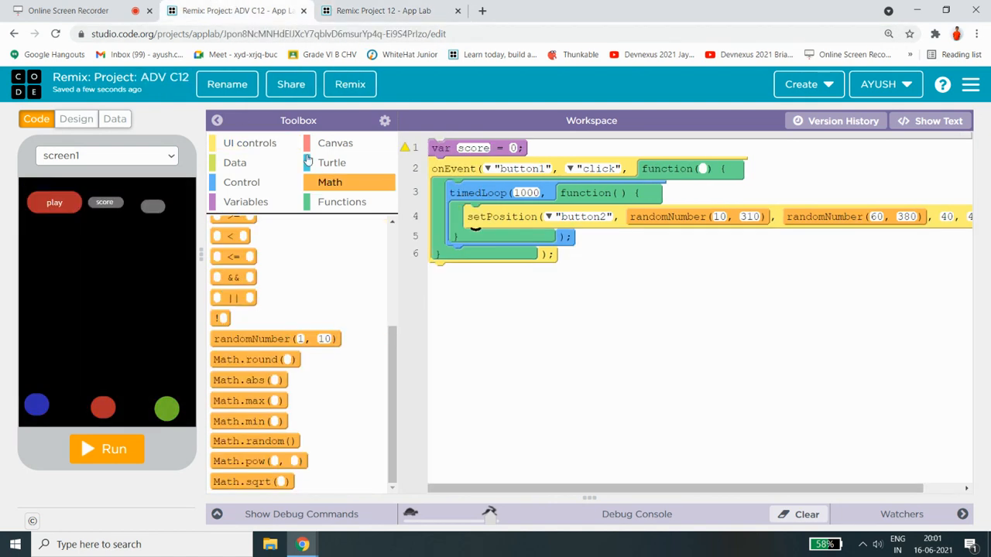
left_click(249, 142)
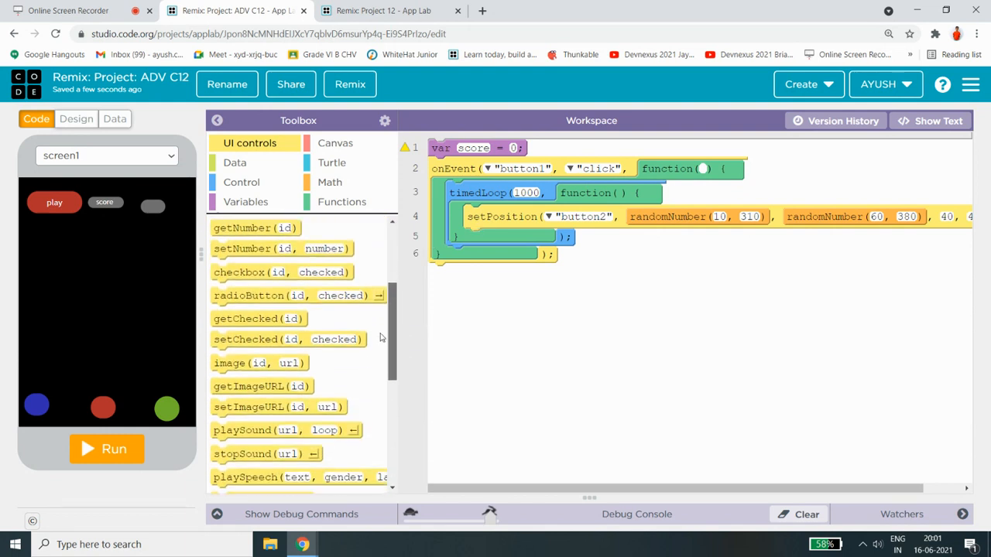
Add setPosition statements for button3 and button4 inside the timed loop.
scroll("down", 3)
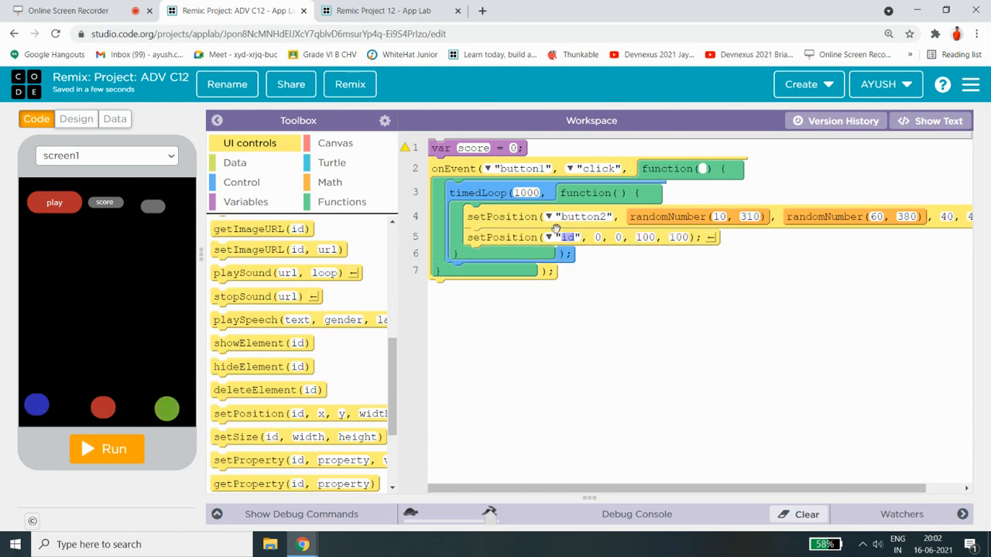
left_click(551, 236)
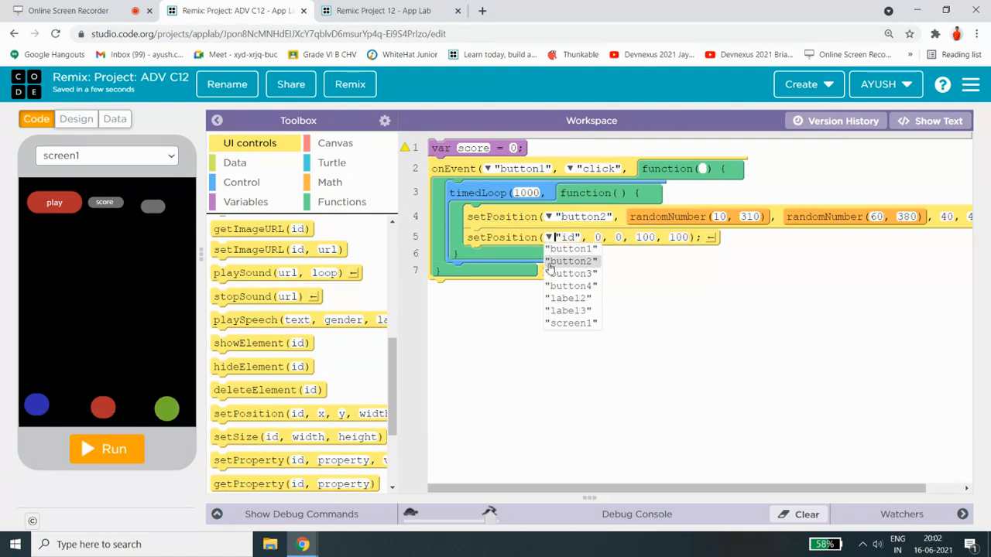
left_click(571, 273)
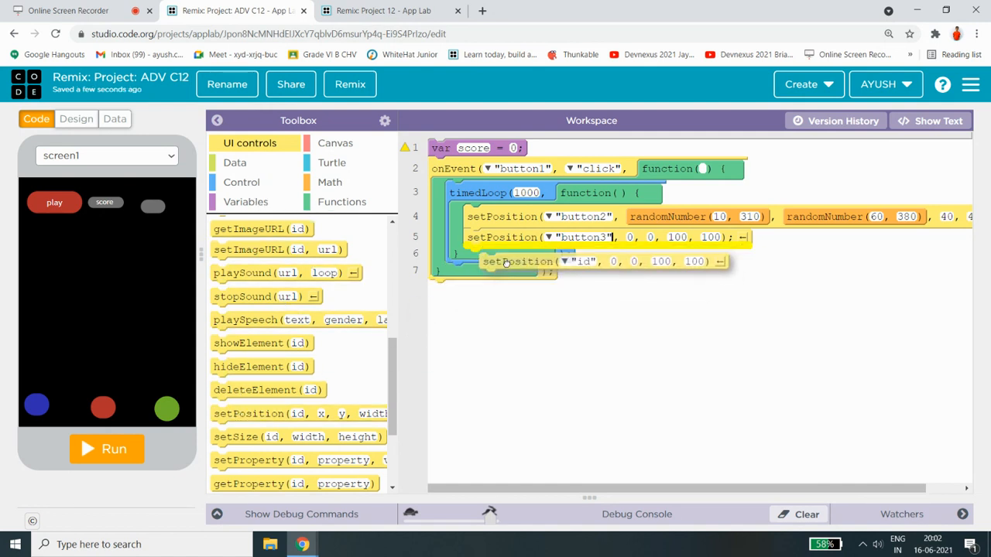
left_click(569, 253)
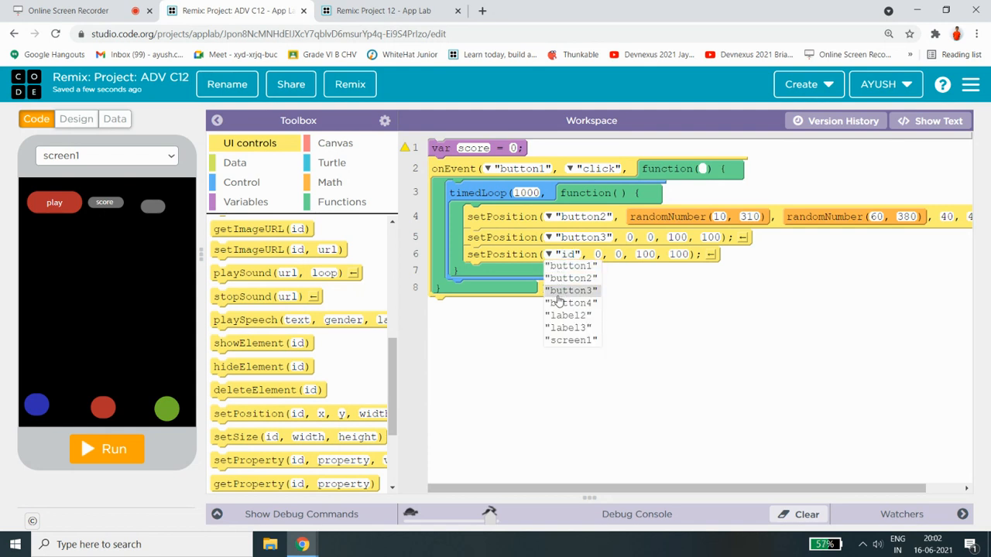
left_click(571, 302)
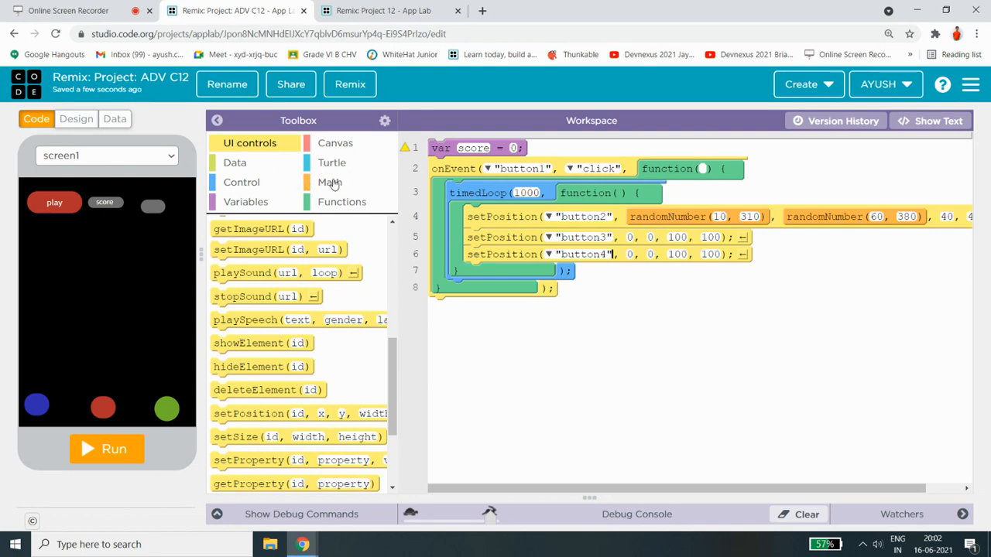
left_click(330, 182)
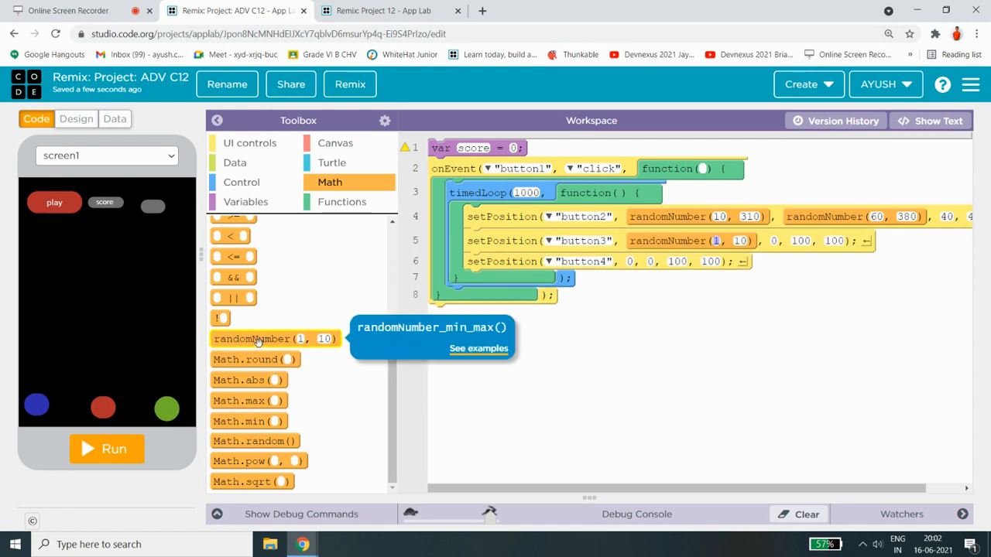
Insert randomNumber x and y for button3 and button4, ranges 10–310 and 60–380.
left_click_drag(275, 338, 829, 241)
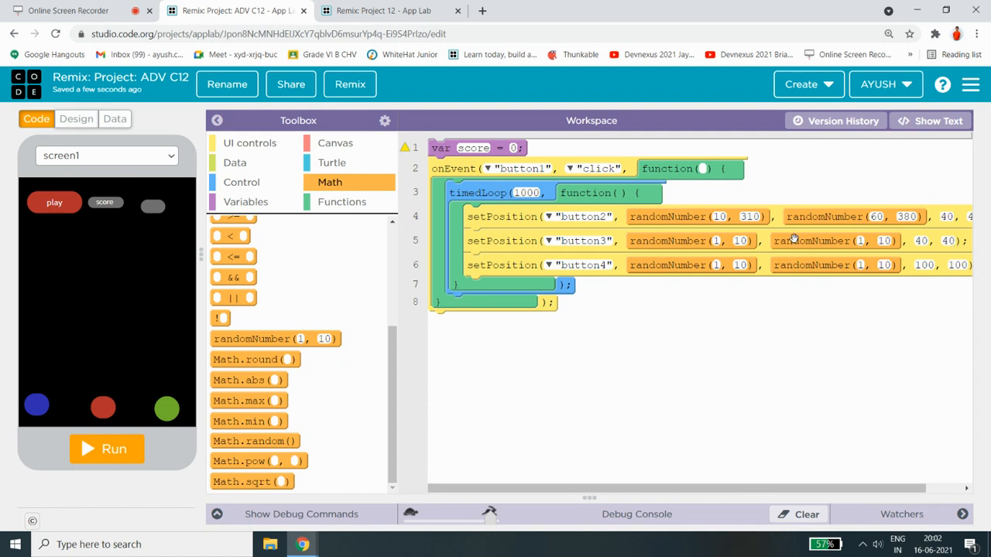
mouse_move(720, 244)
type("0")
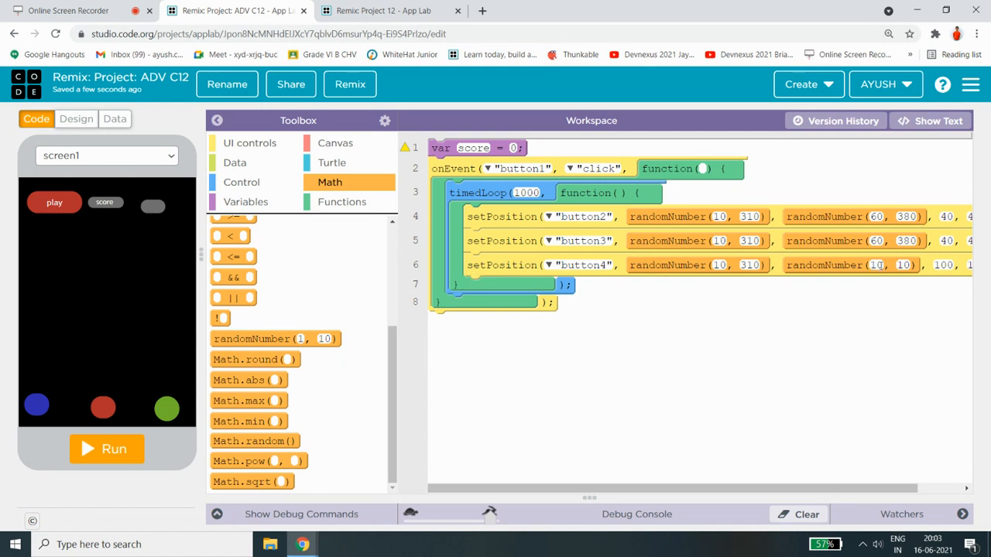
left_click(906, 265)
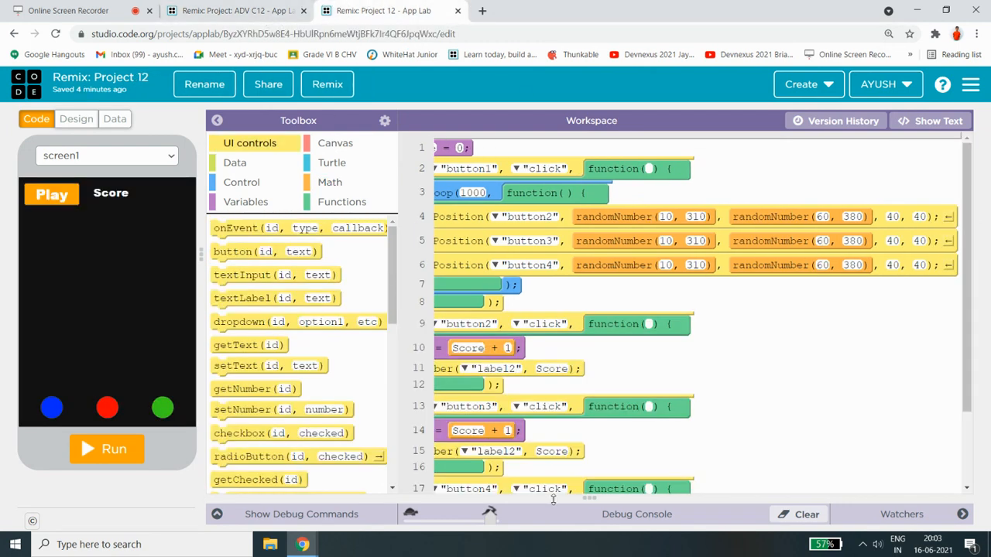
scroll("down", 3)
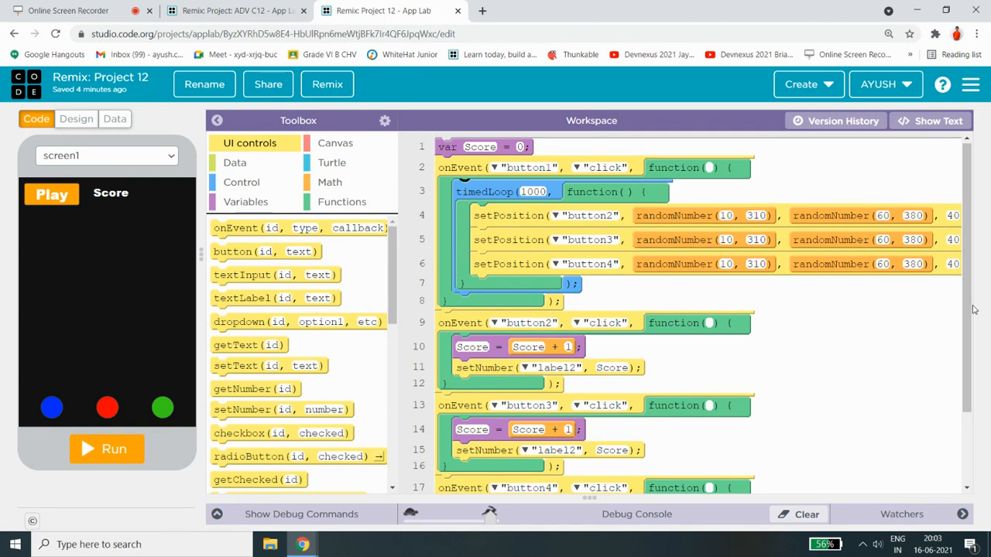
mouse_move(233, 10)
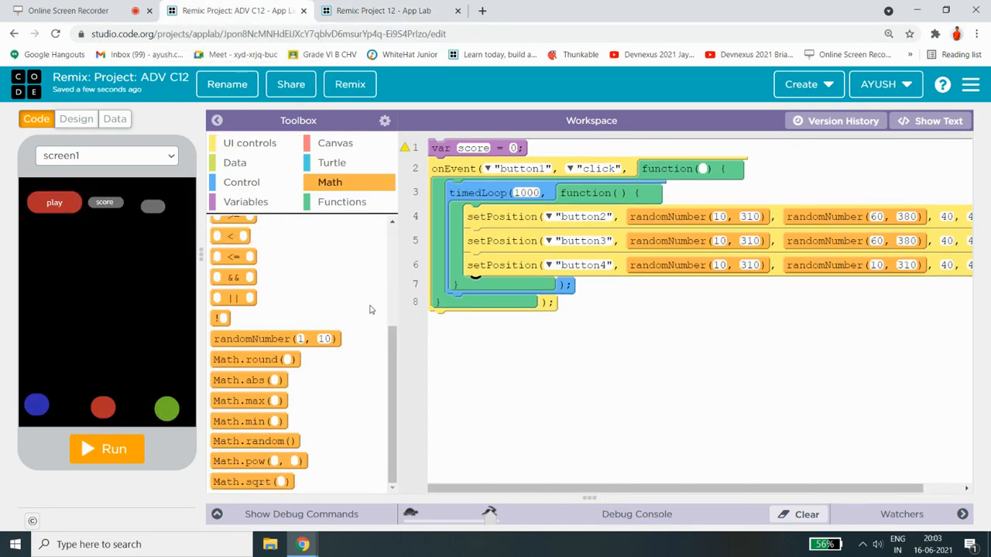
Add a button2 click handler containing a score assignment block.
left_click(249, 142)
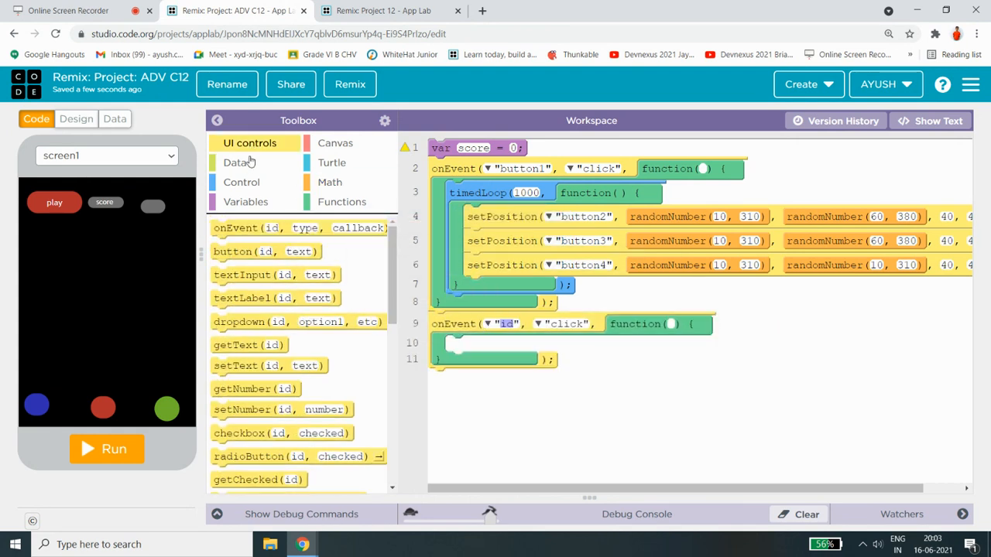
mouse_move(54, 202)
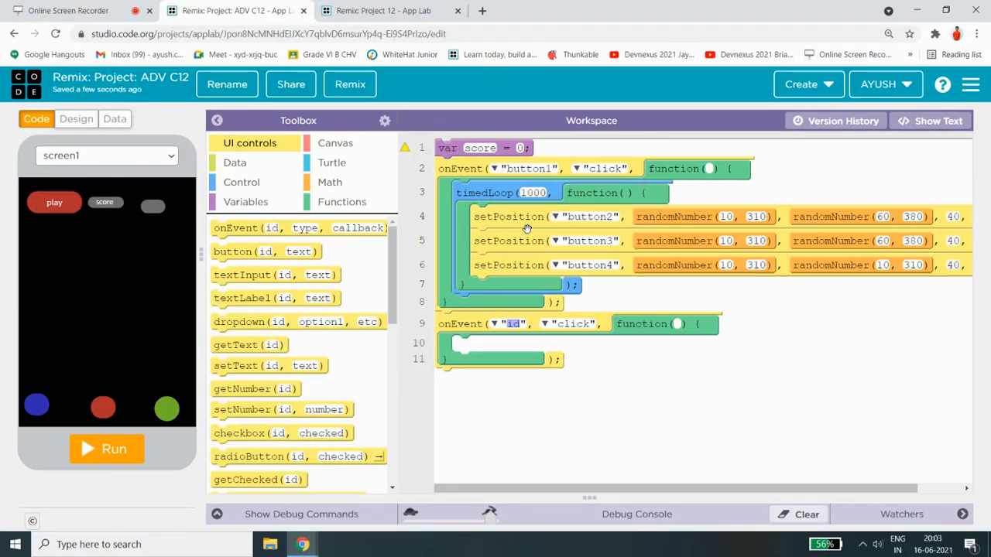
mouse_move(74, 399)
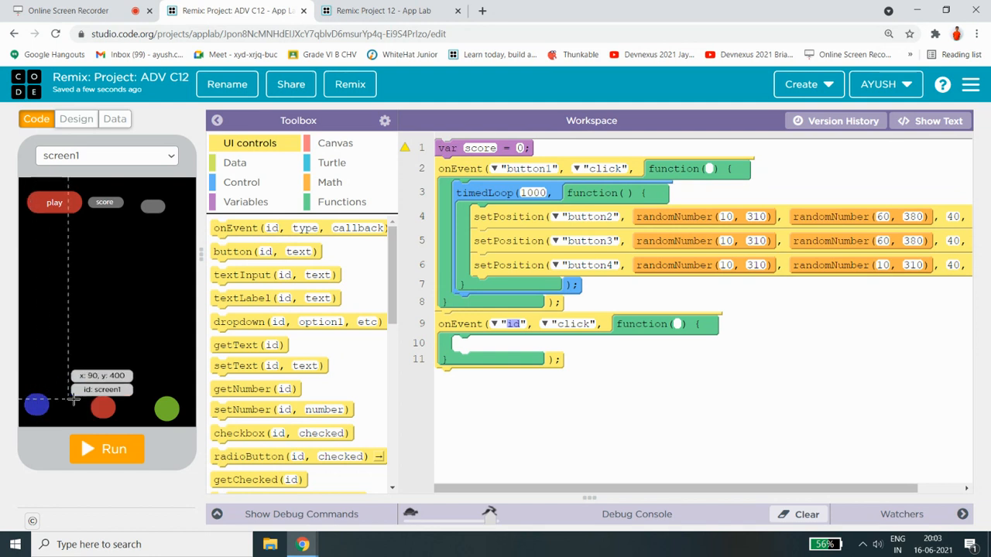
mouse_move(480, 423)
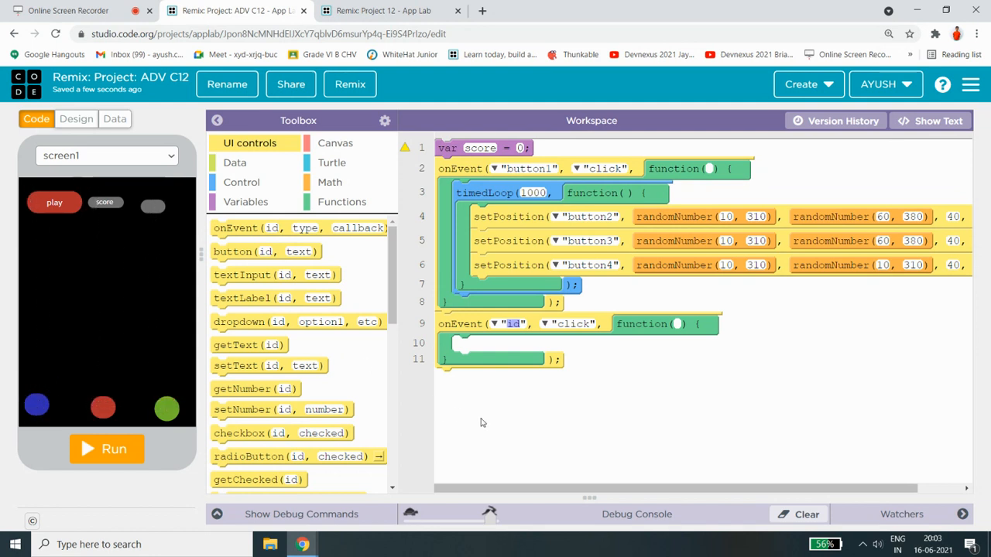
left_click(513, 324)
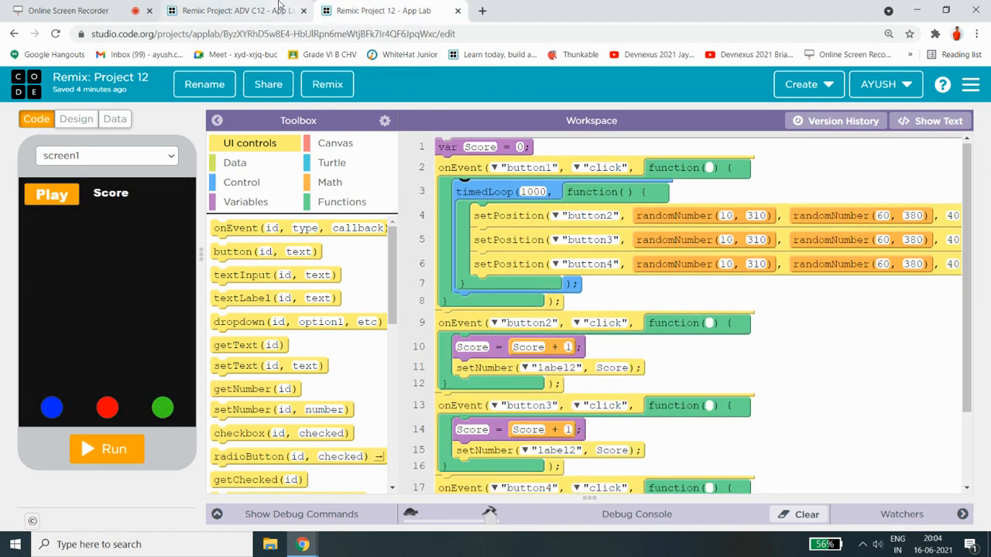
mouse_move(236, 10)
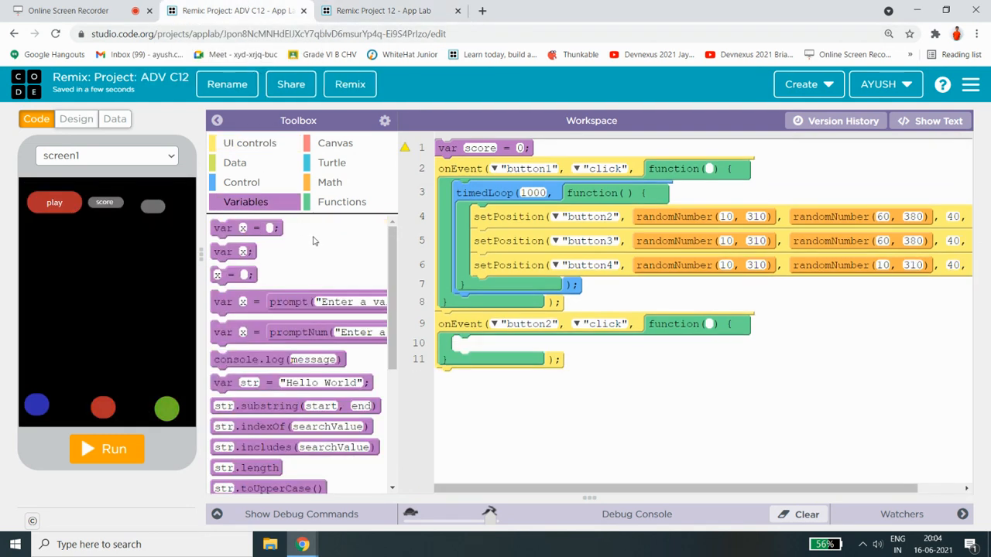
left_click(379, 11)
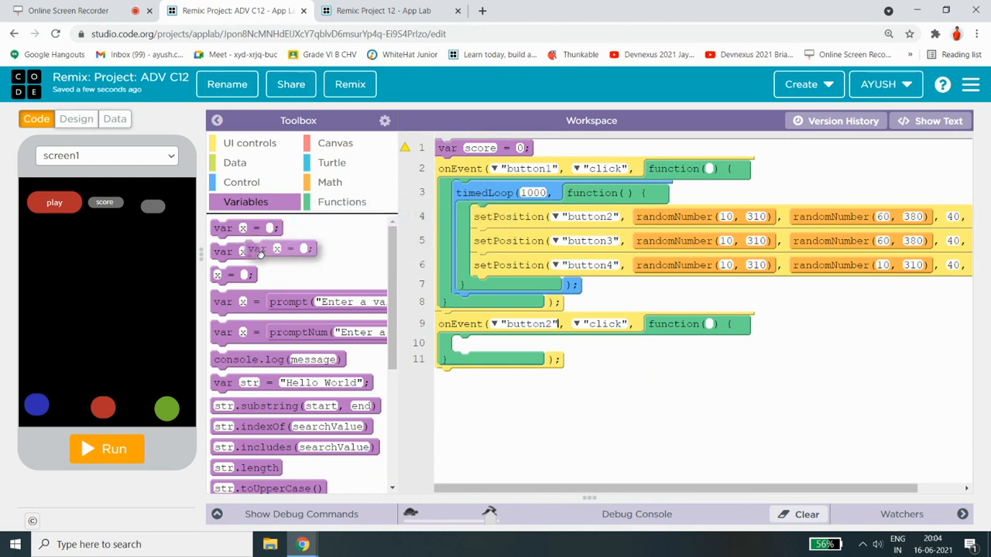
left_click_drag(263, 251, 523, 437)
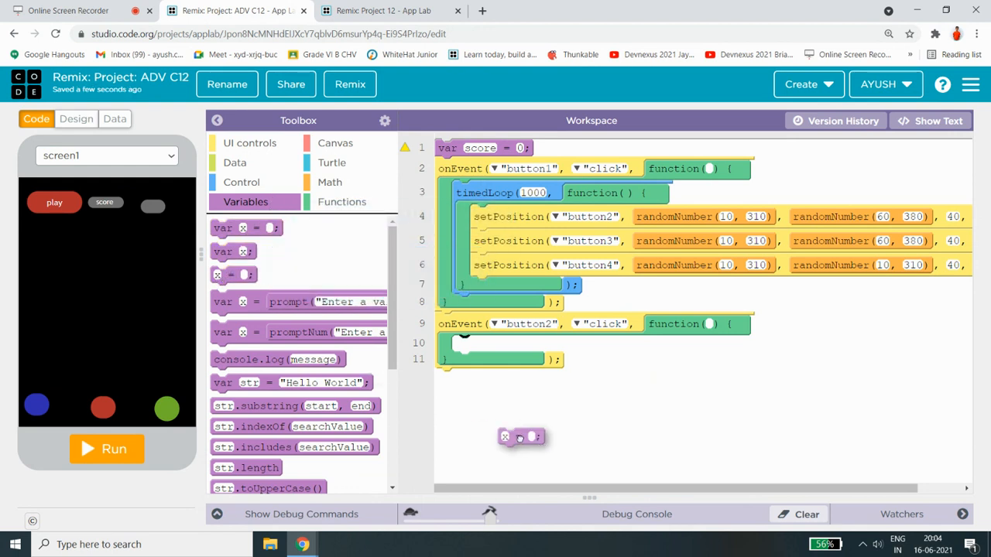
left_click_drag(523, 437, 465, 345)
type("score")
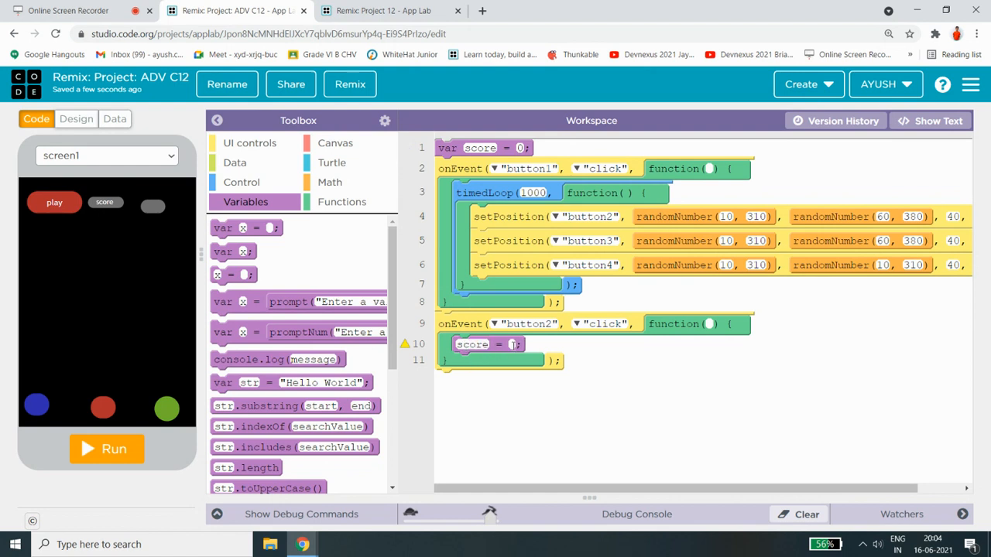
Complete score = score + 1 and add setNumber("label2", score) to the handler.
left_click(330, 182)
type("score + 1")
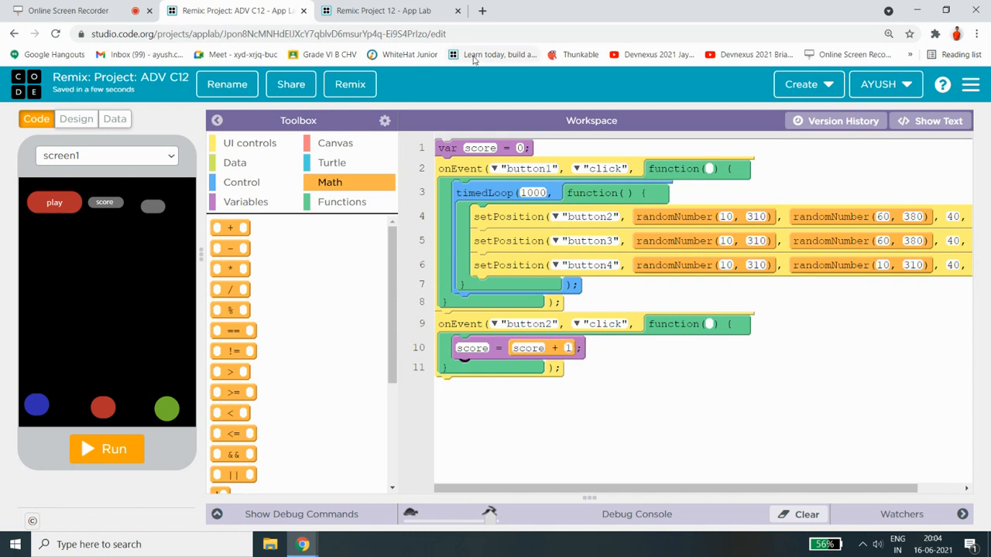
left_click(379, 10)
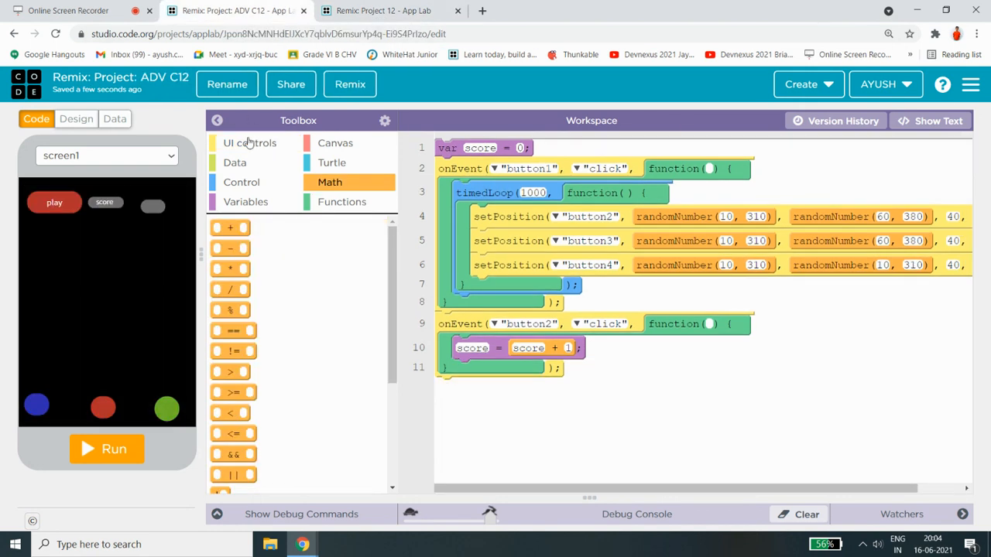
left_click(249, 143)
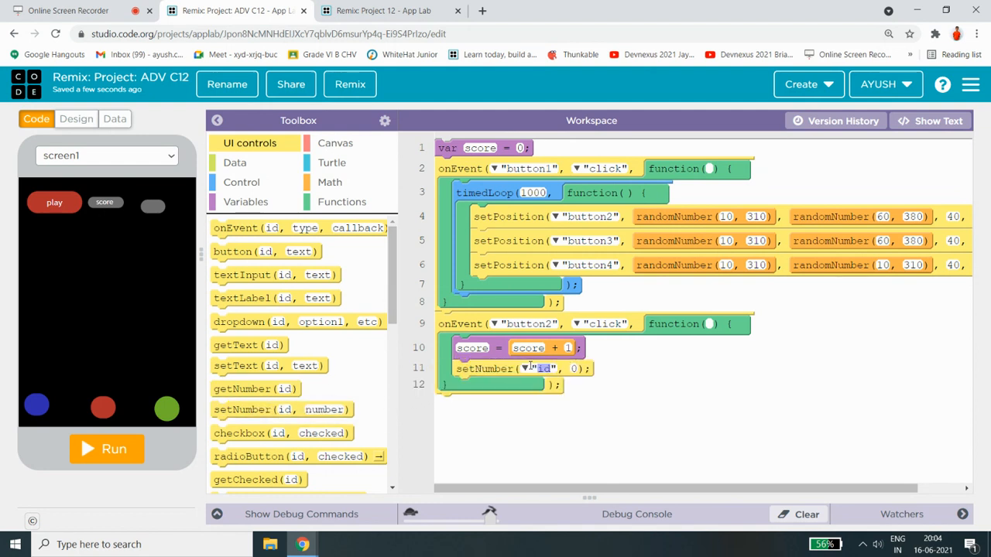
left_click(543, 369)
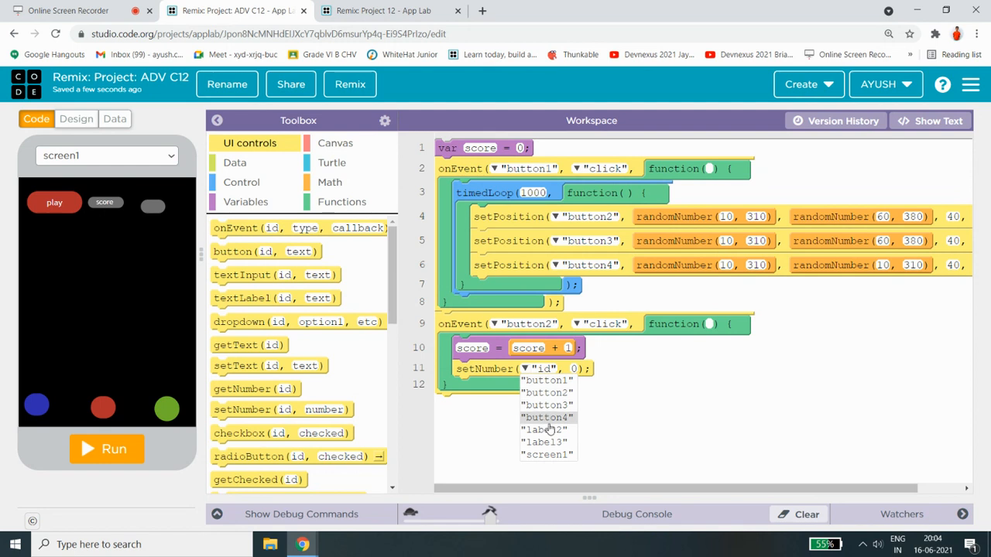
left_click(546, 430)
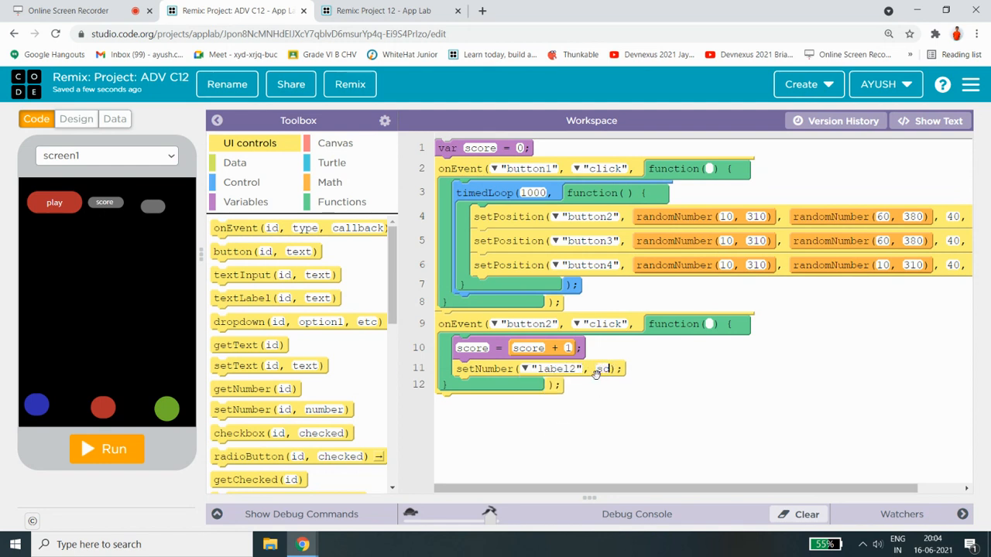
type("score")
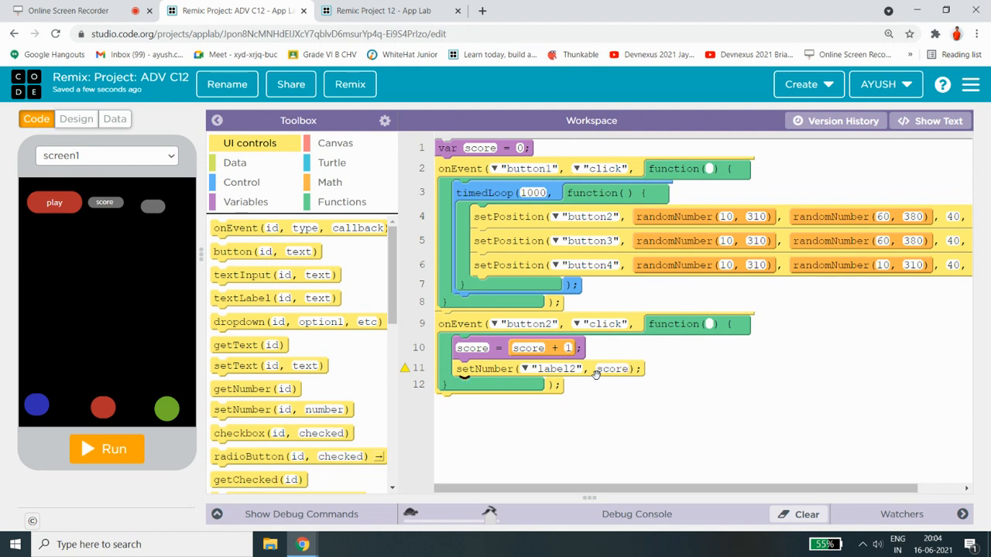
left_click(379, 11)
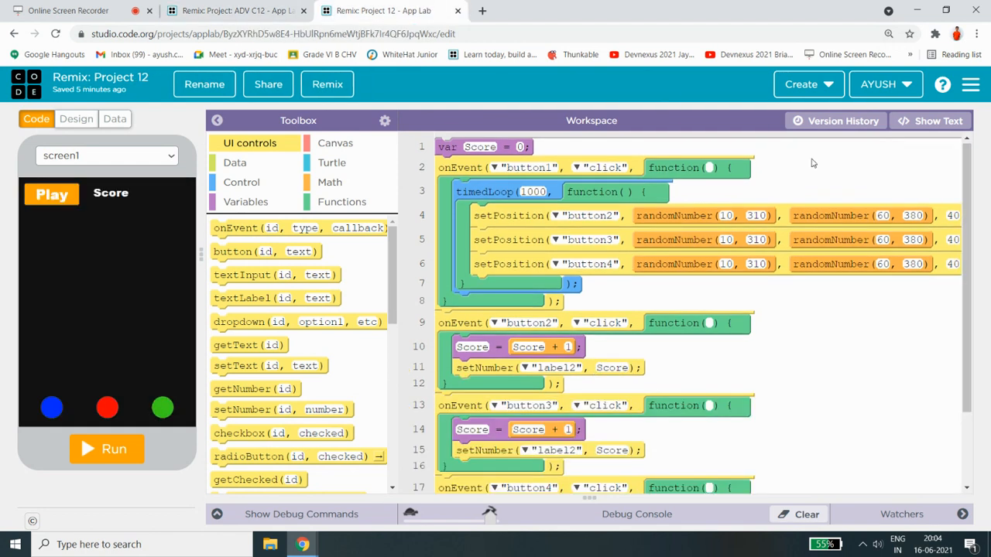
scroll("down", 3)
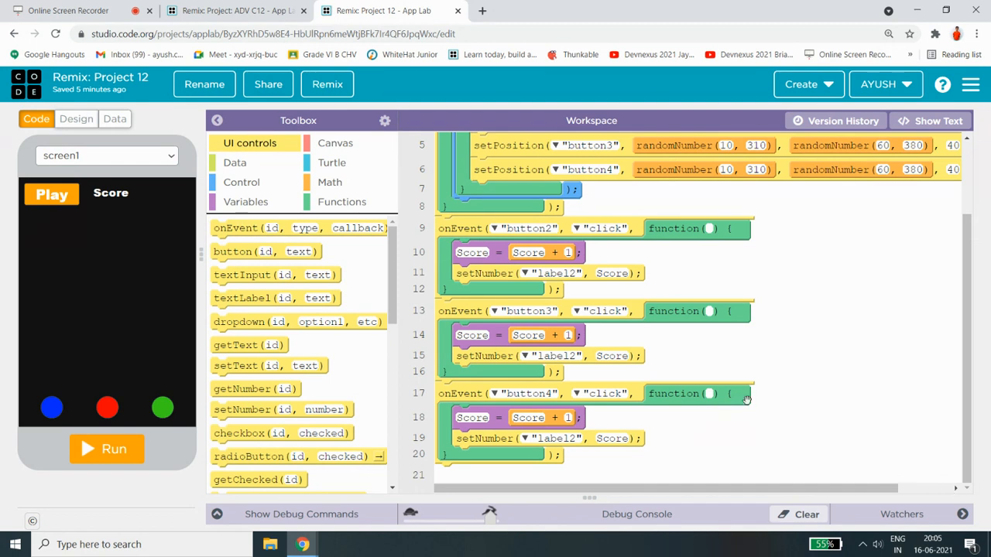
mouse_move(259, 53)
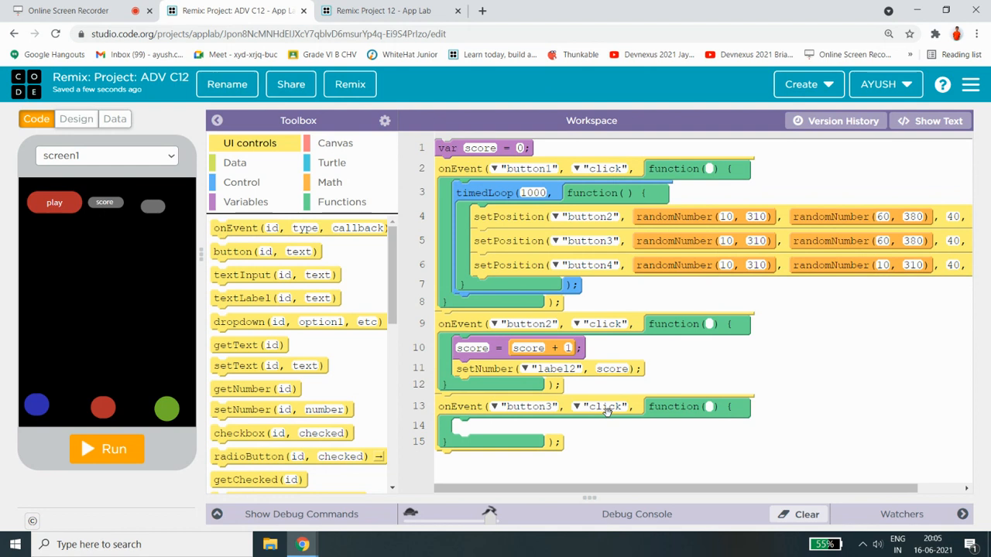
mouse_move(393, 391)
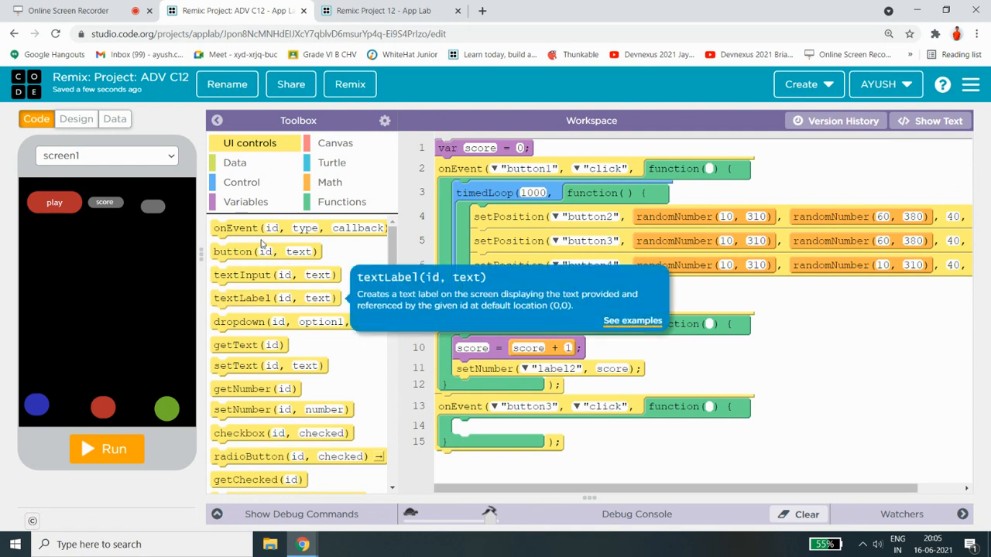
Add score = score + 1 and setNumber to label2 in button3's click handler.
left_click(245, 202)
type("score")
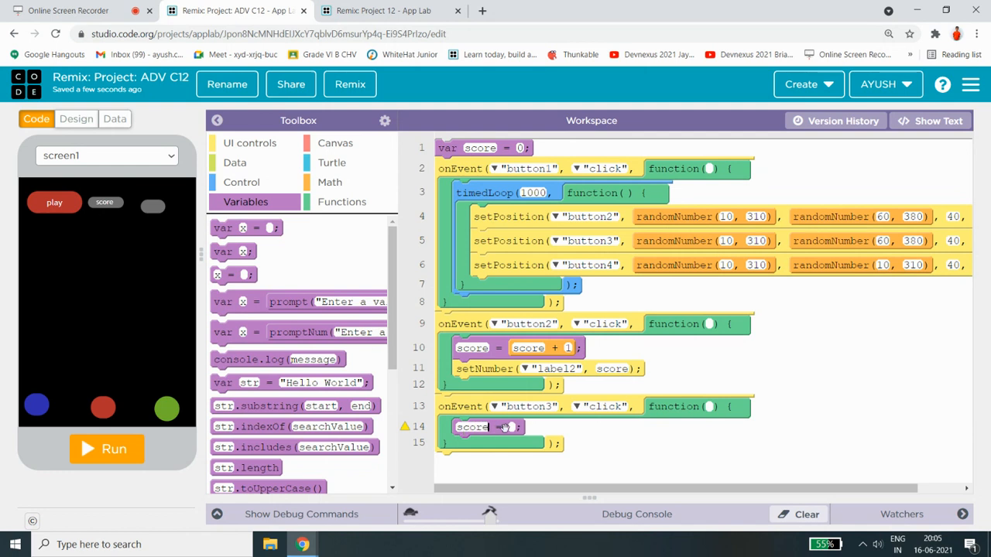
left_click(330, 182)
type("score + ")
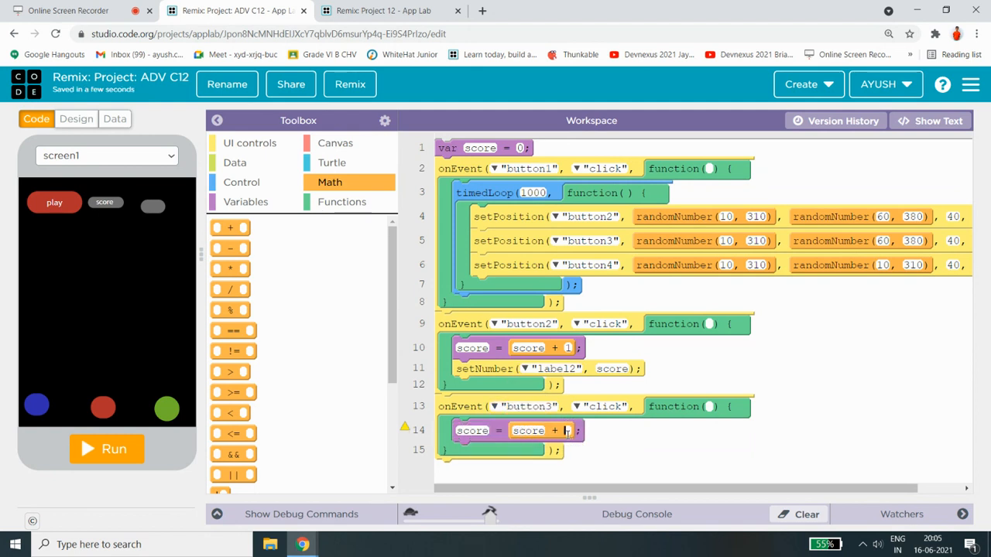
left_click(379, 10)
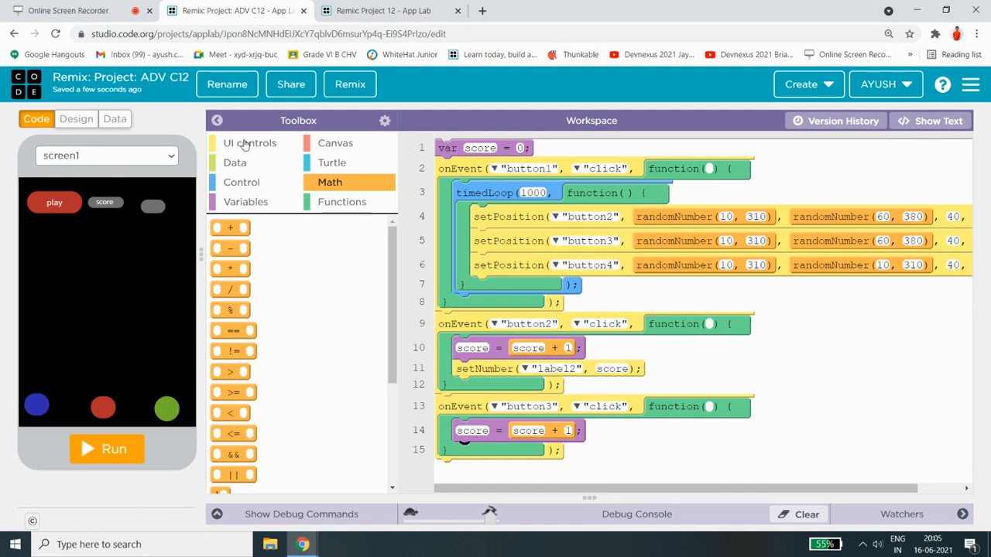
left_click(249, 143)
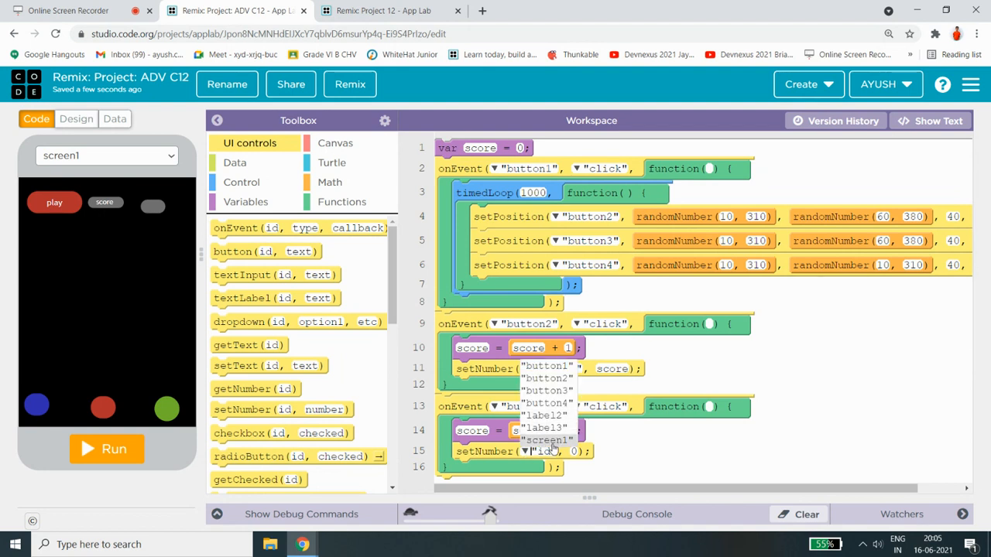
left_click(547, 415)
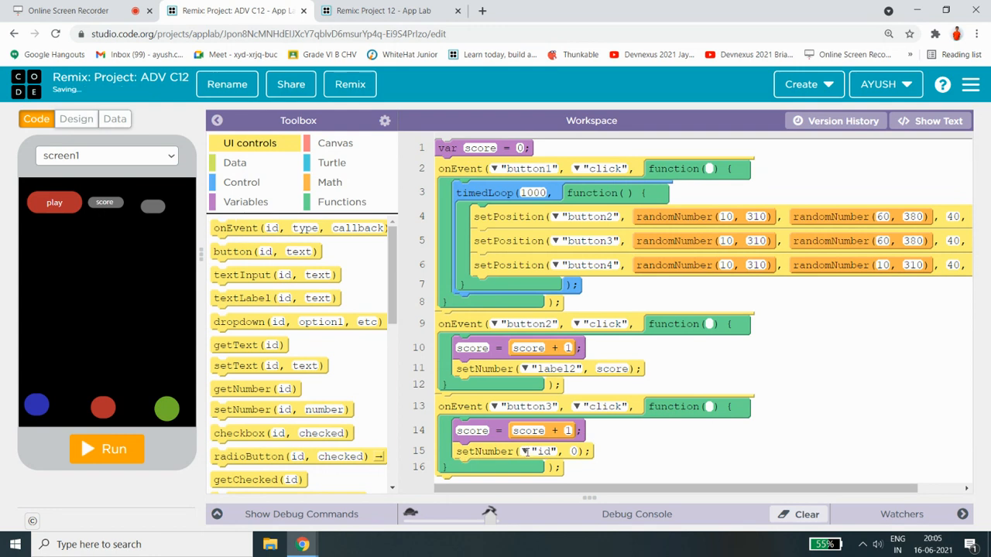
mouse_move(527, 453)
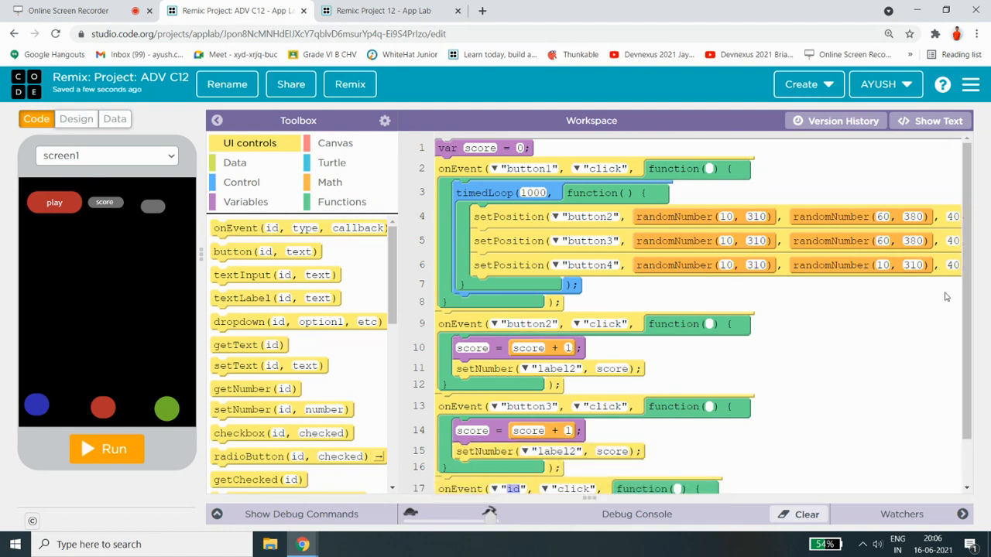
Point the new onEvent at button4 with score = score + 1 and setNumber to label2.
scroll("down", 3)
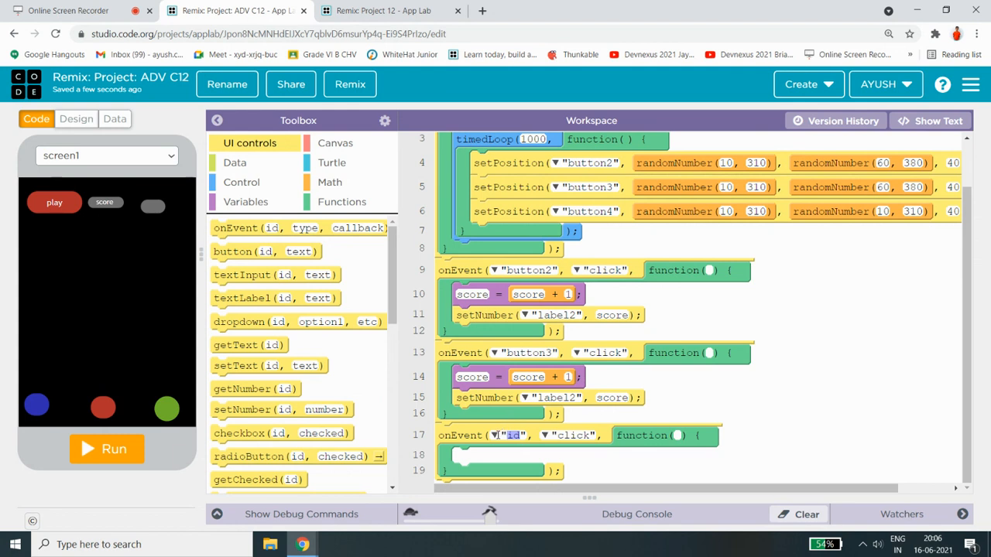
left_click(514, 435)
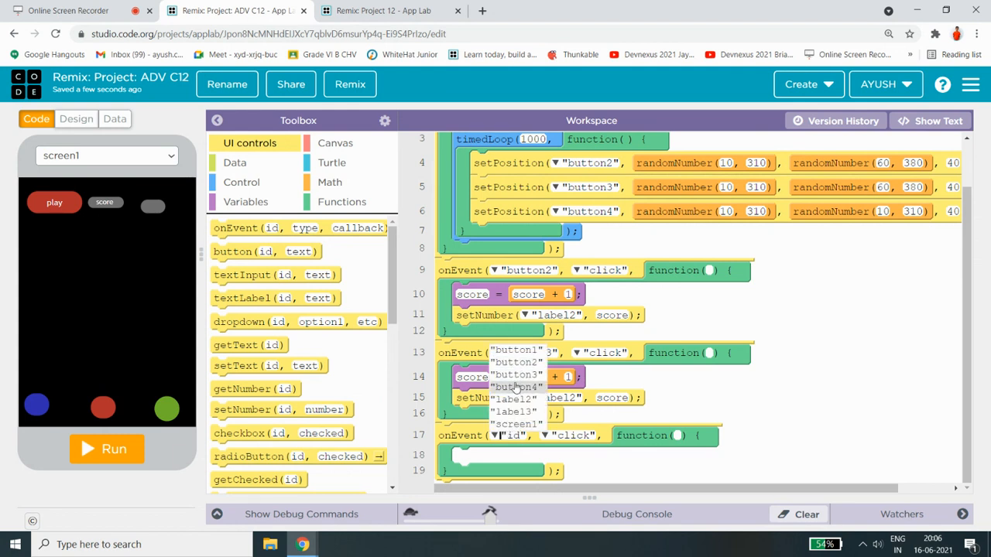
left_click(517, 387)
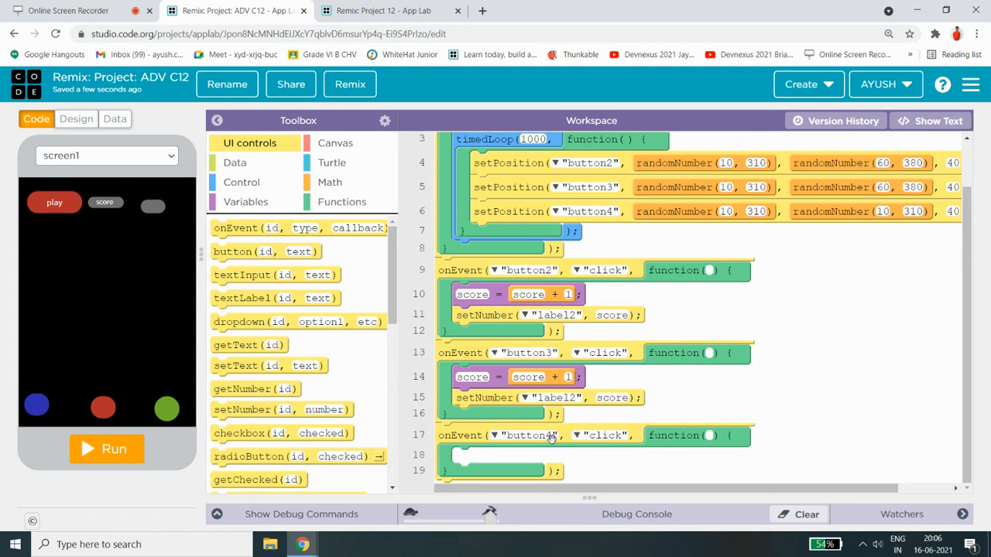
left_click(246, 201)
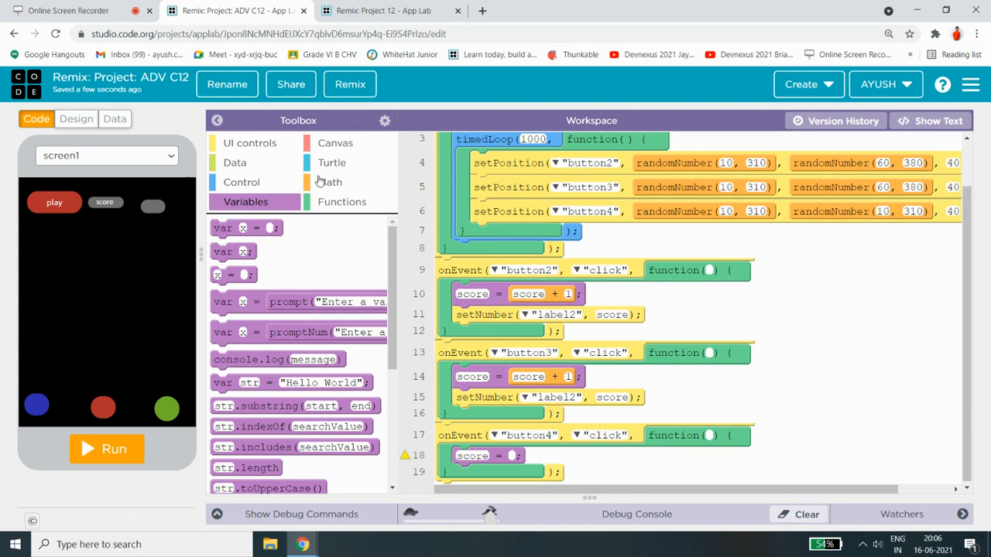
left_click(329, 182)
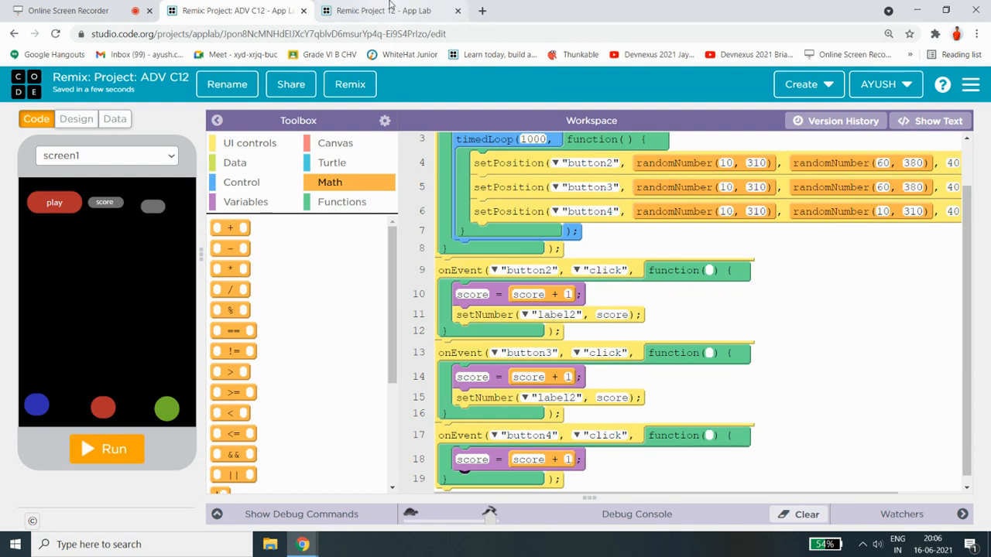
left_click(384, 10)
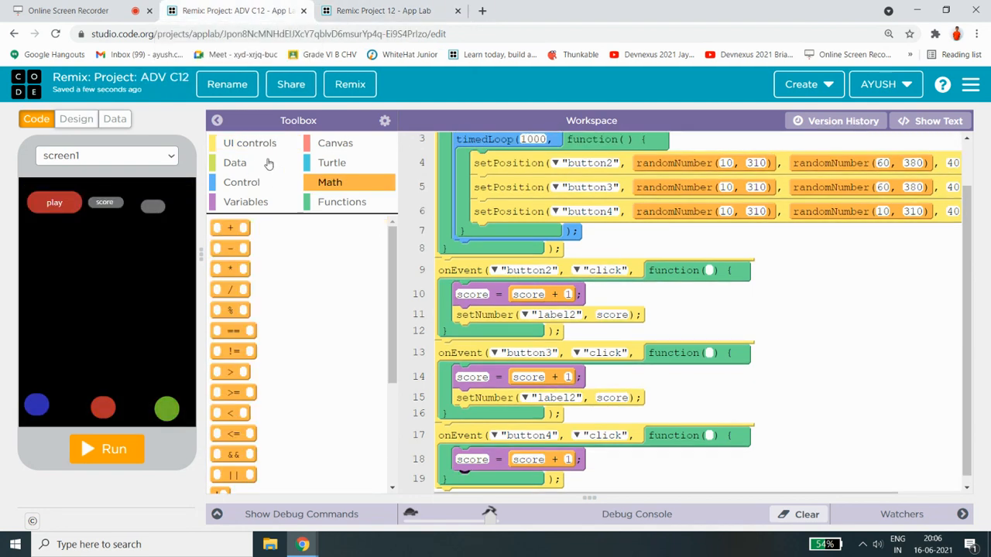
left_click(249, 142)
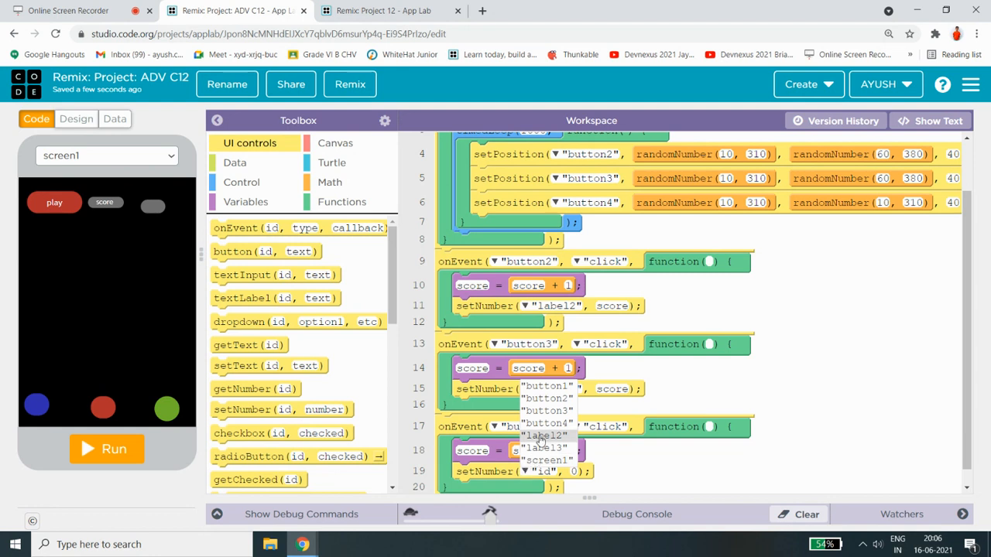
left_click(544, 435)
type("score")
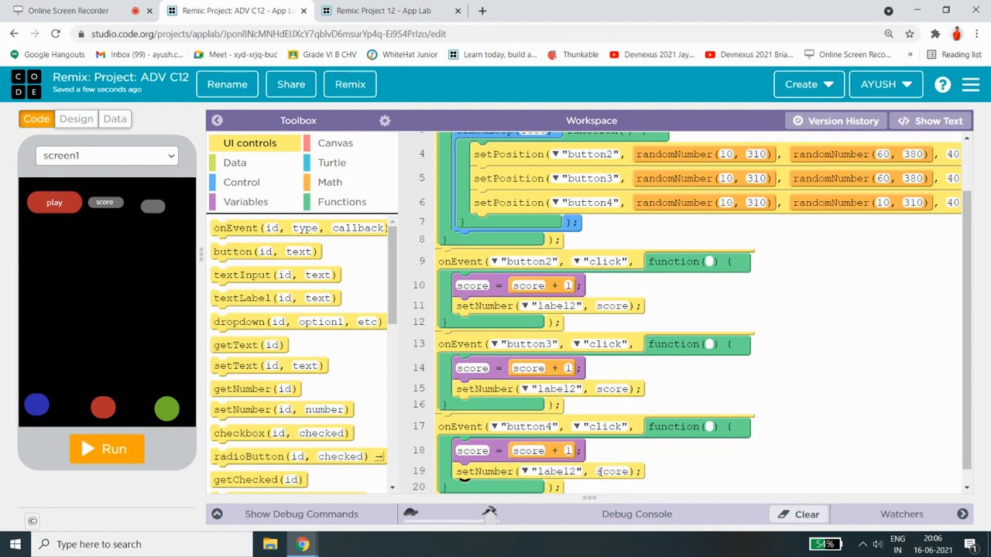
left_click(106, 449)
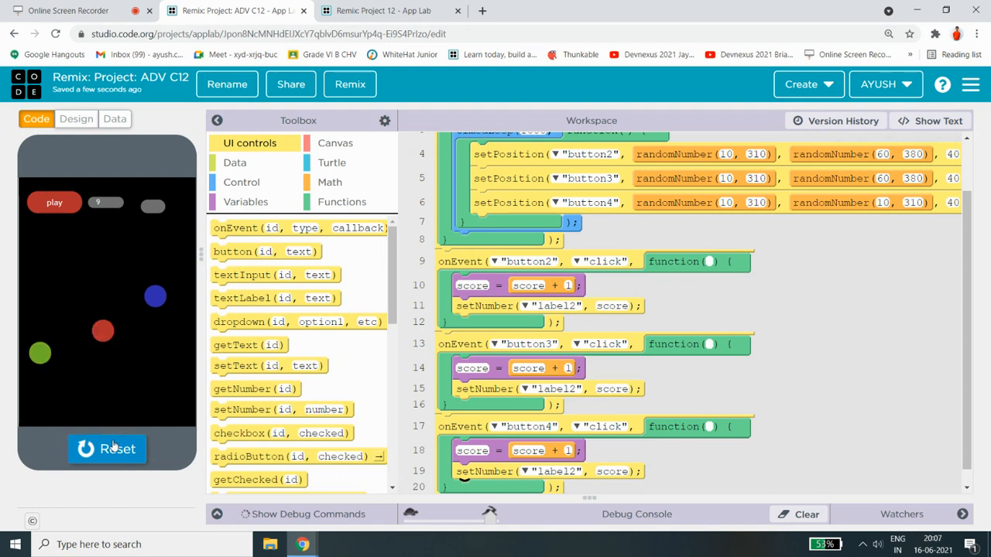
left_click(107, 449)
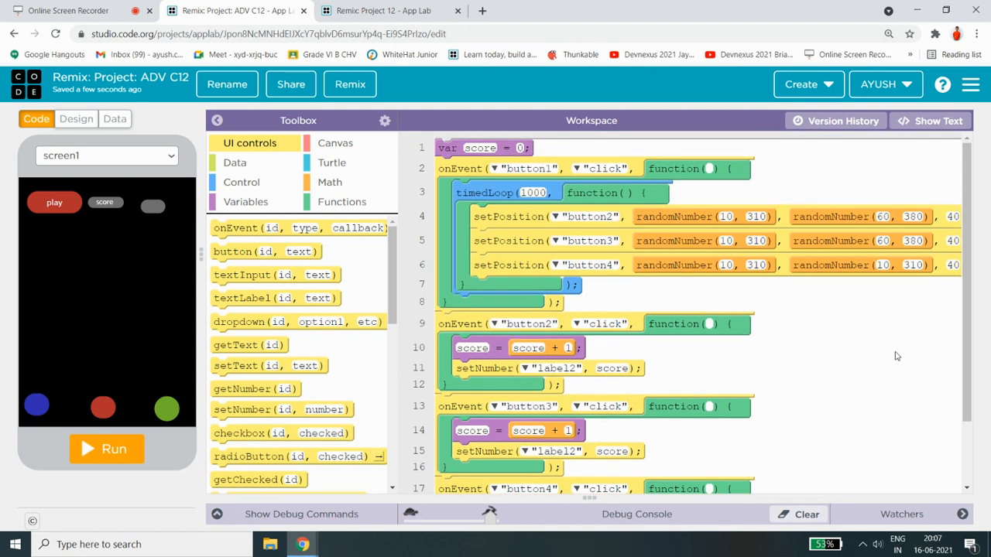
mouse_move(984, 351)
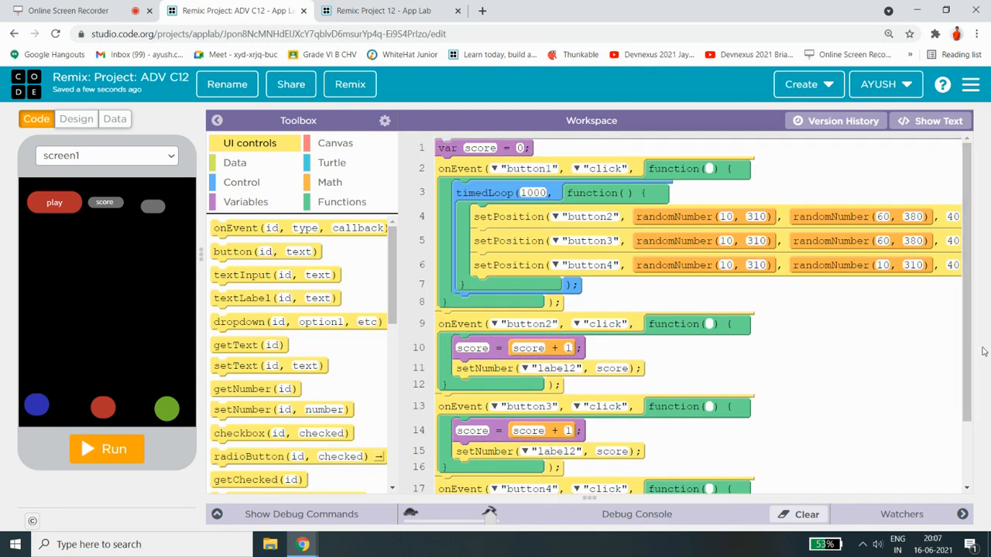
mouse_move(982, 380)
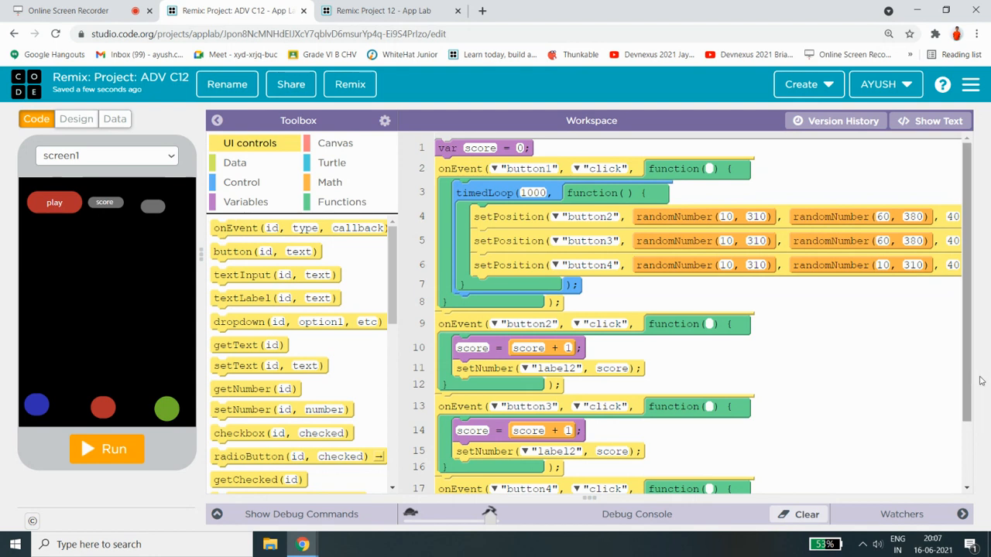
mouse_move(120, 174)
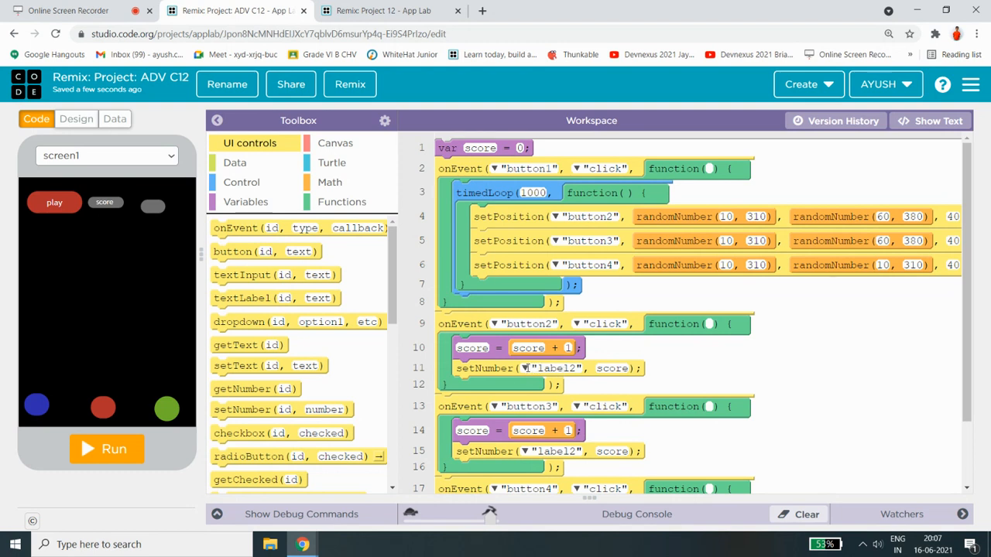
Switch button2's score display from label2 to label3.
left_click(527, 367)
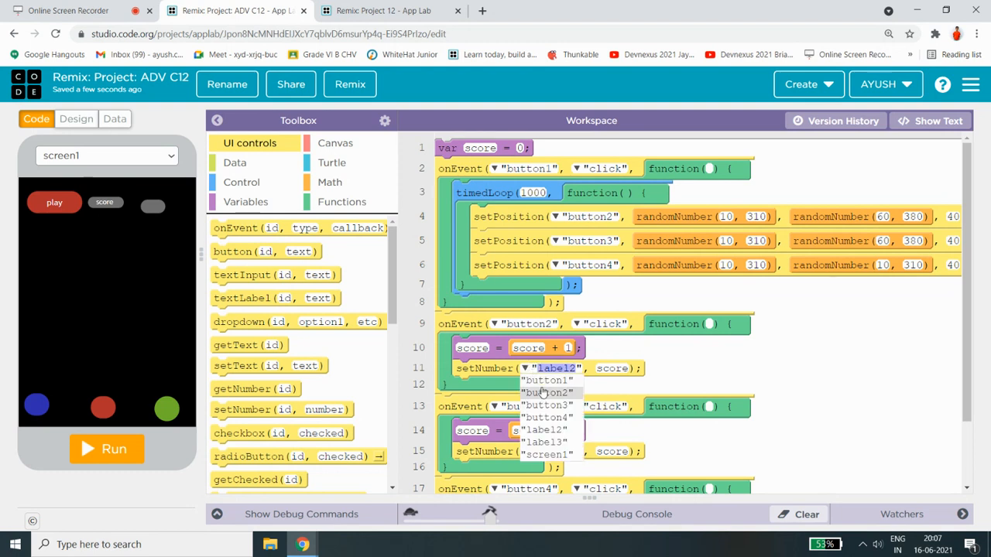
left_click(545, 442)
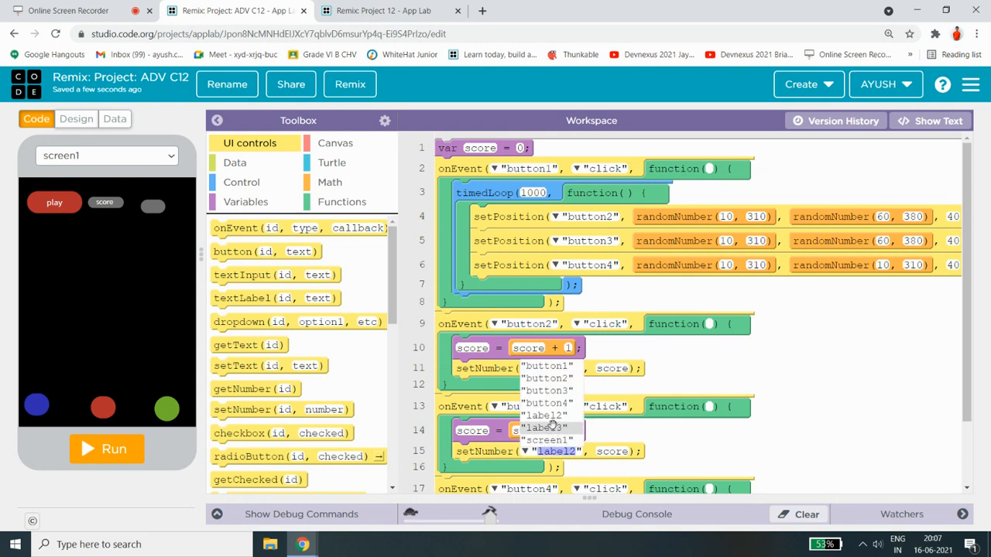
scroll("down", 3)
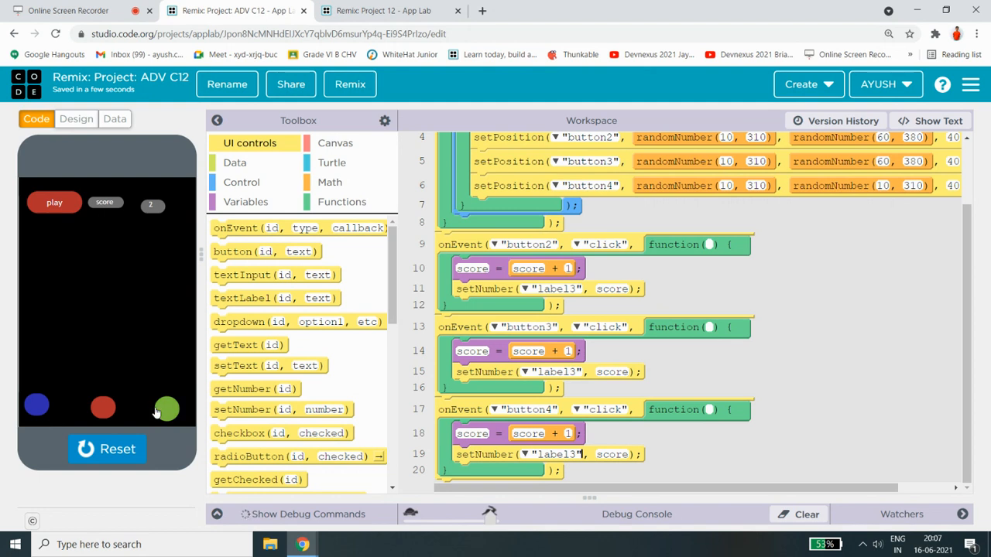
Hit the green ball, restart the balls moving, then stop the run after reaching score 5.
left_click(168, 408)
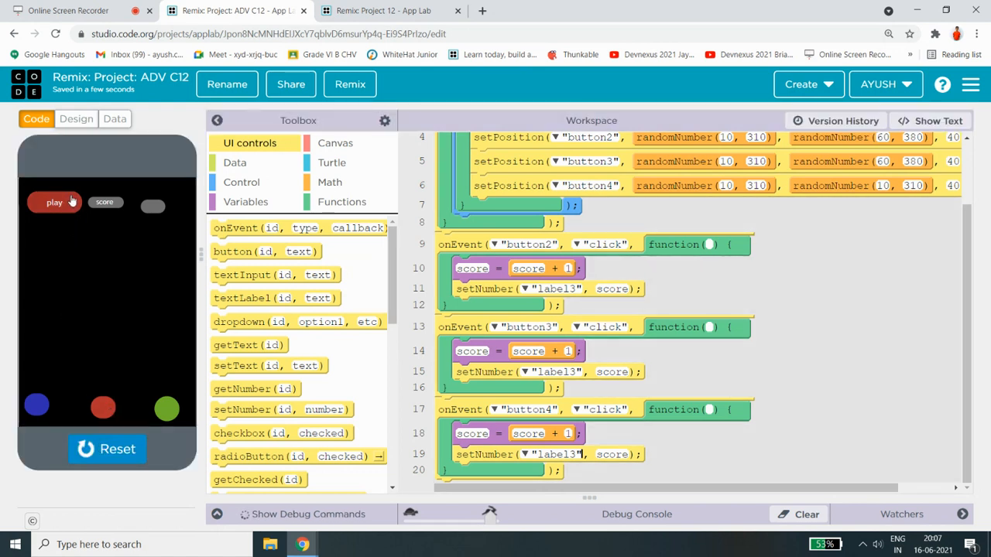
left_click(54, 202)
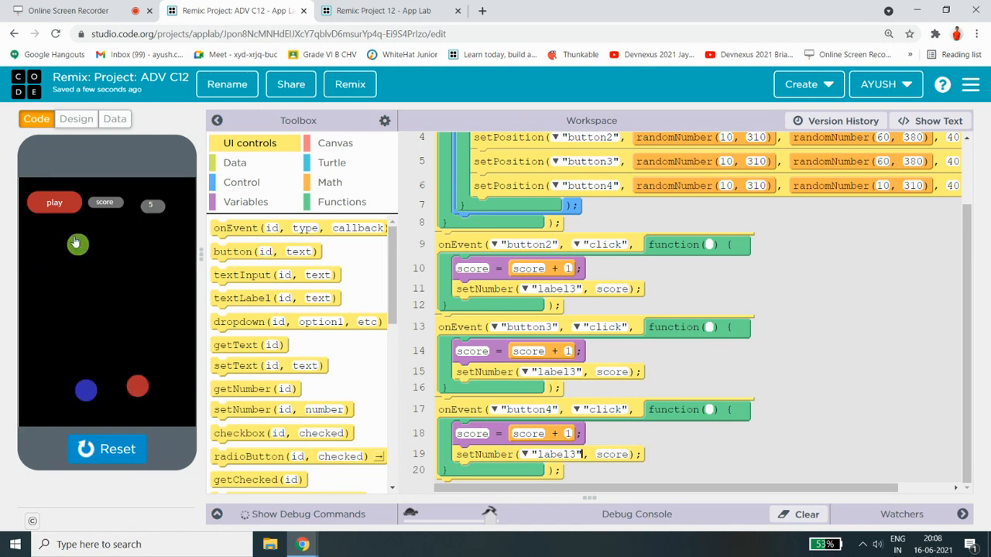
left_click(106, 449)
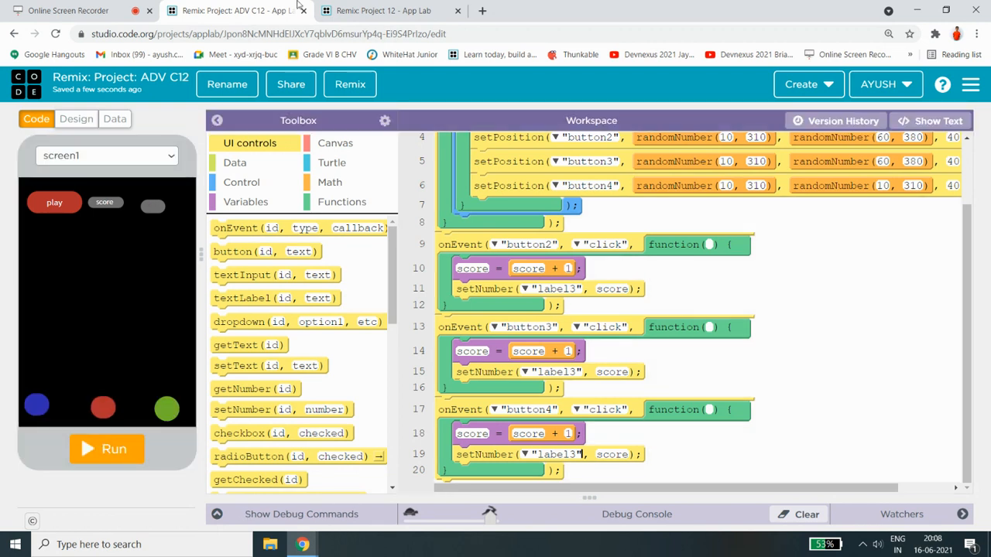